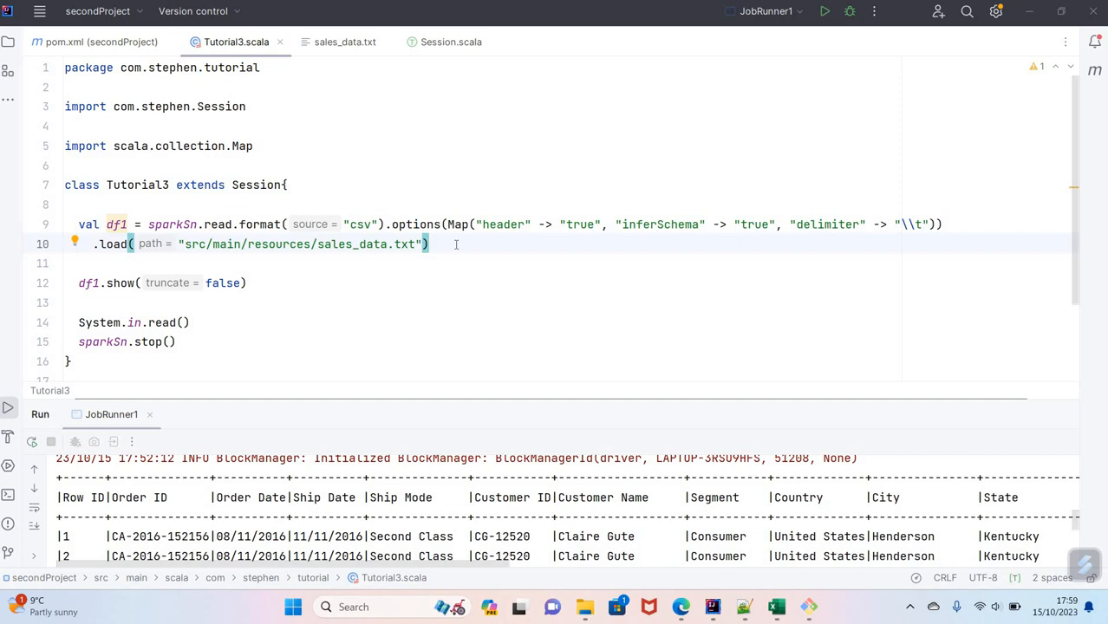
pyautogui.moveTo(441, 243)
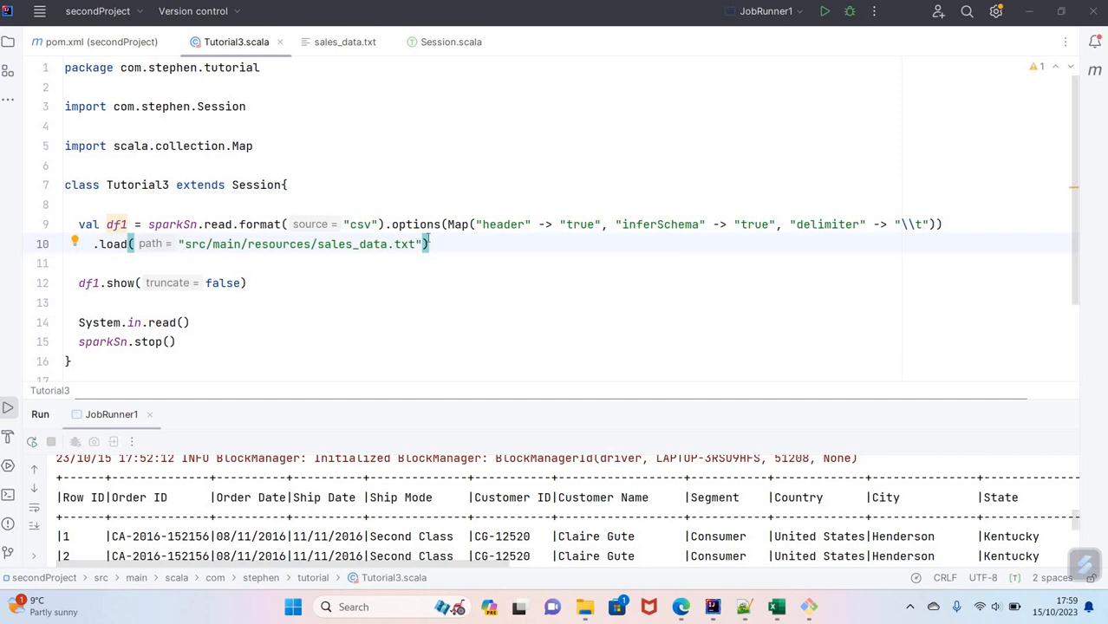
pyautogui.moveTo(447, 247)
pyautogui.write('.')
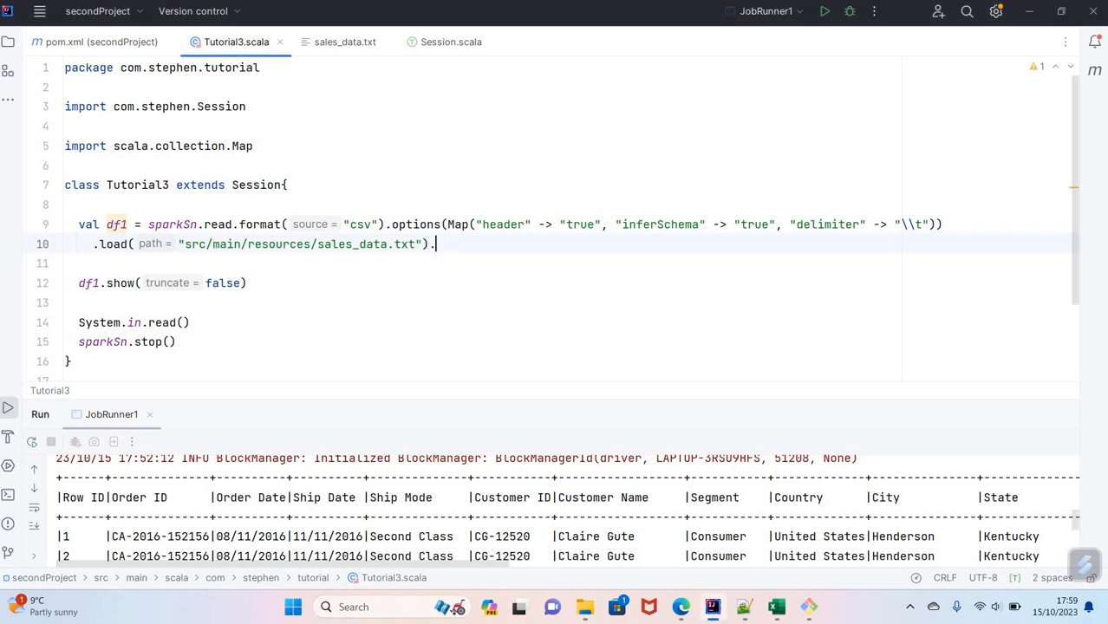
# Step: Chain .localCheckpoint(eager = true) onto the sales DataFrame load on line 10
pyautogui.write('localCheckpoint()')
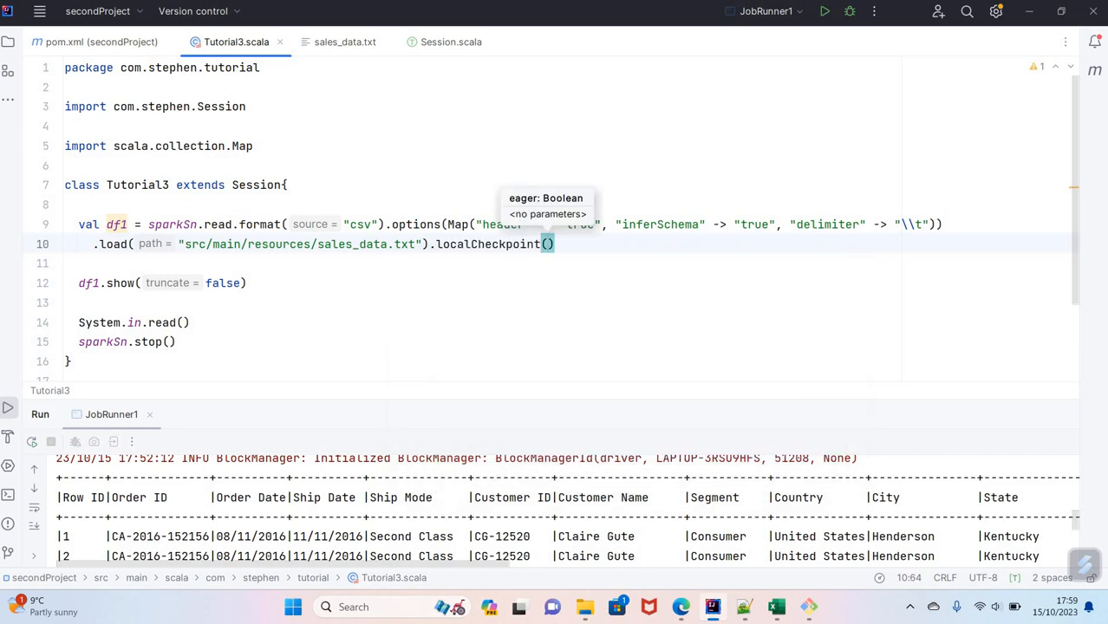
pyautogui.write('true')
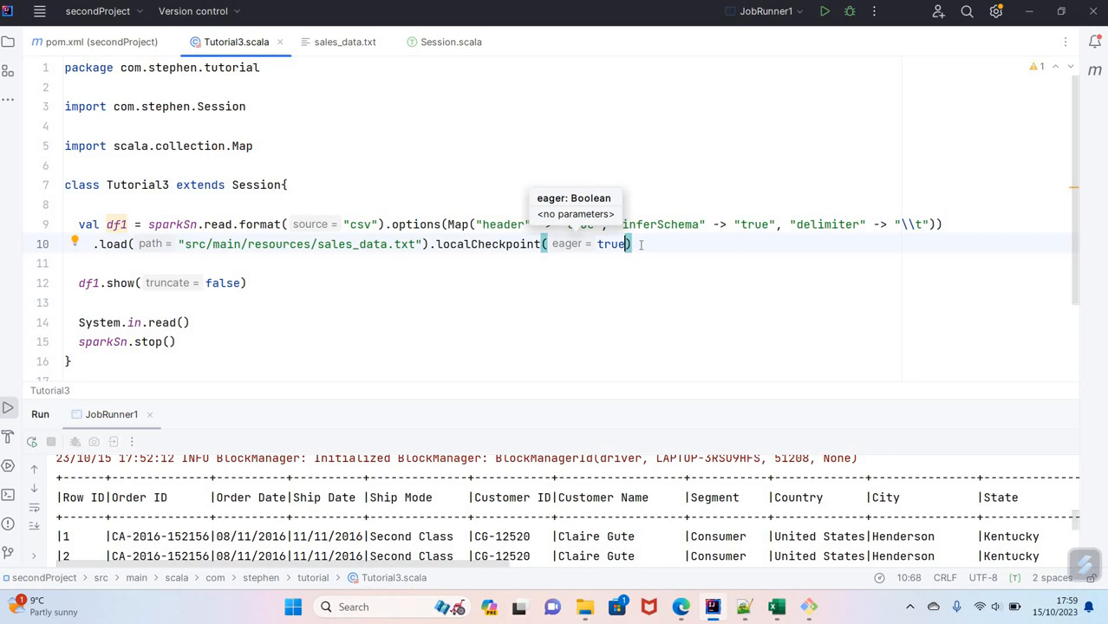
pyautogui.moveTo(821, 22)
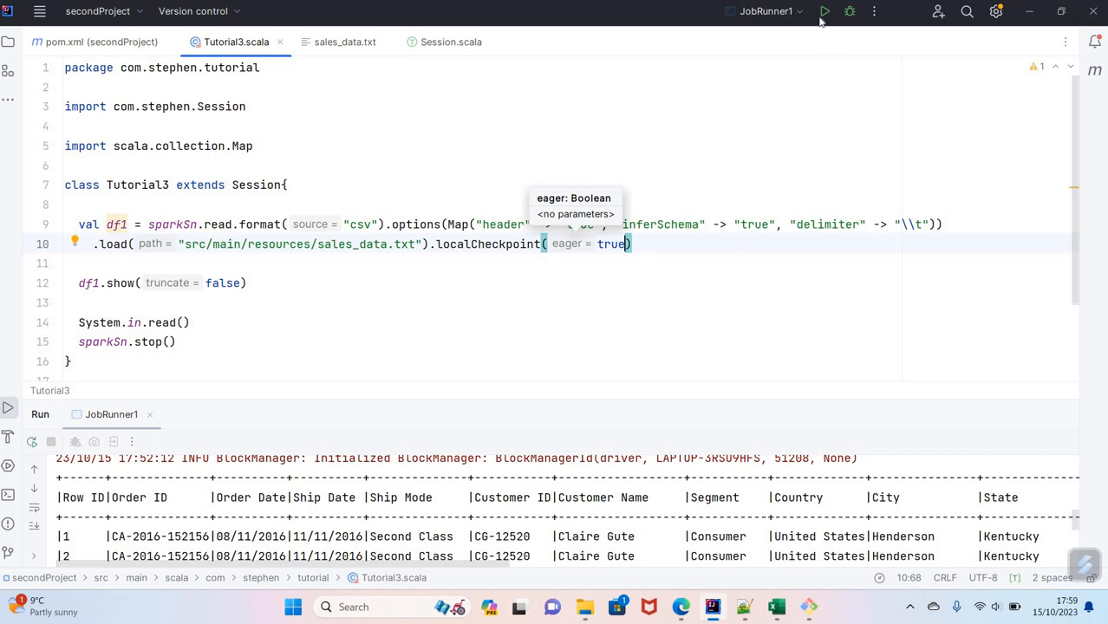
# Step: Rerun JobRunner1 and view the four completed jobs, including localCheckpoint, at localhost:4040
pyautogui.click(824, 11)
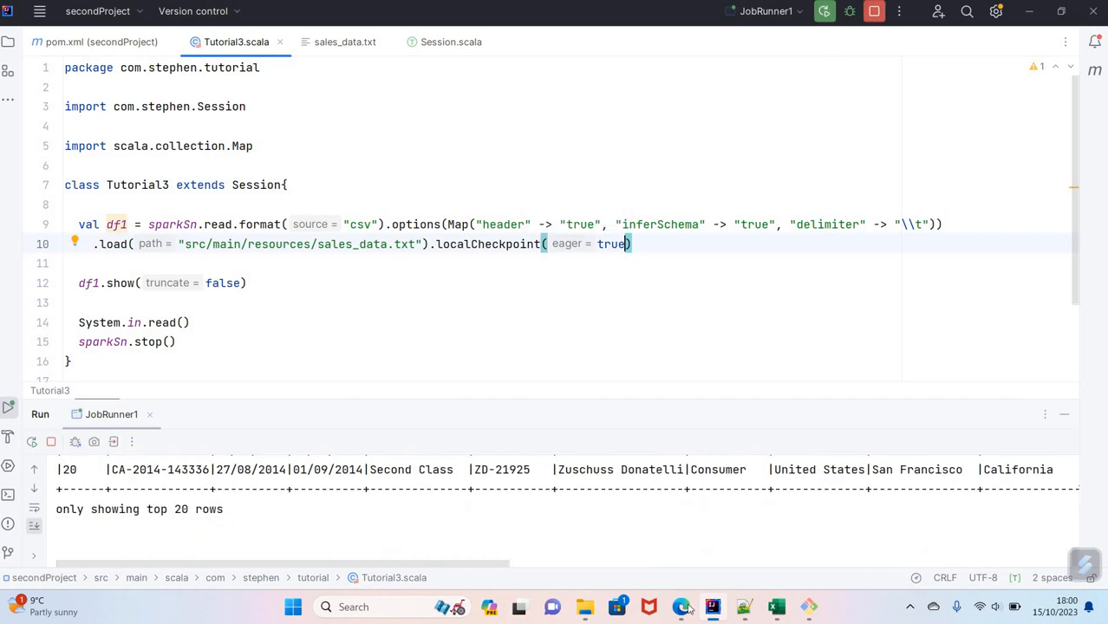
pyautogui.click(680, 606)
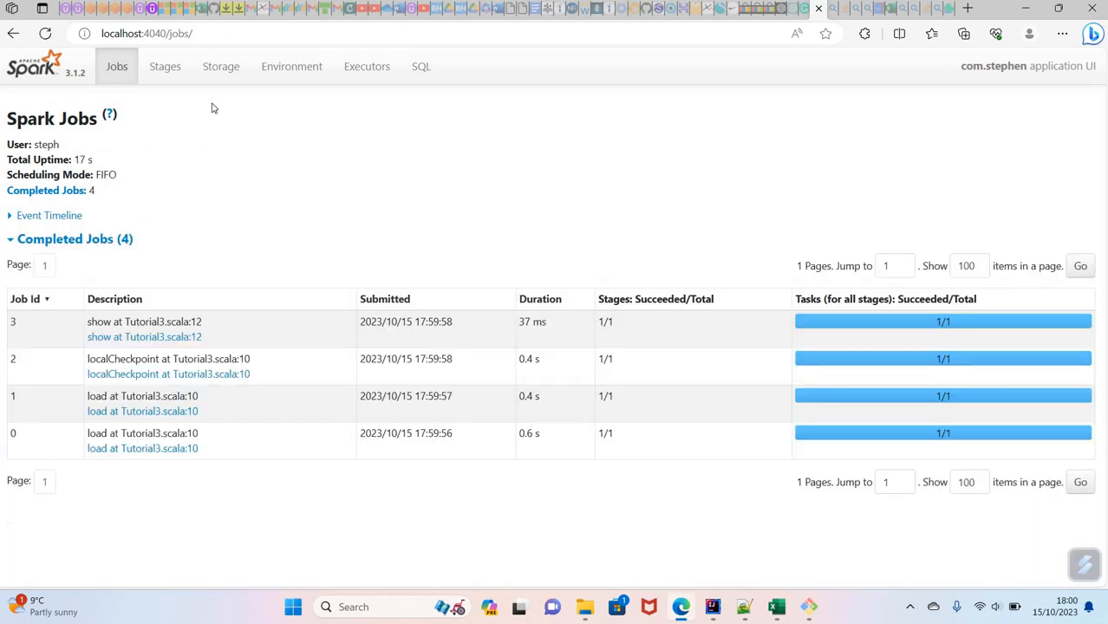
pyautogui.moveTo(168, 373)
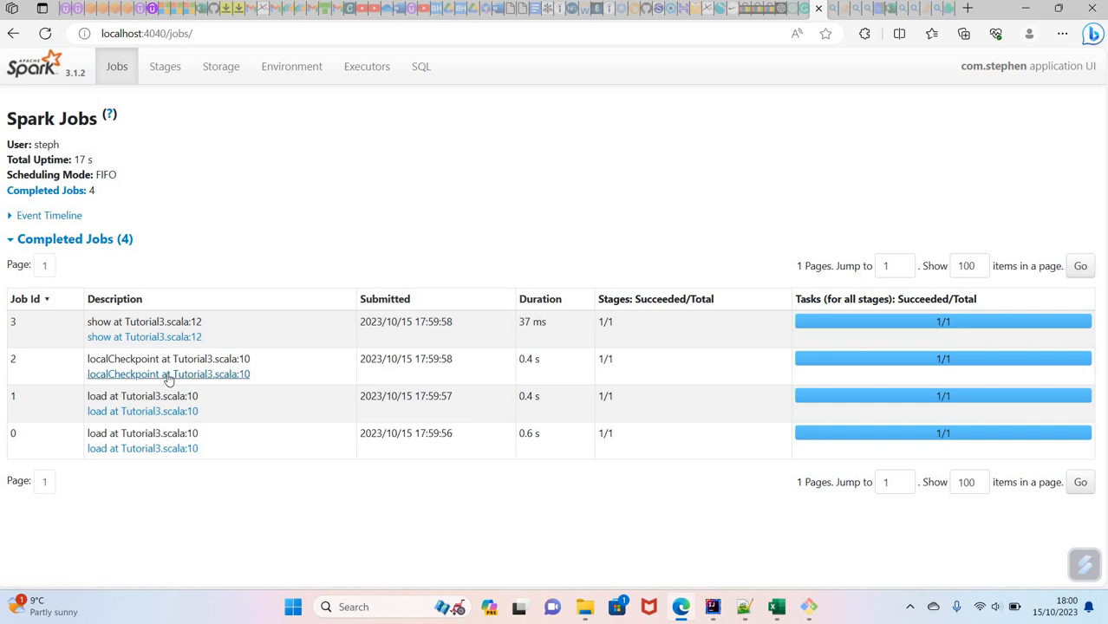
pyautogui.moveTo(319, 368)
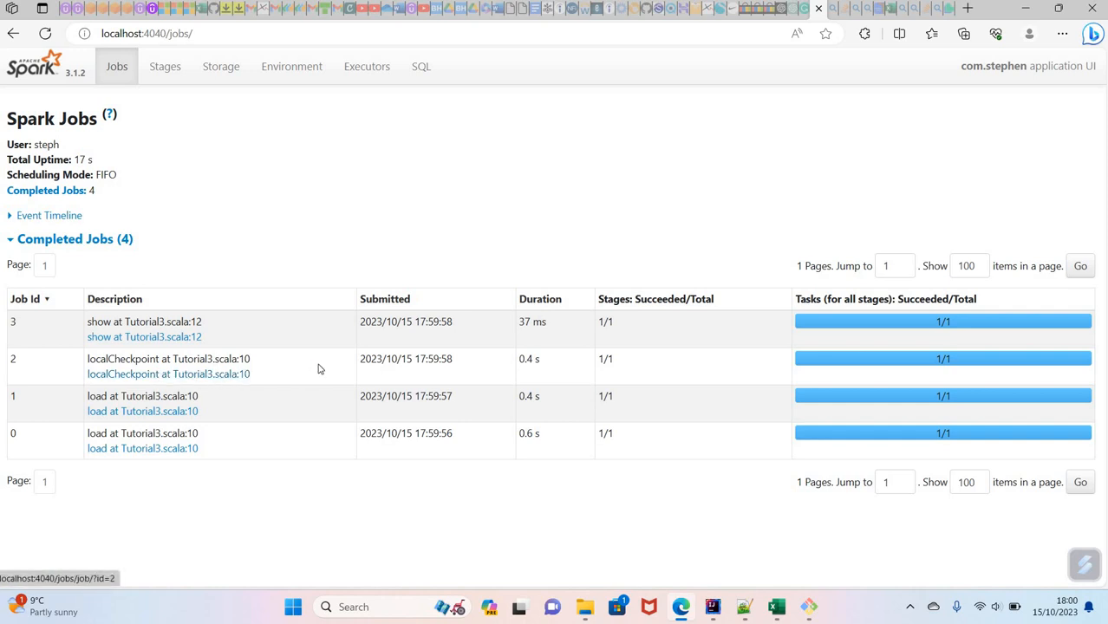
pyautogui.moveTo(221, 67)
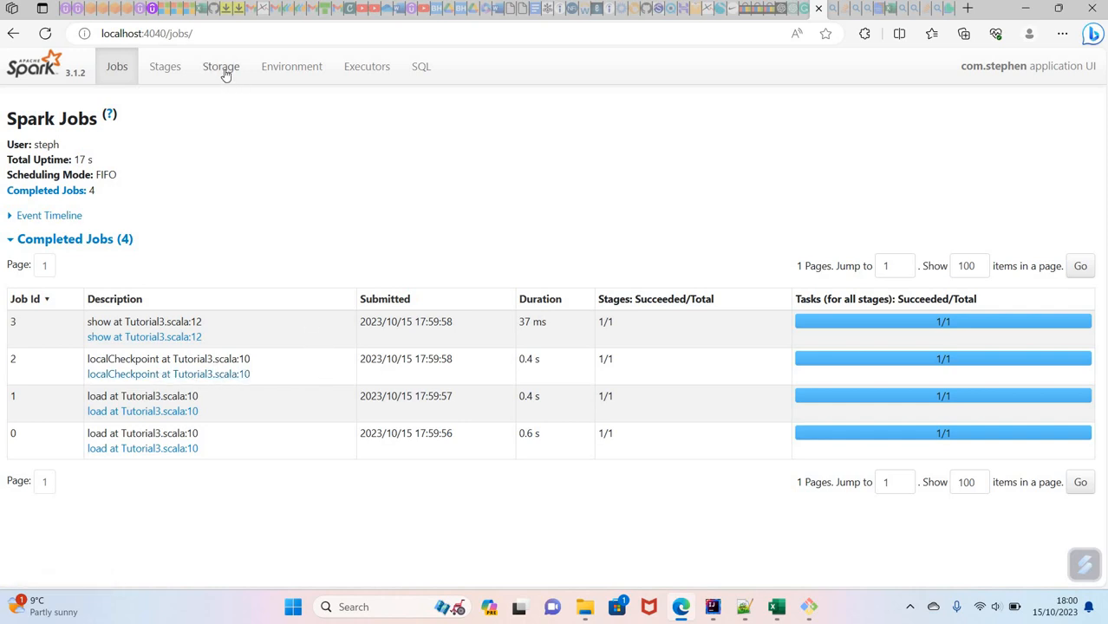
# Step: Open the Storage page showing the MapPartitionsRDD with one cached partition
pyautogui.click(220, 66)
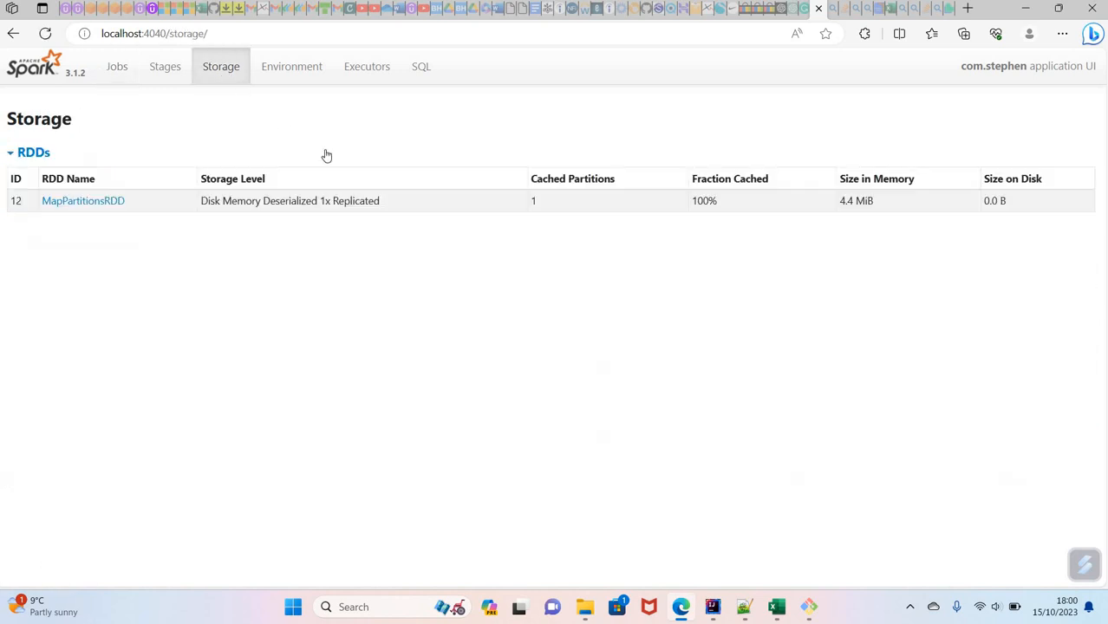
pyautogui.moveTo(109, 201)
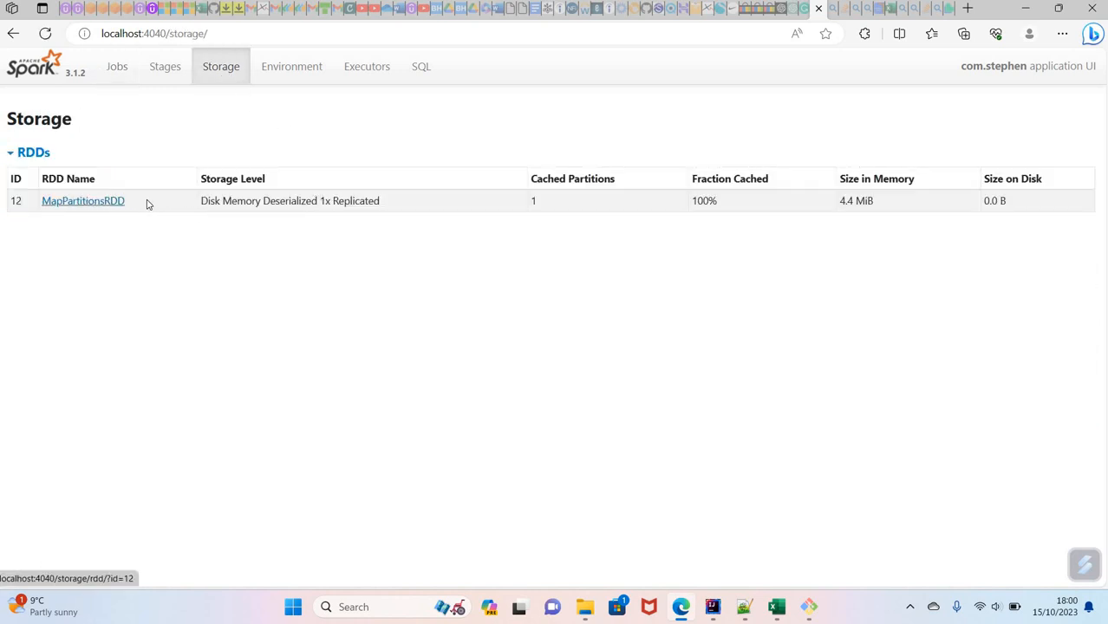
pyautogui.moveTo(689, 195)
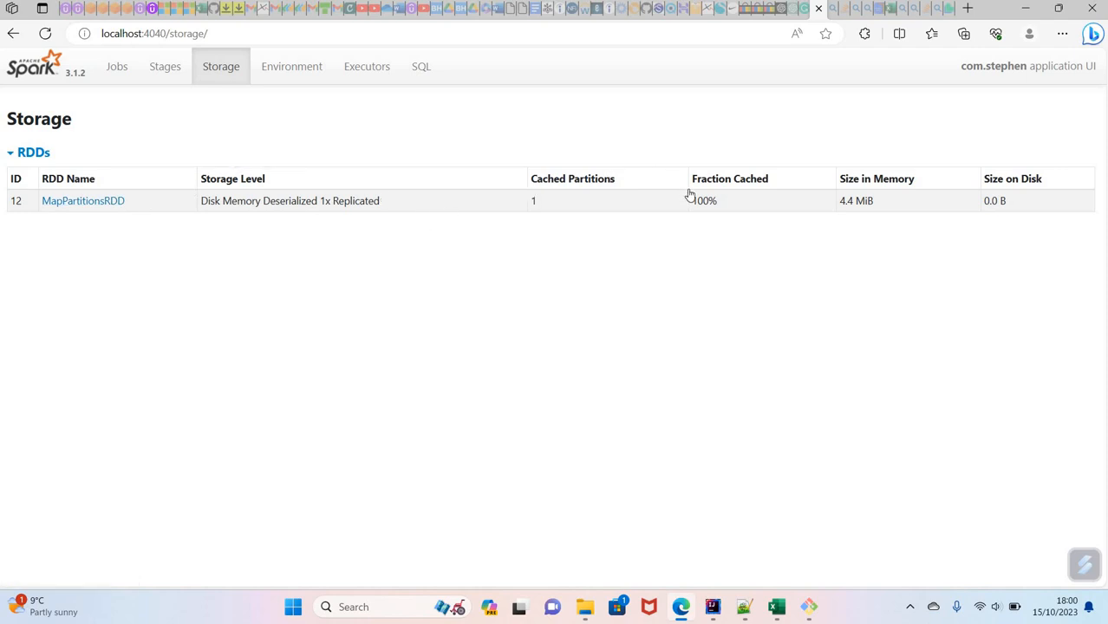
pyautogui.moveTo(730, 179)
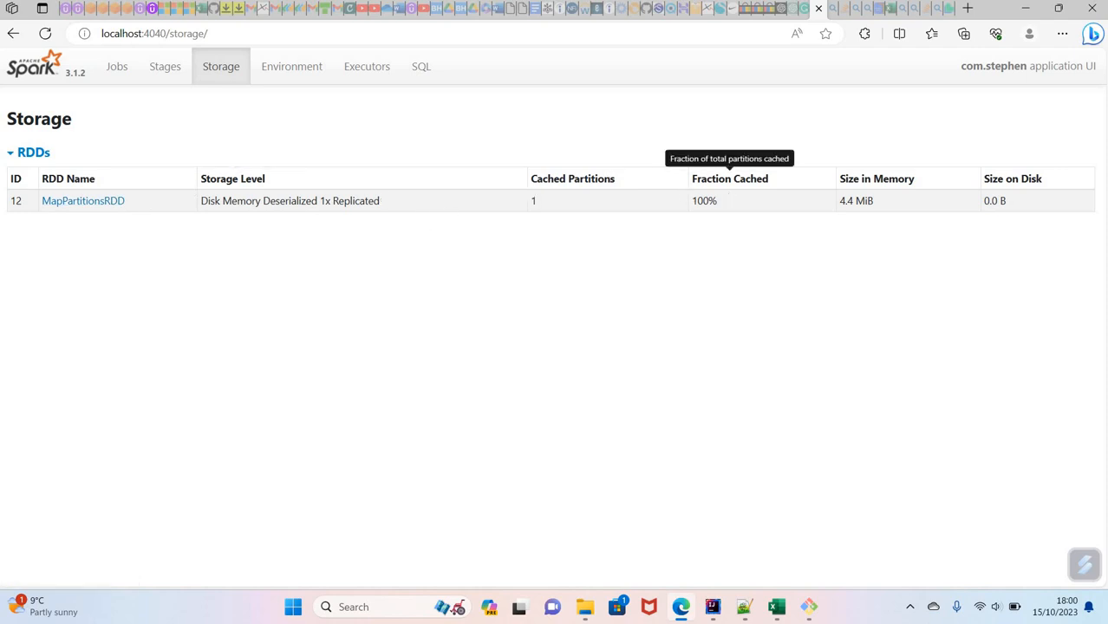
pyautogui.moveTo(765, 198)
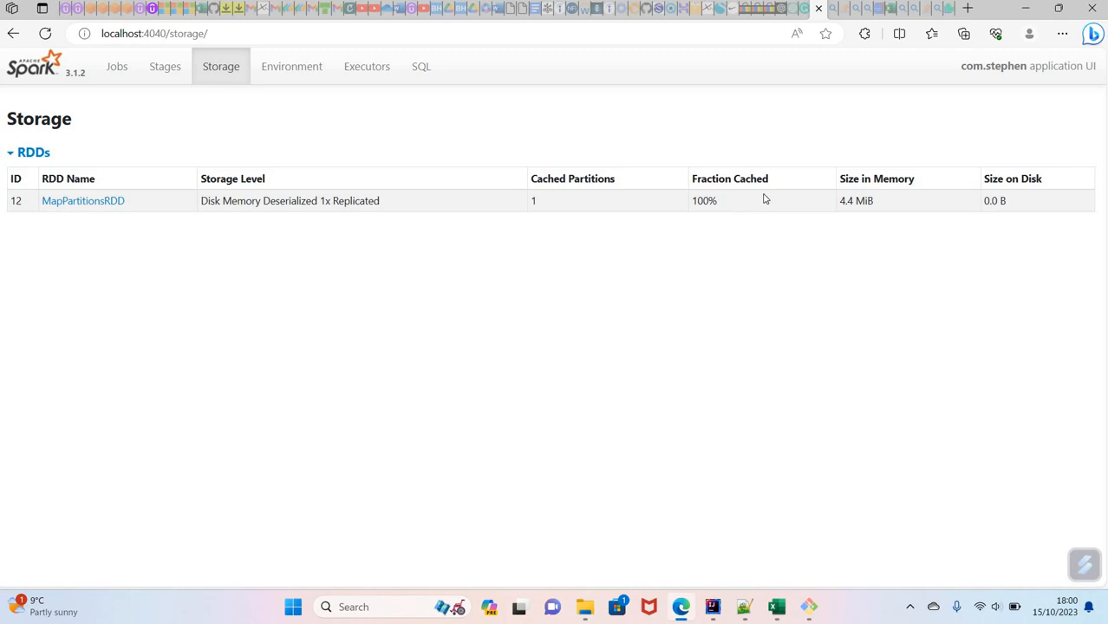
pyautogui.moveTo(875, 179)
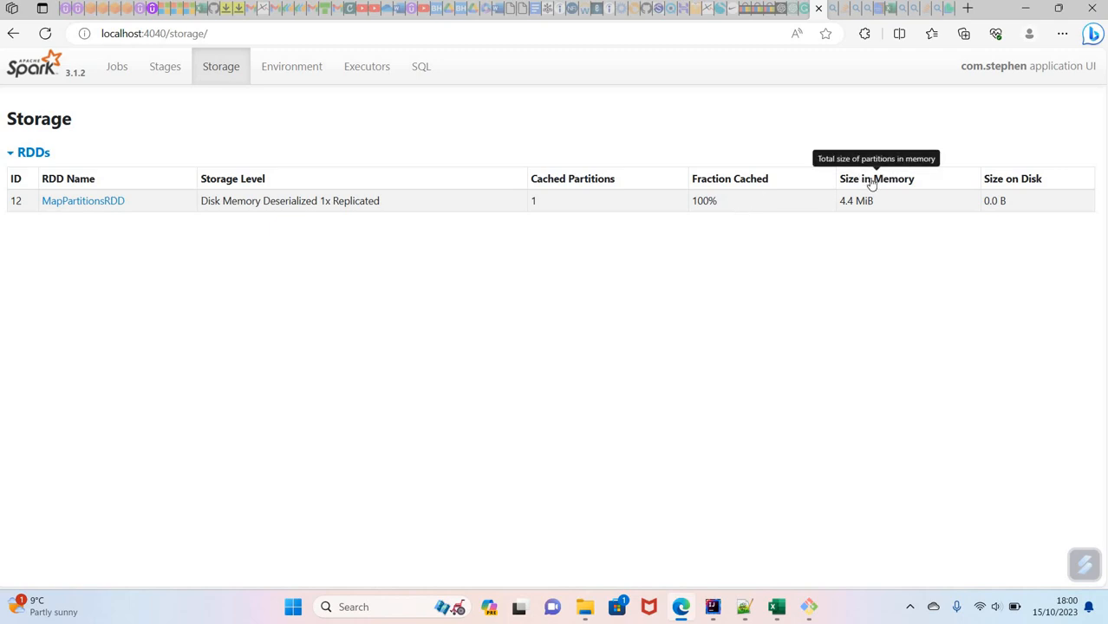
pyautogui.moveTo(883, 200)
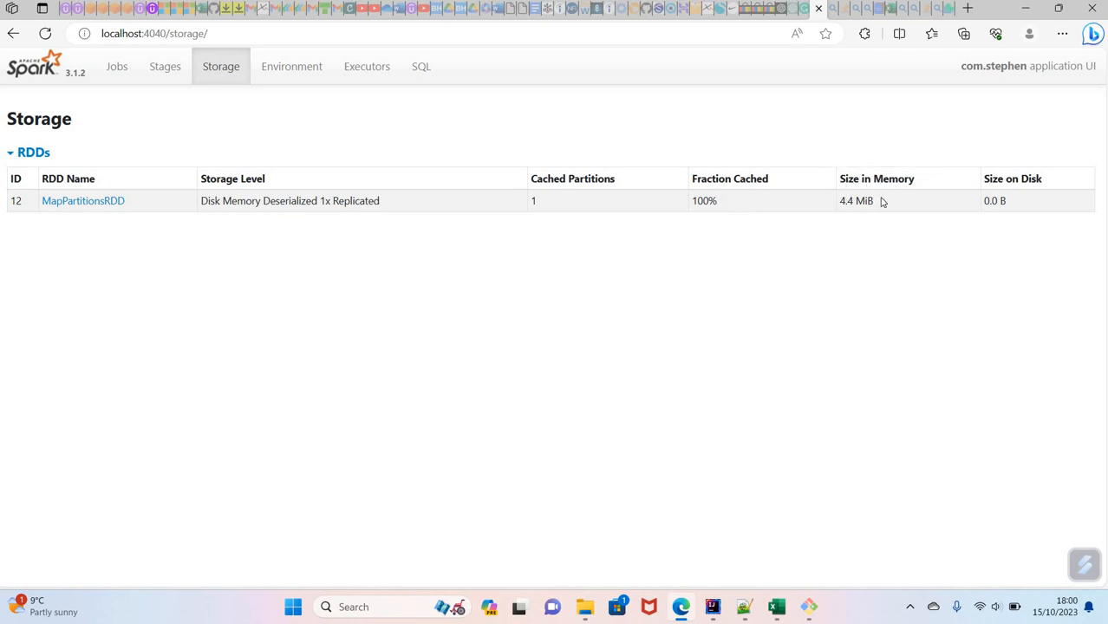
pyautogui.moveTo(594, 208)
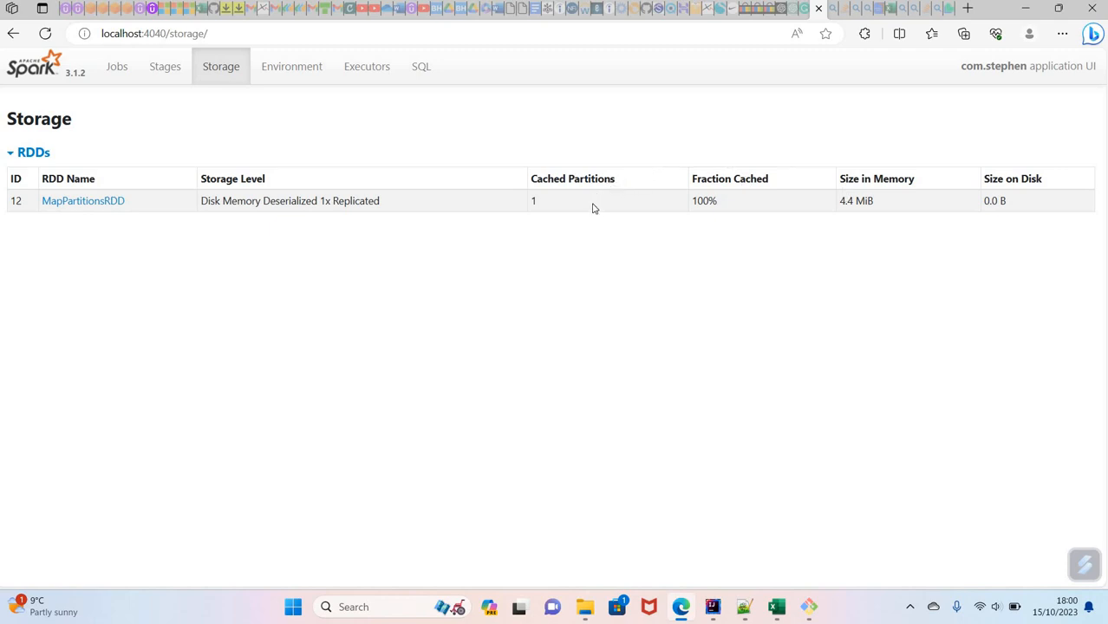
pyautogui.moveTo(548, 210)
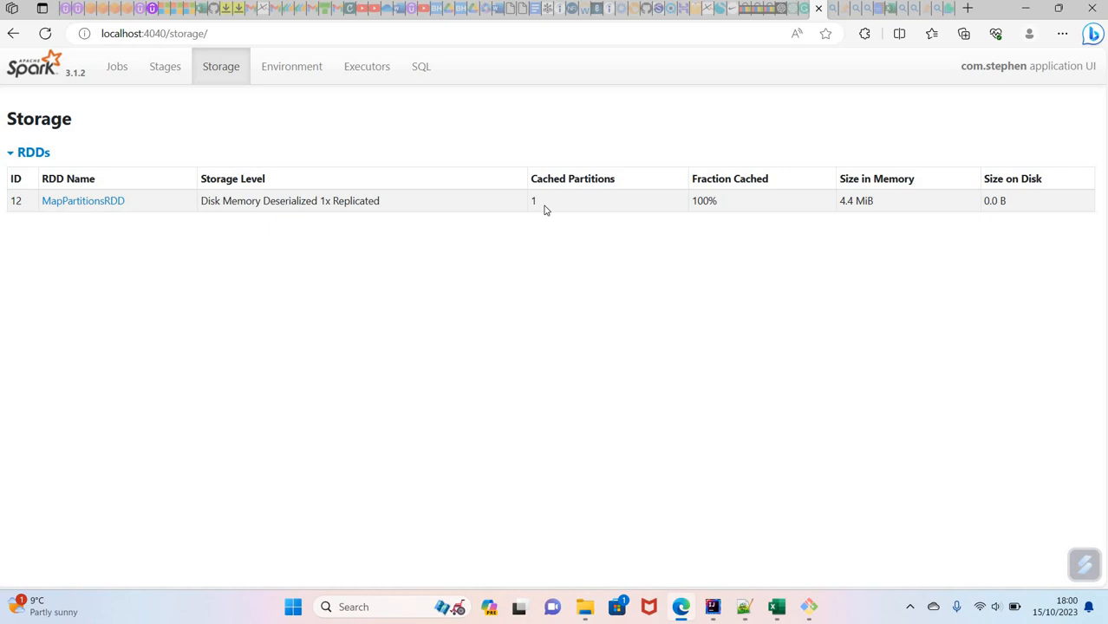
pyautogui.moveTo(546, 275)
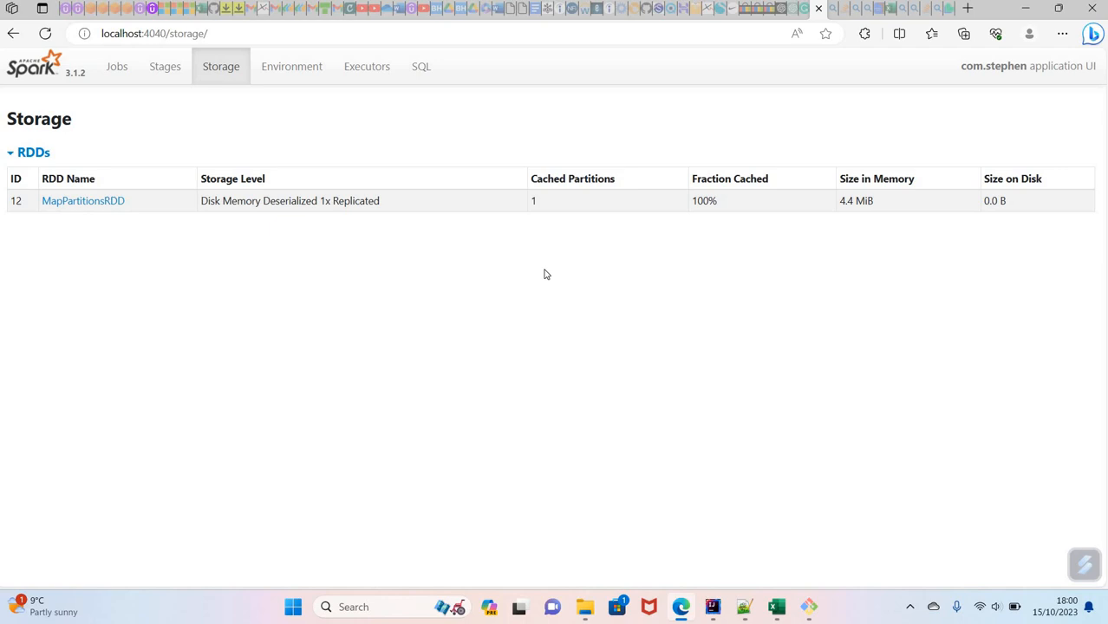
pyautogui.moveTo(538, 206)
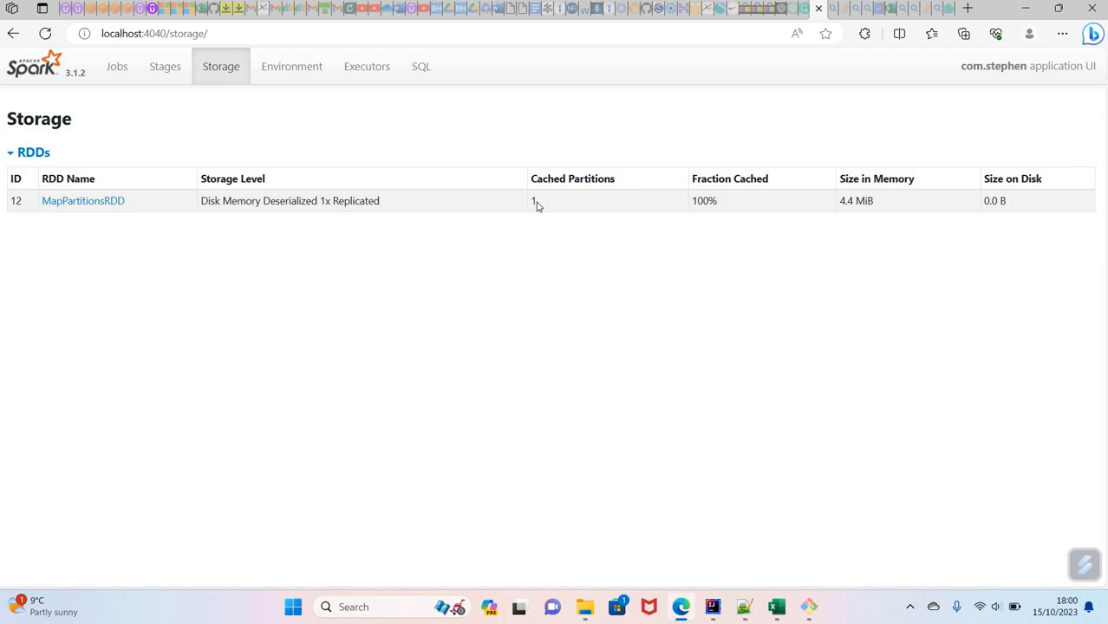
pyautogui.moveTo(537, 214)
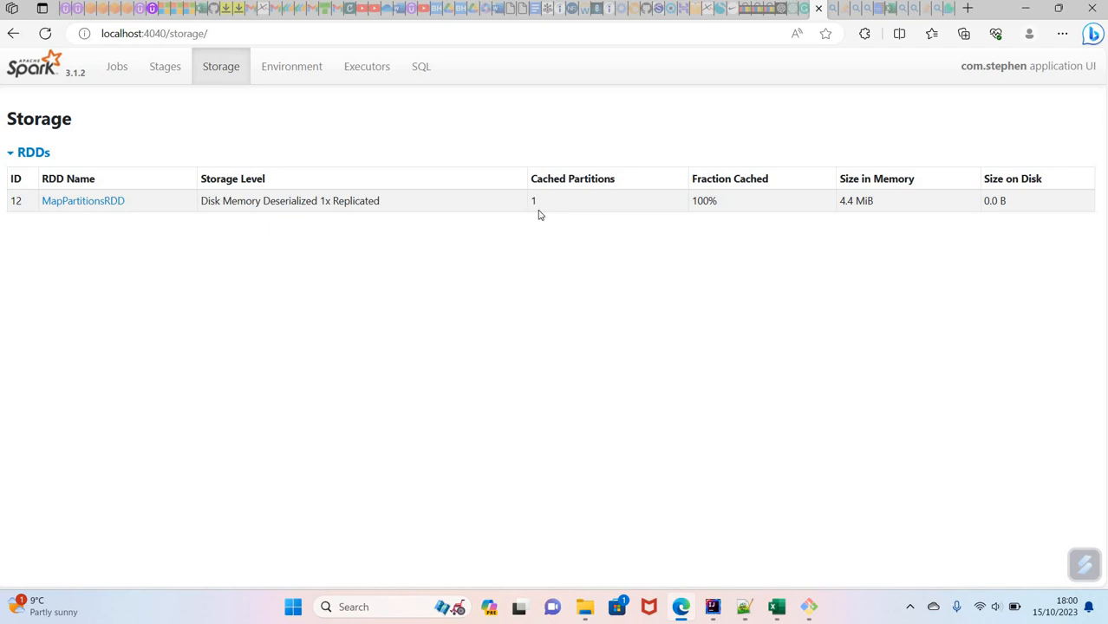
pyautogui.moveTo(554, 214)
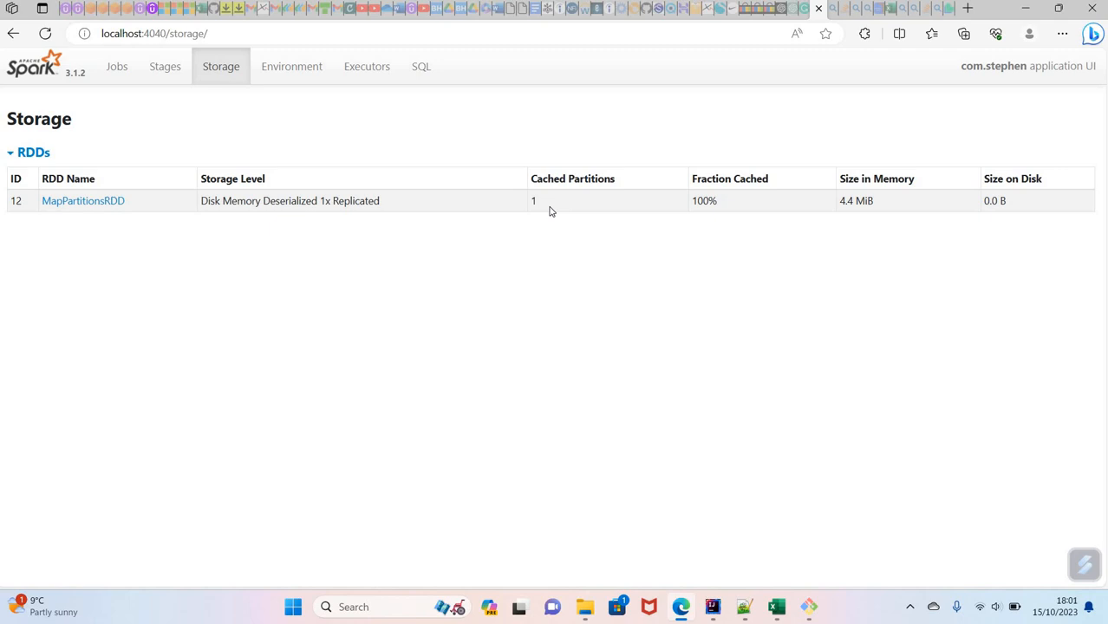
pyautogui.moveTo(510, 221)
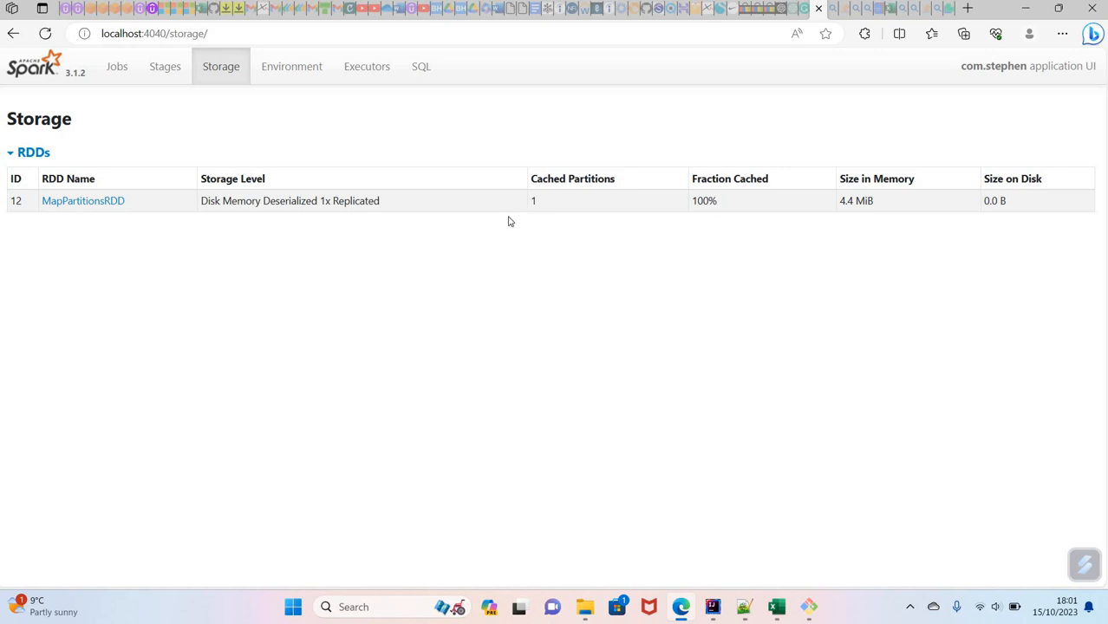
pyautogui.moveTo(518, 213)
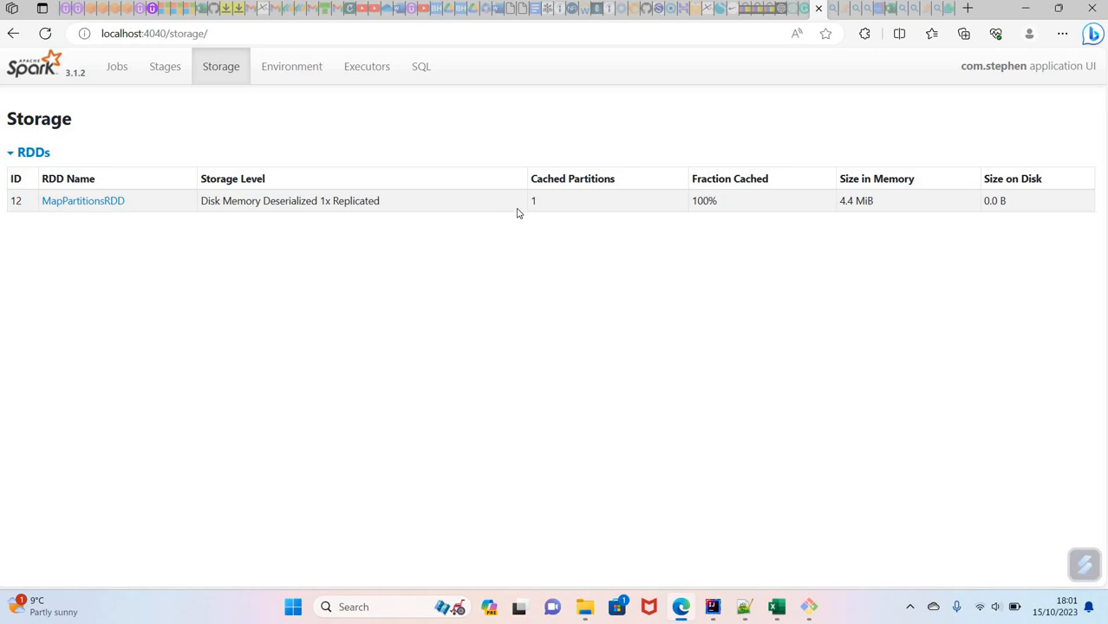
pyautogui.moveTo(546, 227)
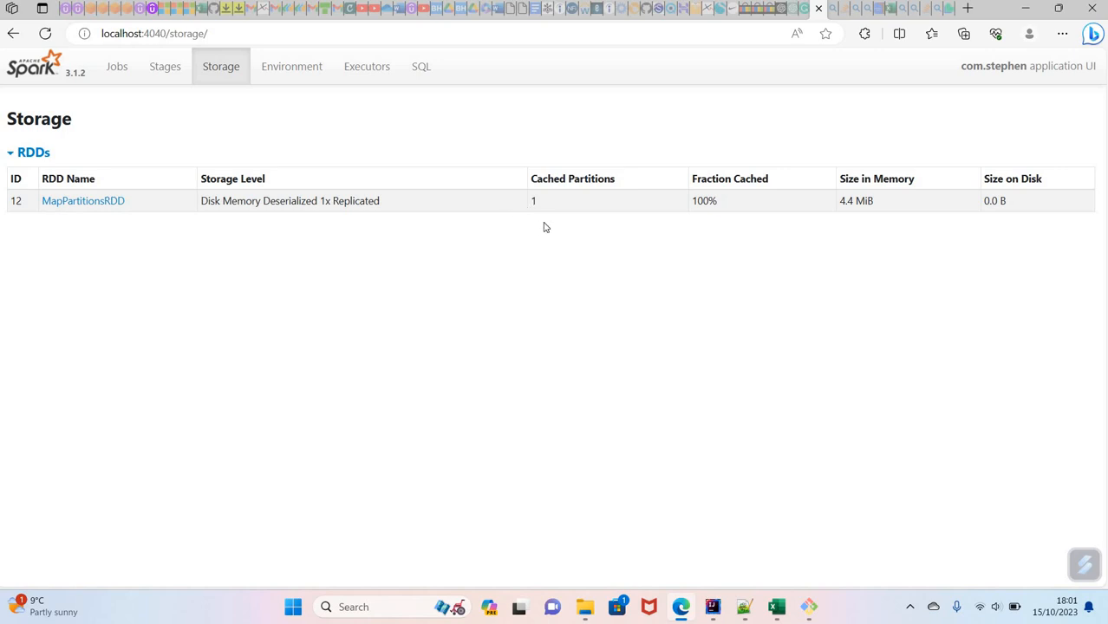
pyautogui.moveTo(498, 222)
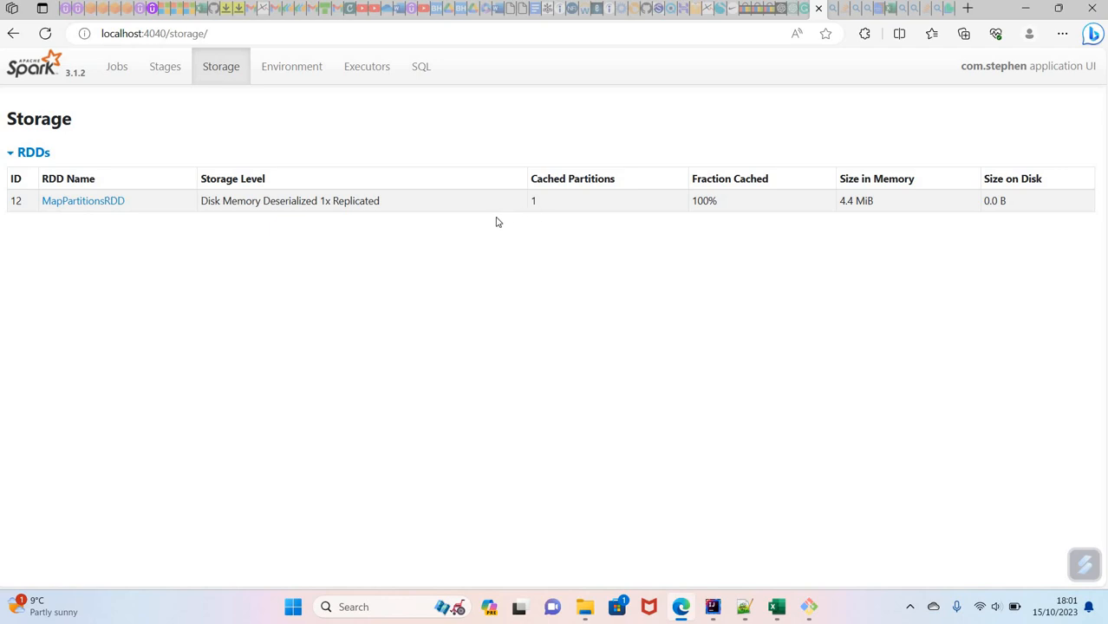
pyautogui.moveTo(541, 216)
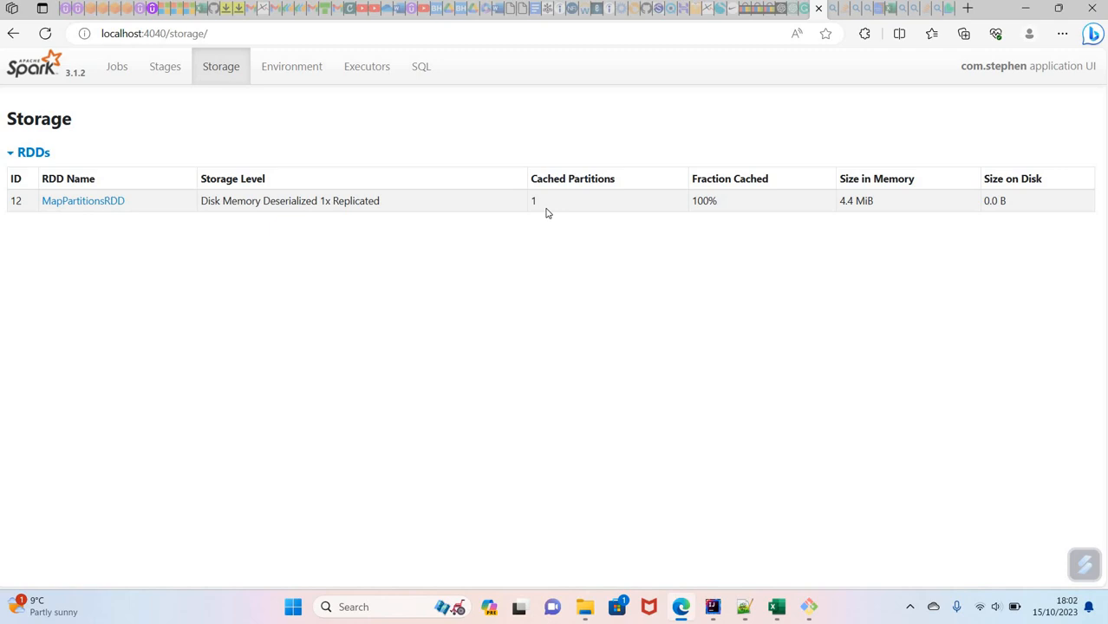
pyautogui.moveTo(712, 606)
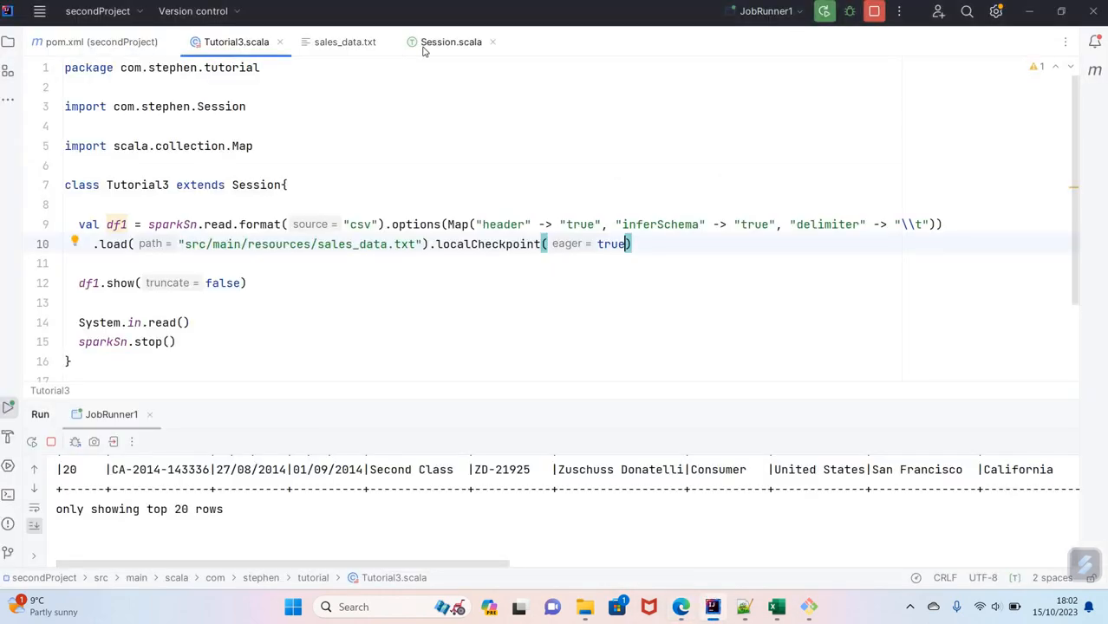
# Step: Add .config("spark.sql.files.maxPartitionBytes", "4096b") after .master("local[*]") in Session.scala
pyautogui.click(451, 42)
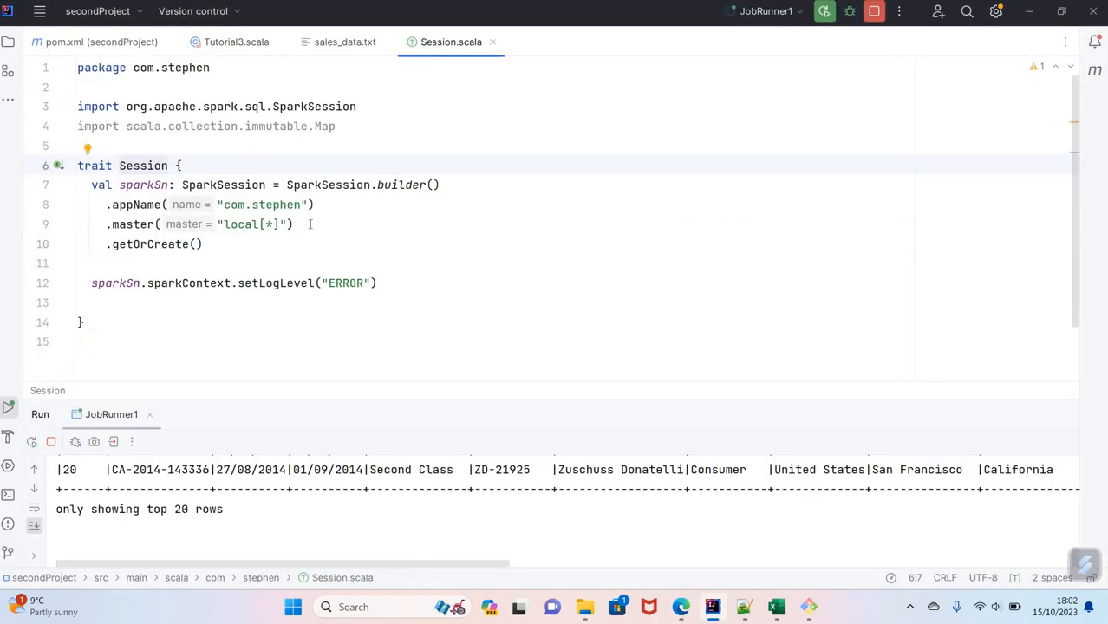
pyautogui.write('.')
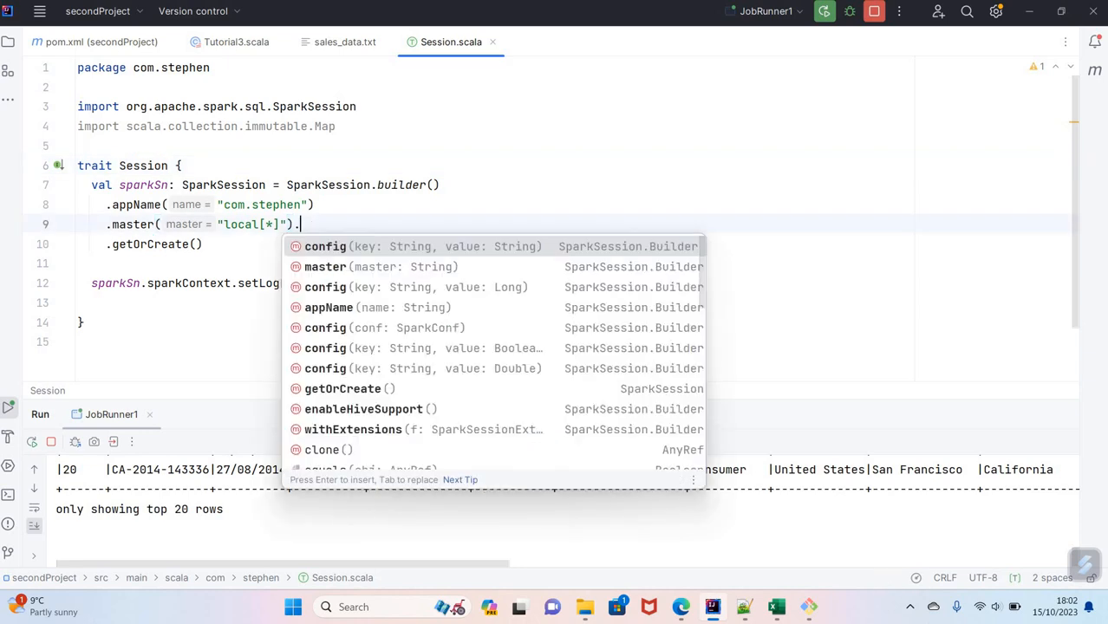
pyautogui.write('.c')
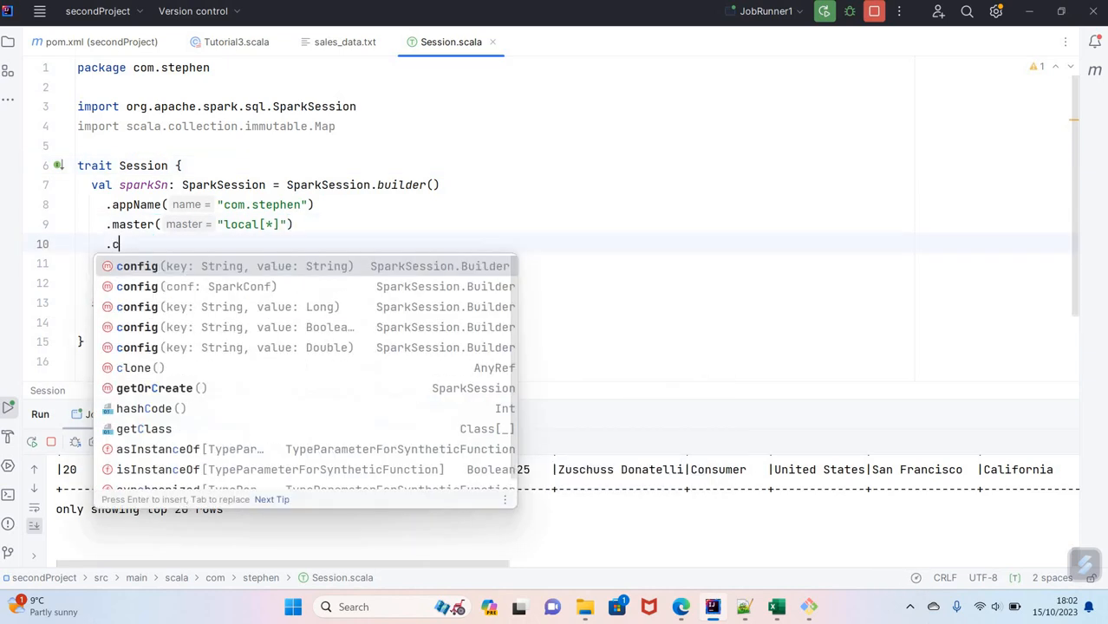
pyautogui.click(136, 265)
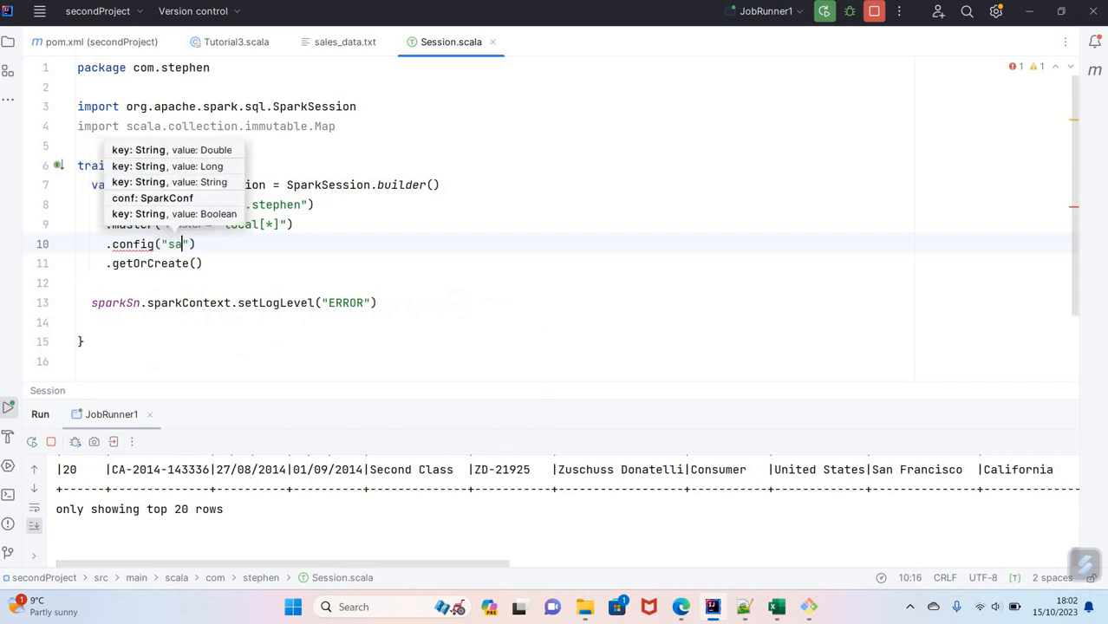
pyautogui.write('park.')
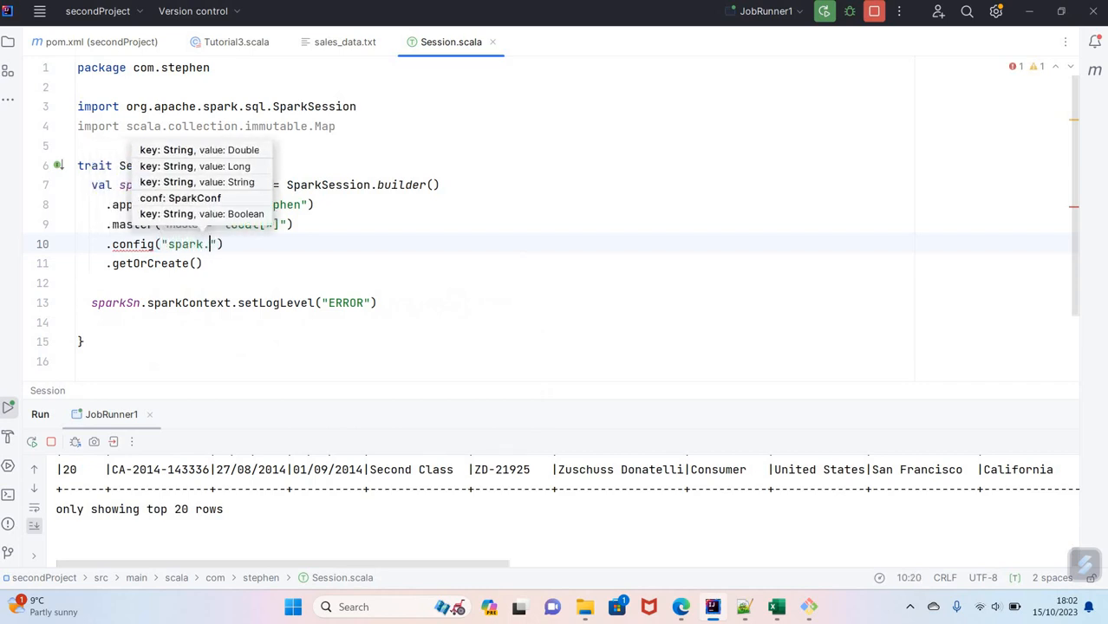
pyautogui.write('sql.')
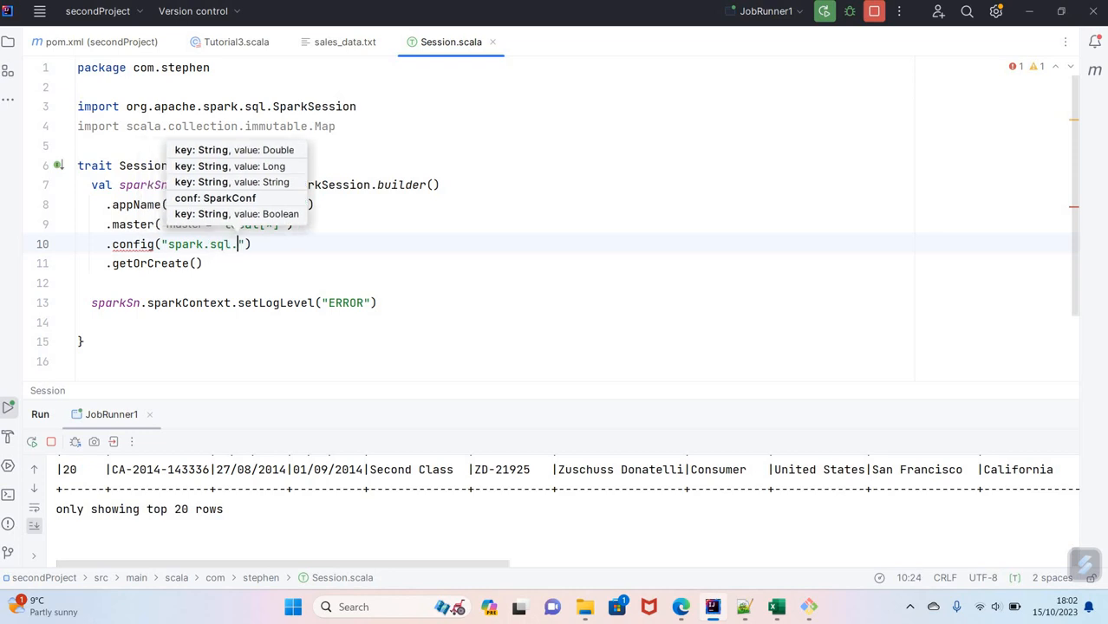
pyautogui.write('files.maxPartitionByt')
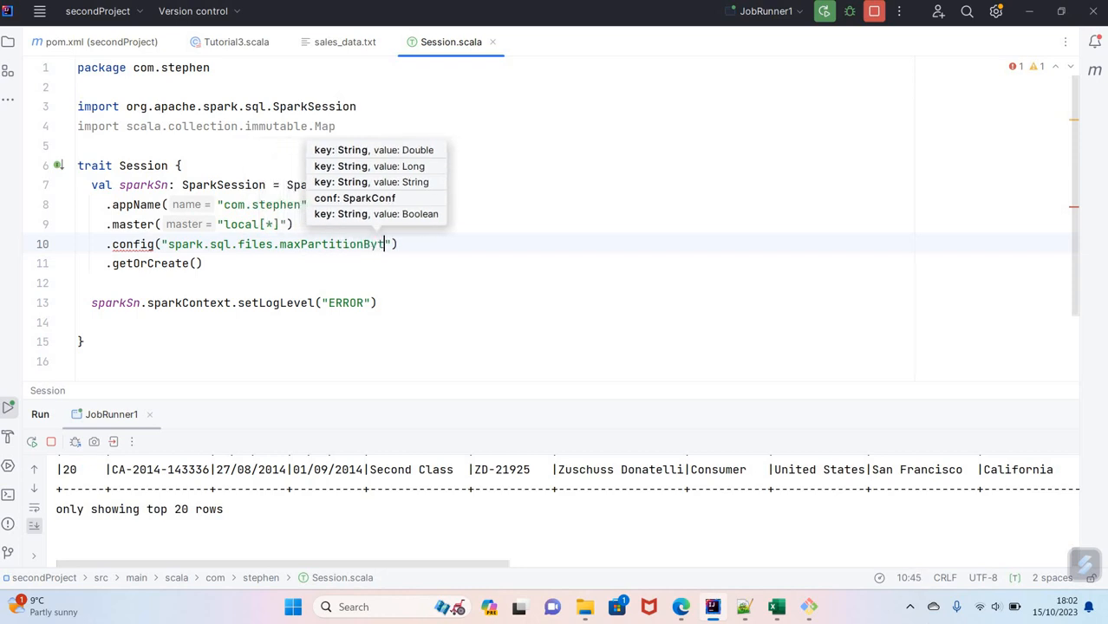
pyautogui.write('es')
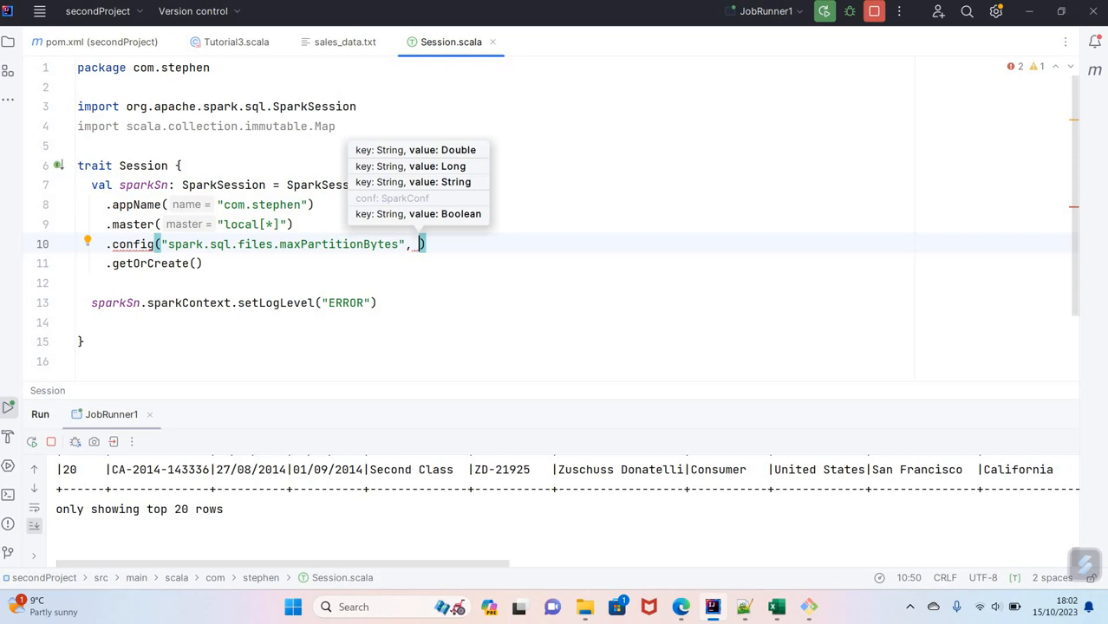
pyautogui.write('"')
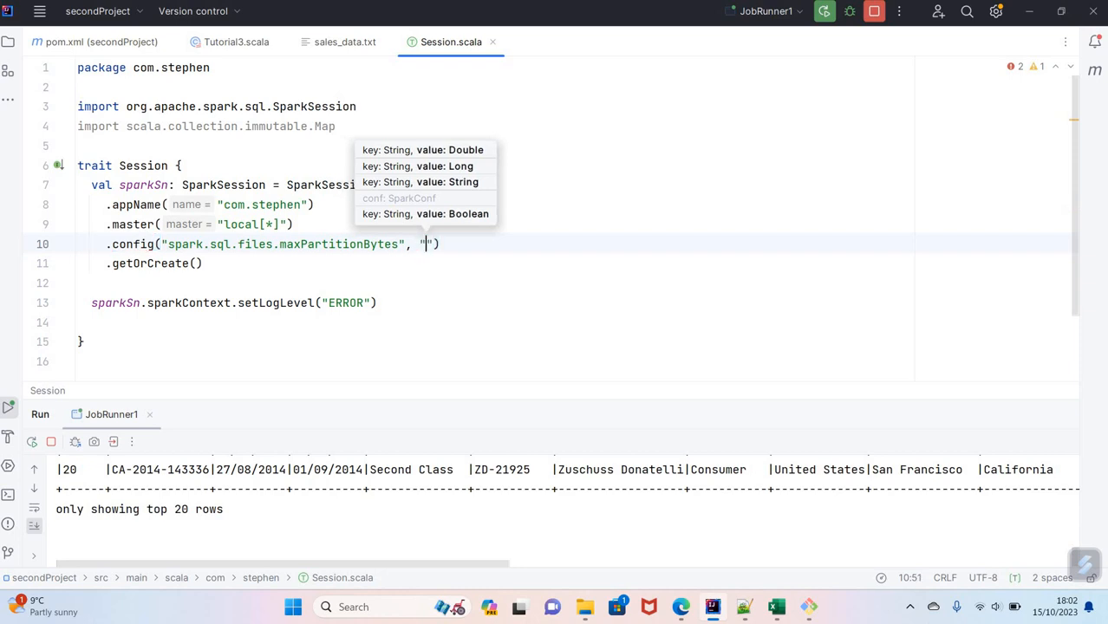
pyautogui.write('409')
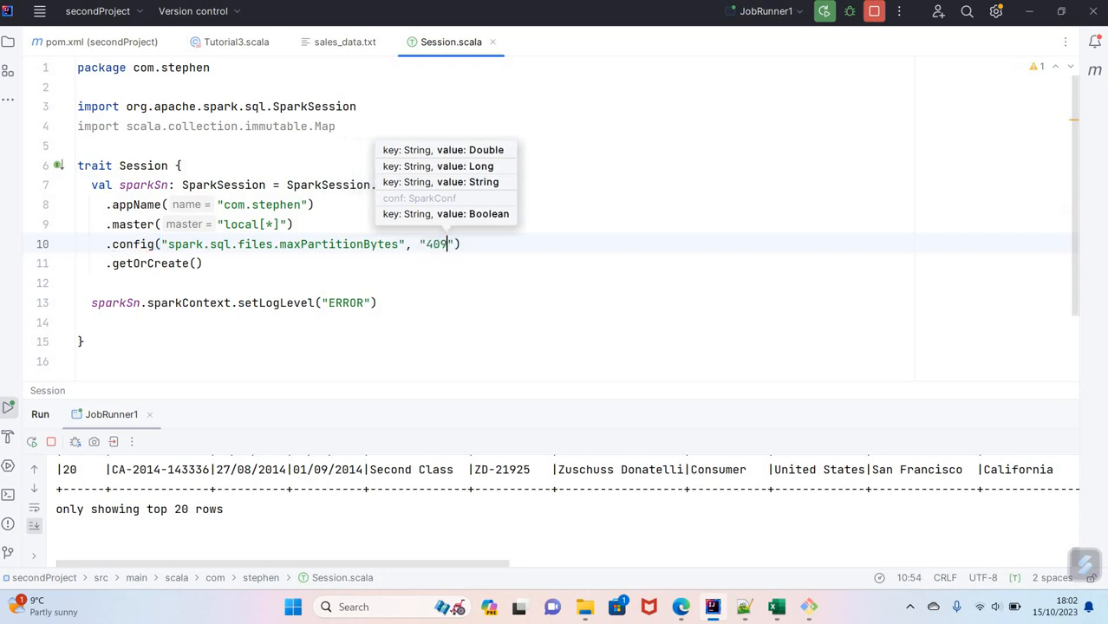
pyautogui.write('6b')
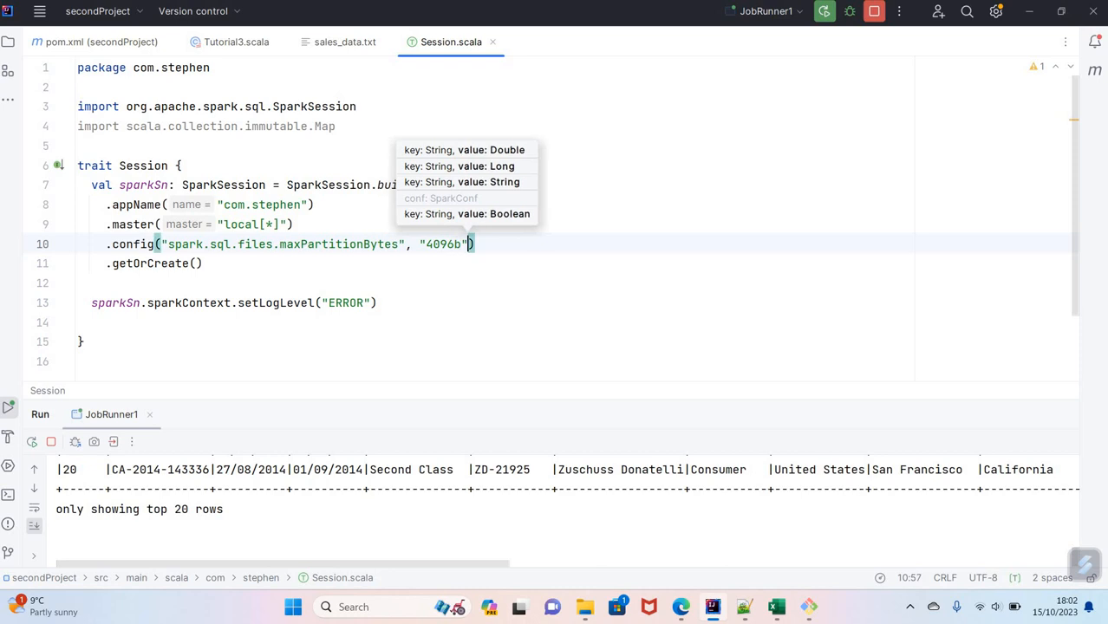
pyautogui.moveTo(739, 44)
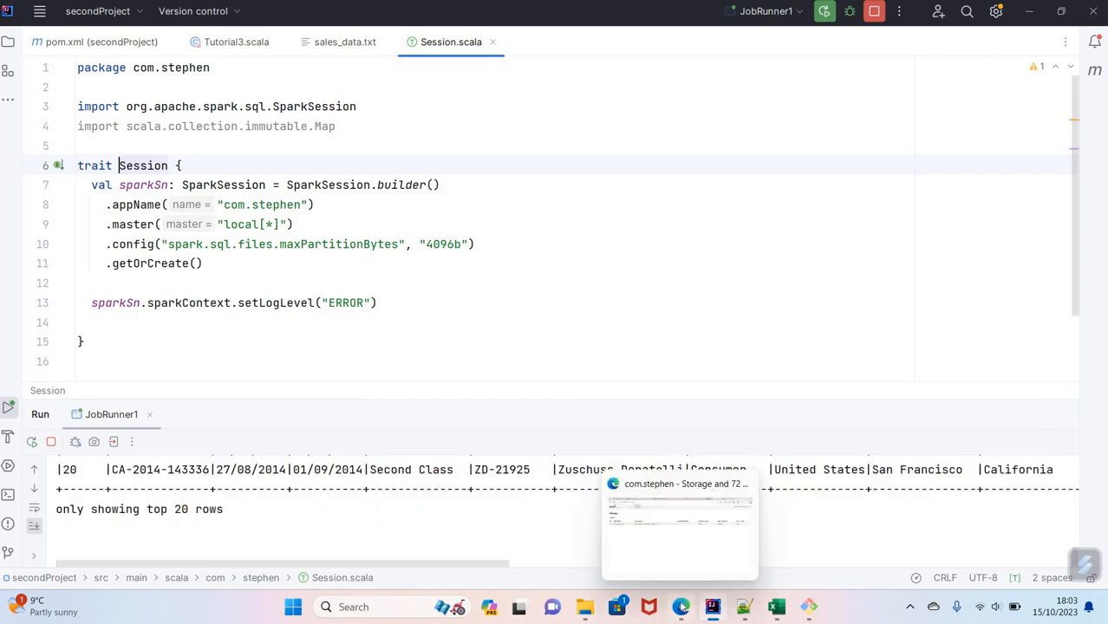
# Step: Check the Storage page drop from 562 to 281 cached partitions, then return to Session.scala
pyautogui.click(680, 524)
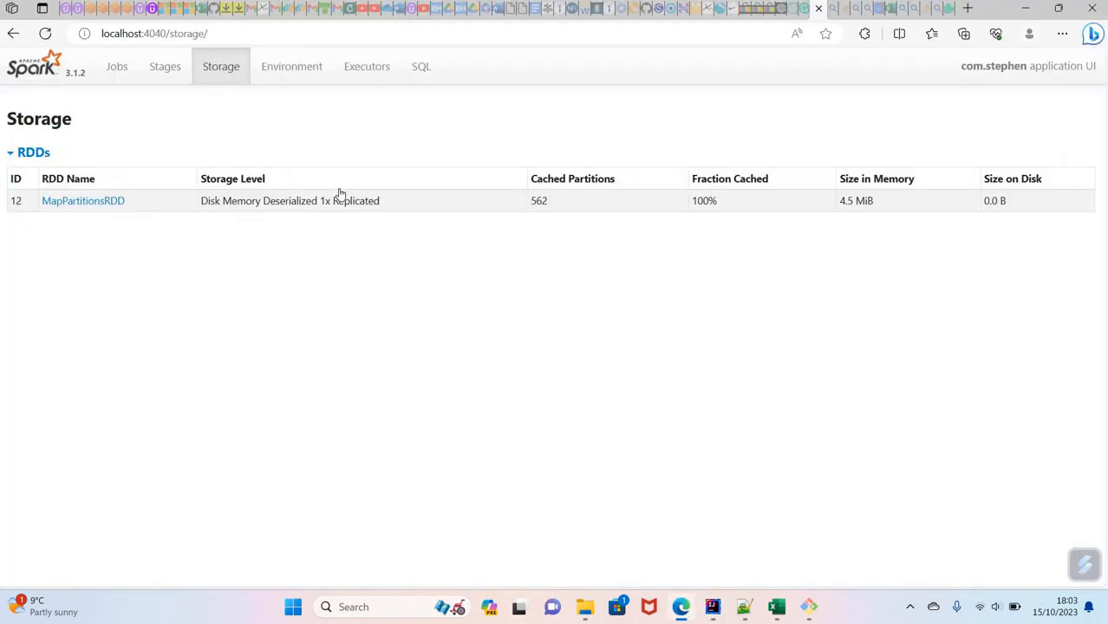
pyautogui.moveTo(581, 189)
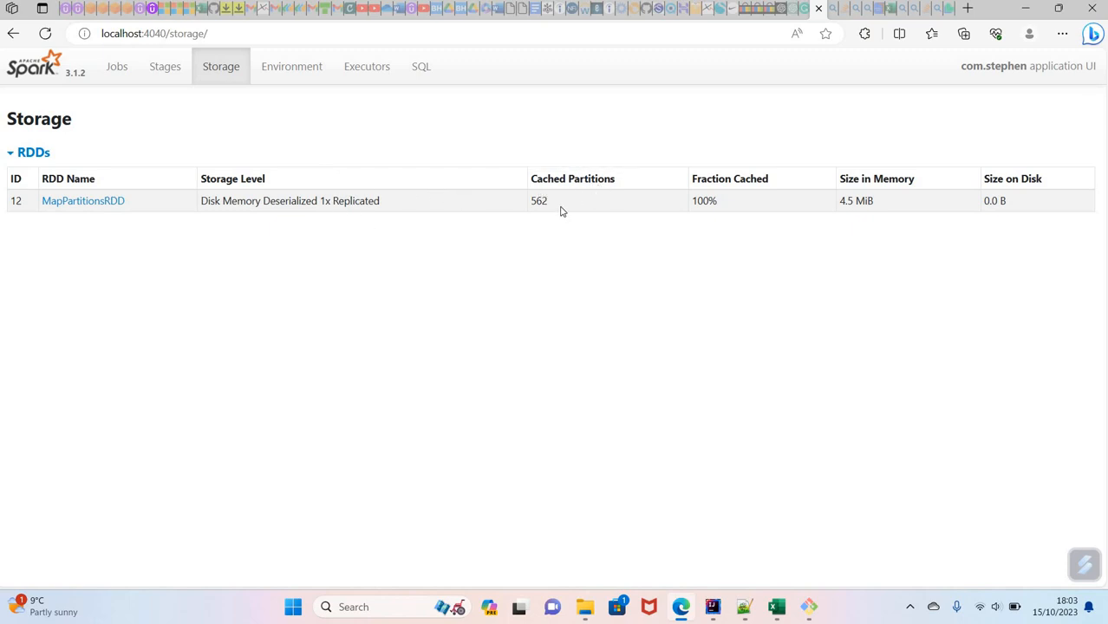
pyautogui.moveTo(556, 214)
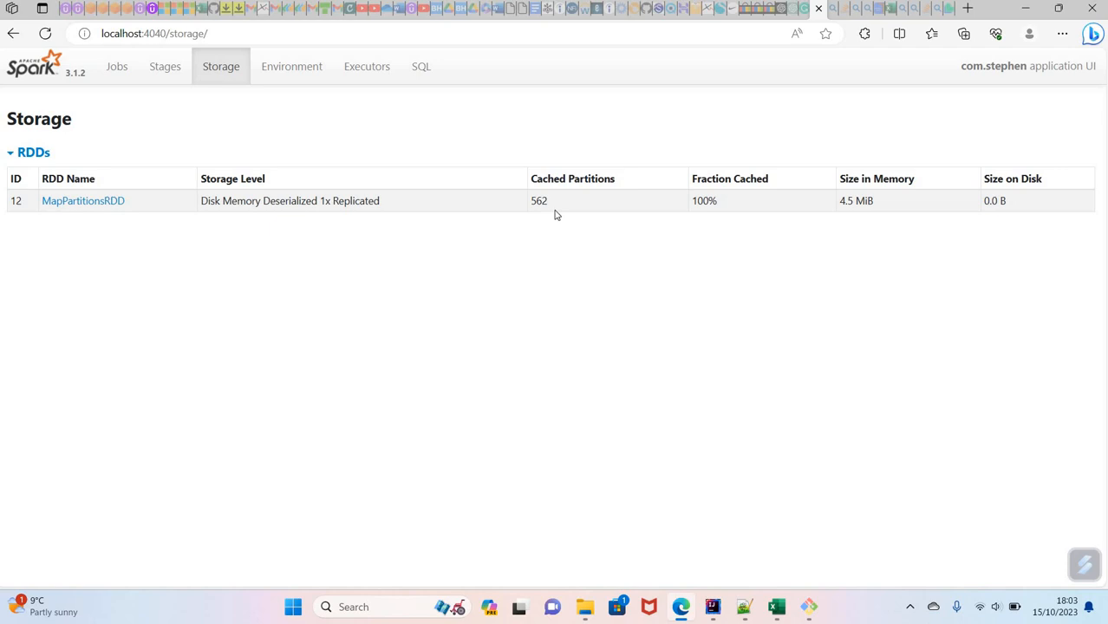
pyautogui.moveTo(574, 201)
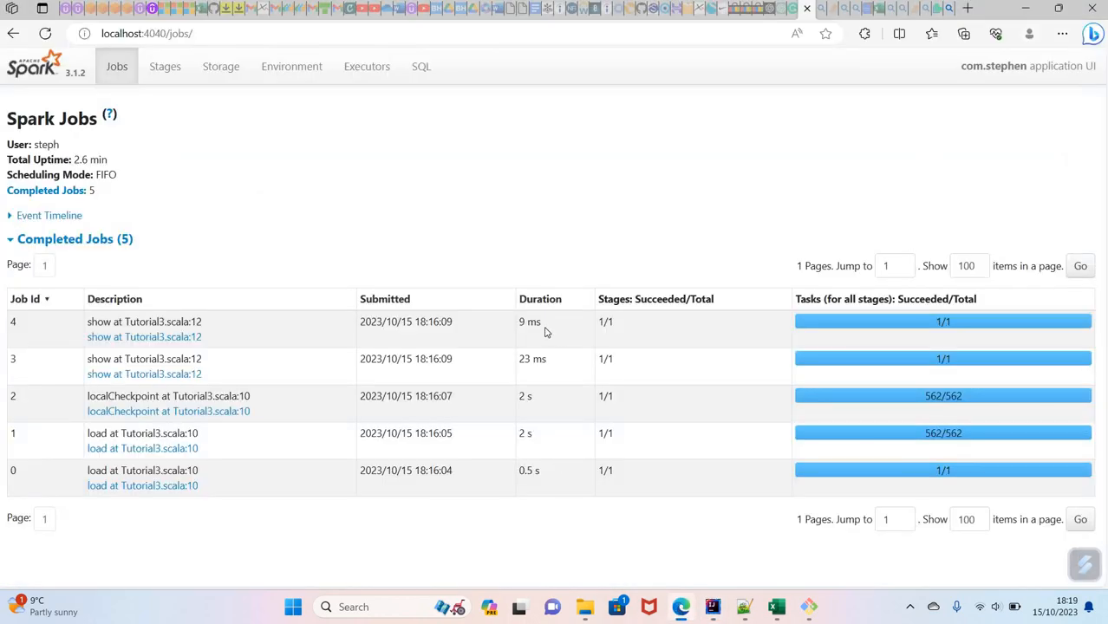
pyautogui.moveTo(220, 66)
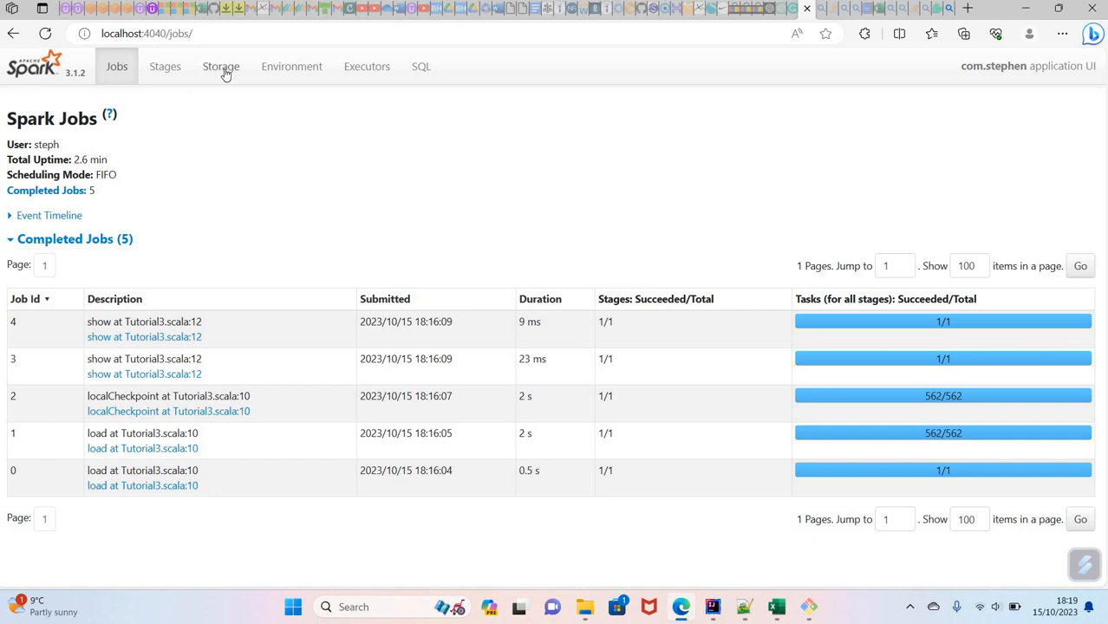
pyautogui.click(220, 66)
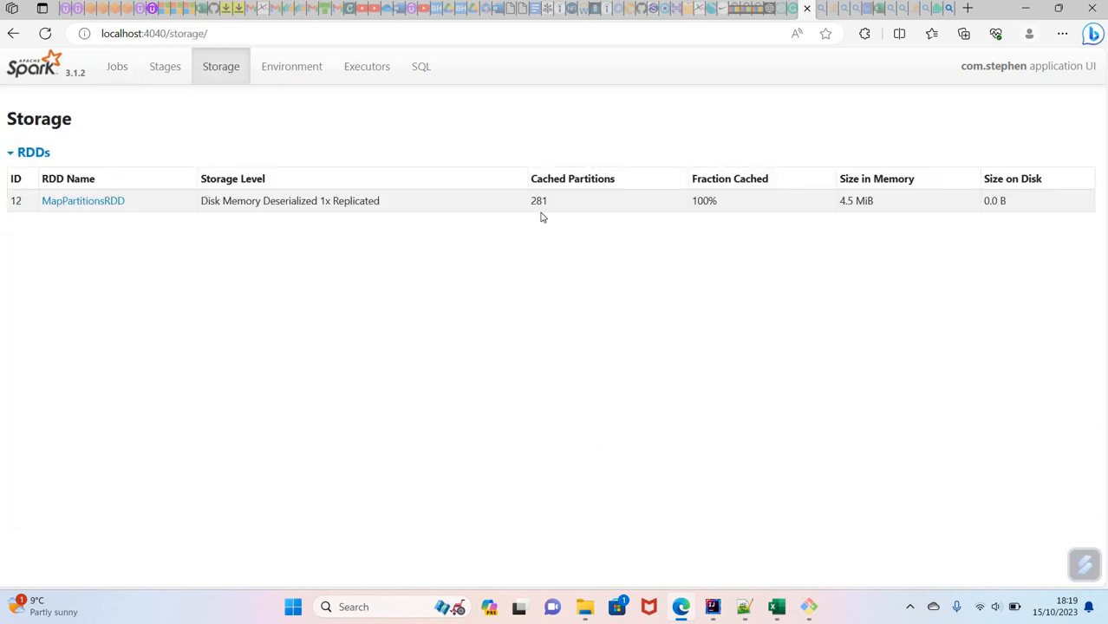
pyautogui.moveTo(574, 211)
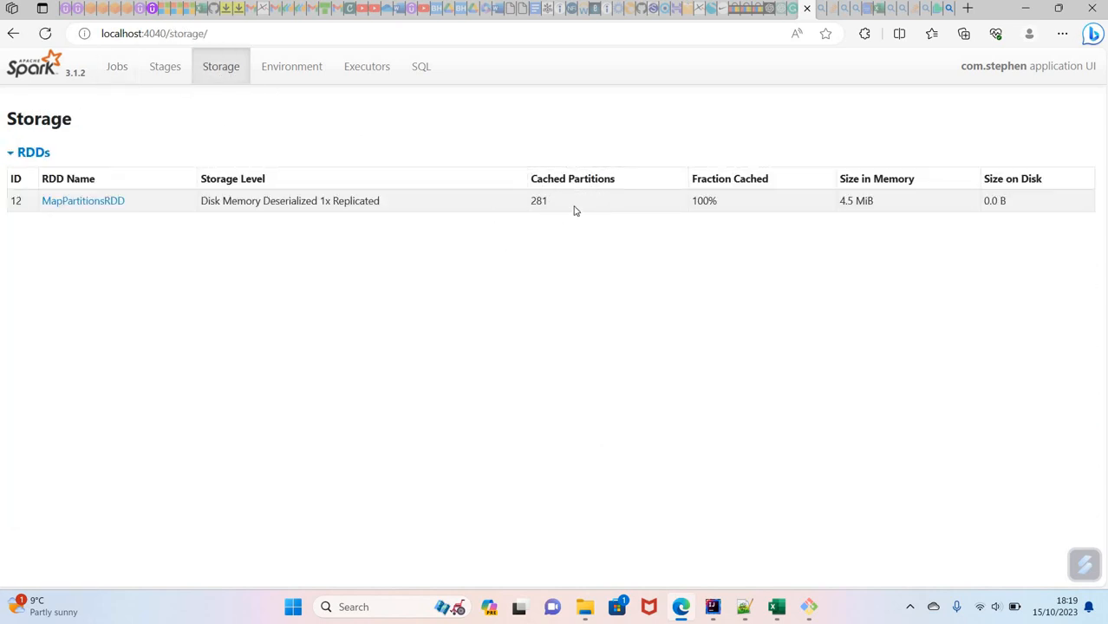
pyautogui.moveTo(448, 199)
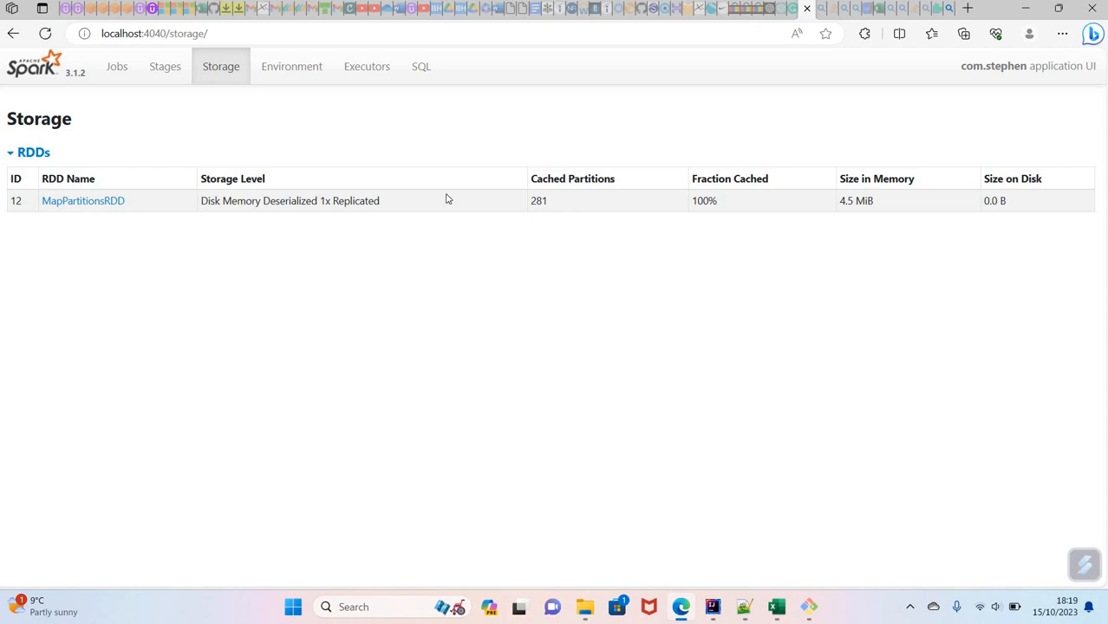
pyautogui.click(712, 606)
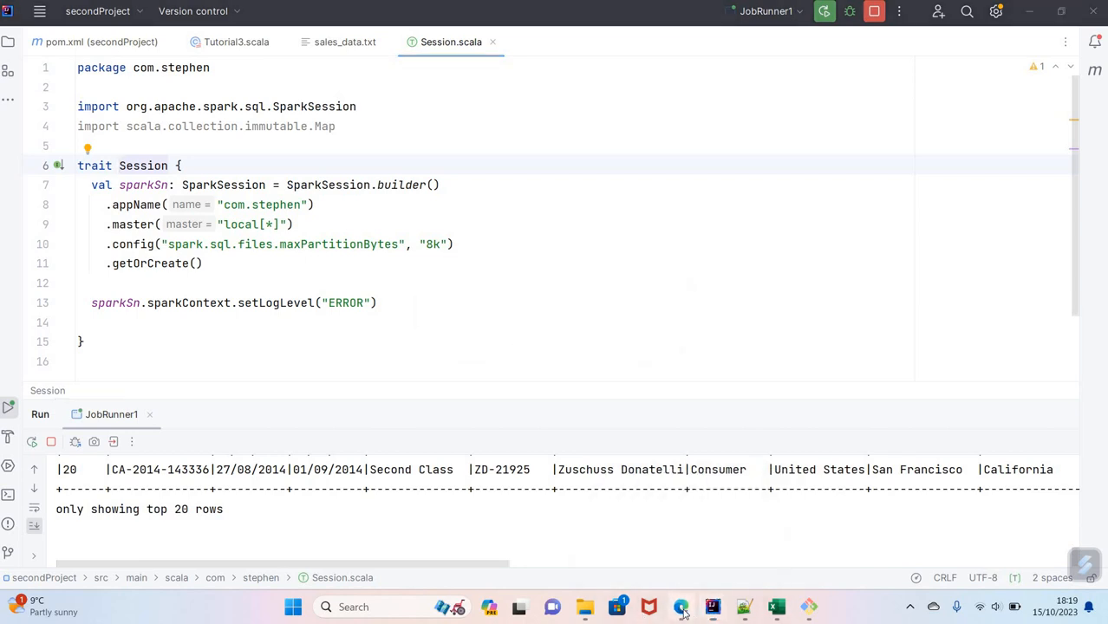
pyautogui.click(680, 606)
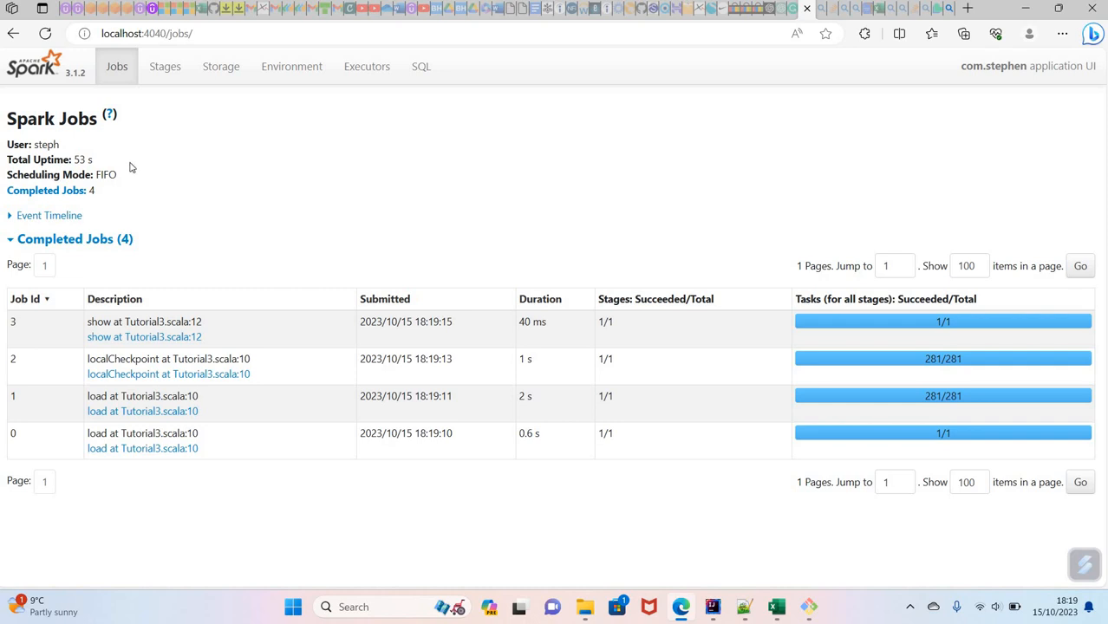
pyautogui.moveTo(115, 180)
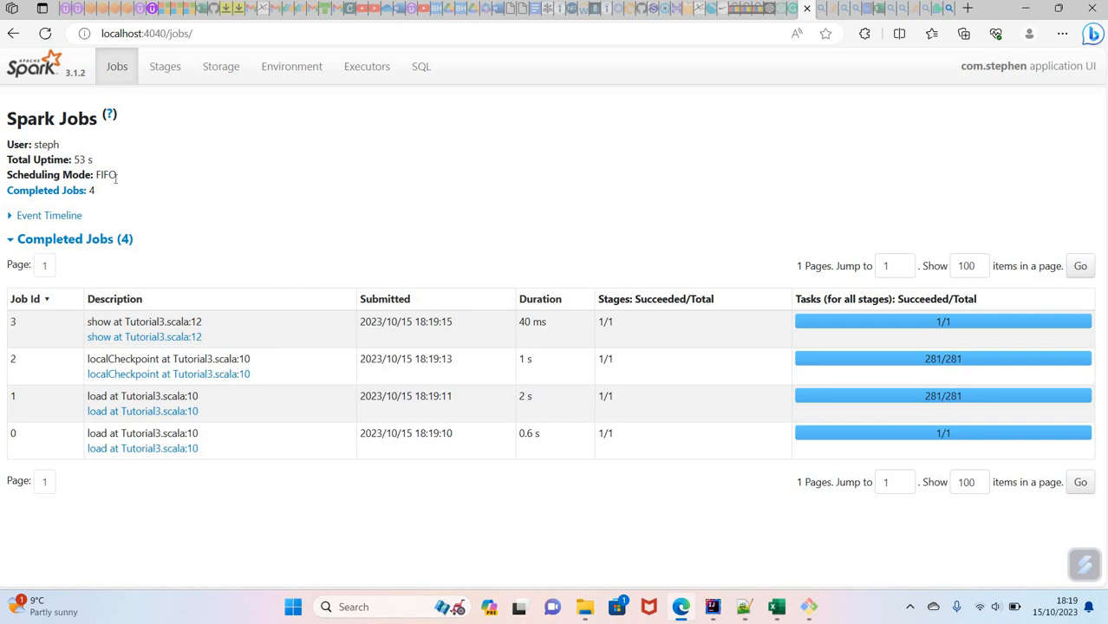
pyautogui.moveTo(125, 186)
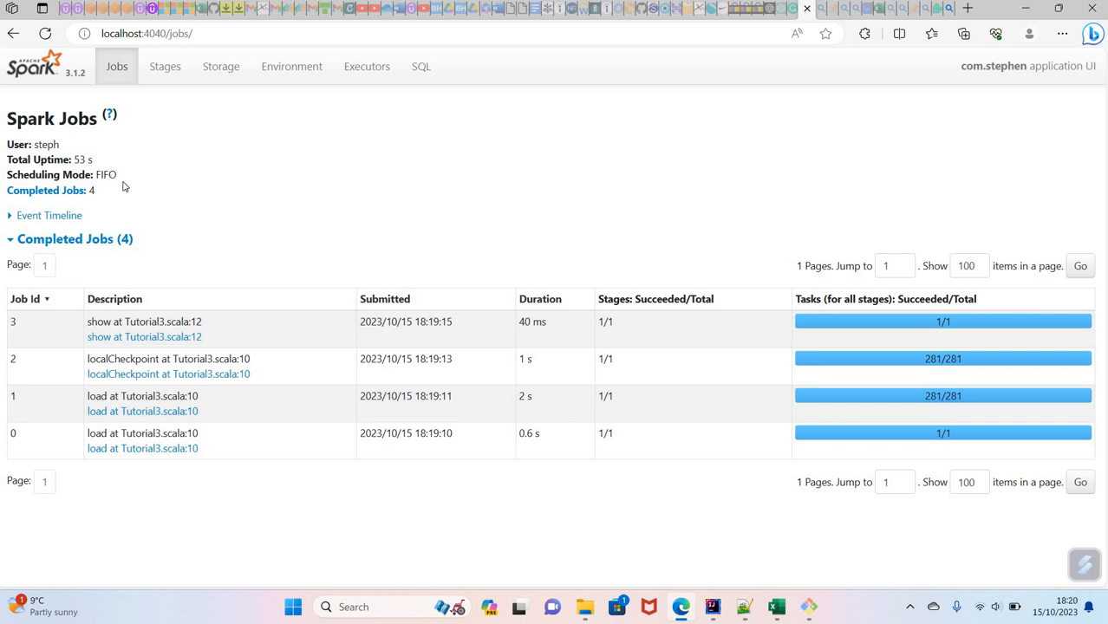
pyautogui.moveTo(128, 183)
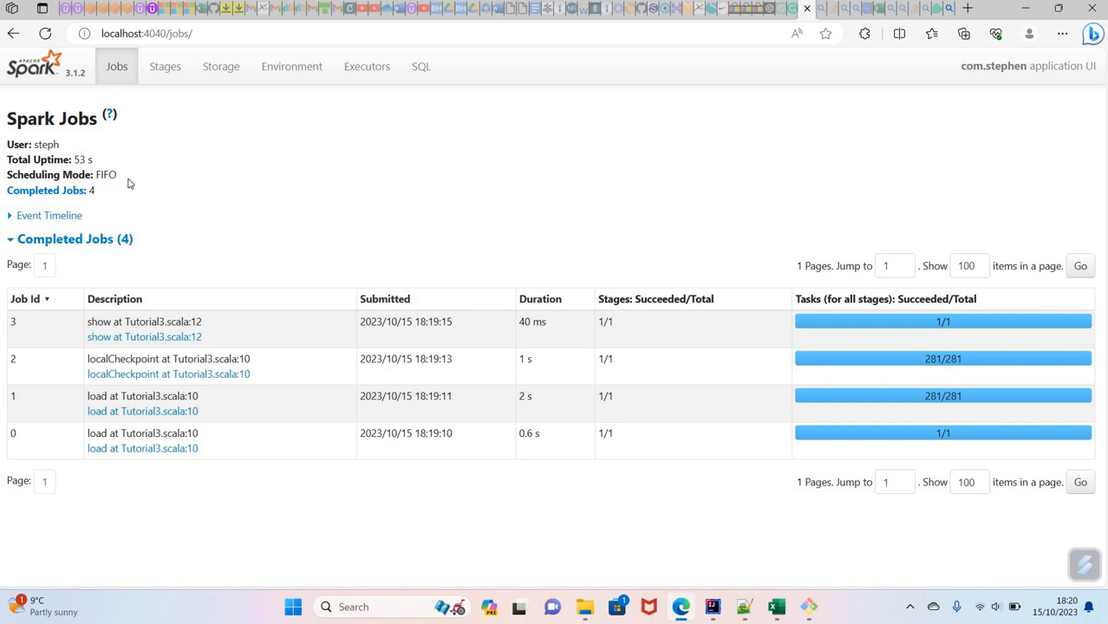
pyautogui.moveTo(107, 173)
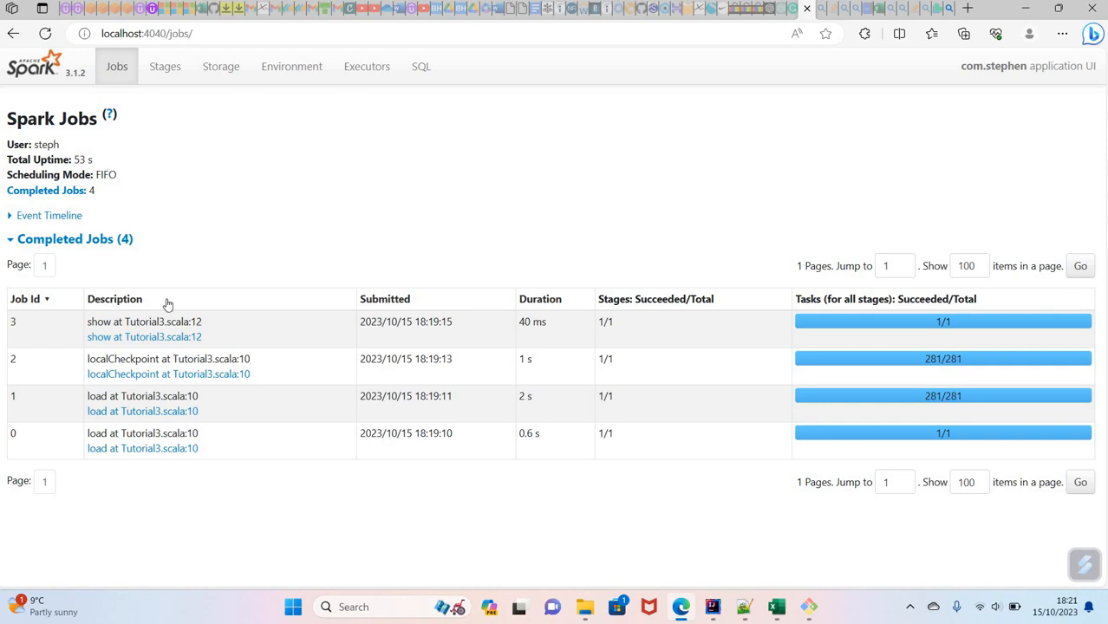
# Step: Add .config("spark.scheduler.mode", "FAIR") below the maxPartitionBytes line
pyautogui.click(711, 606)
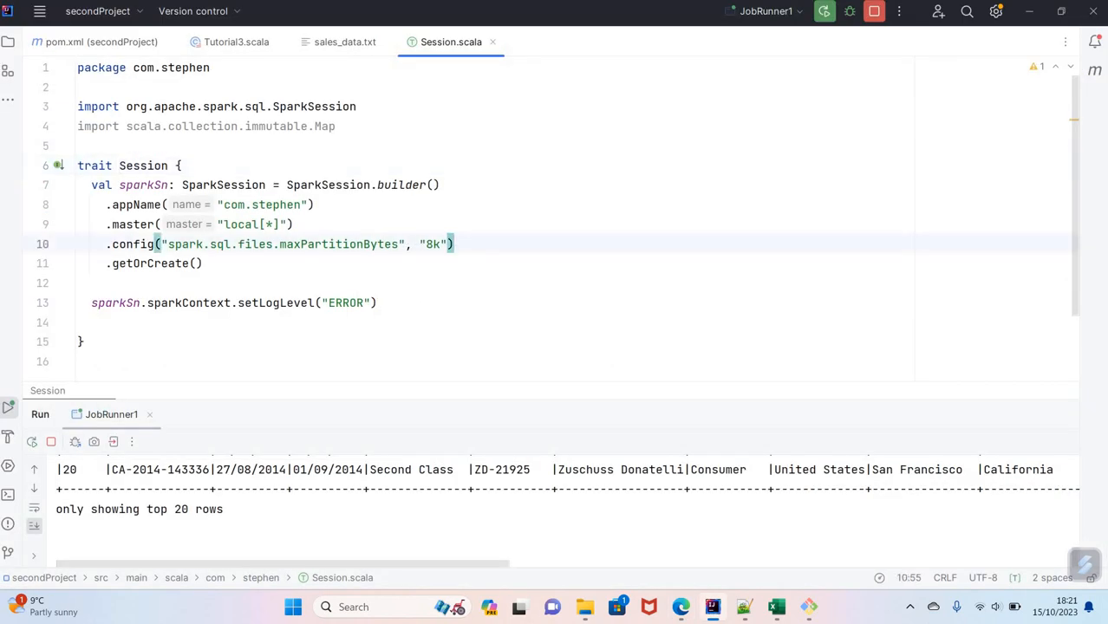
pyautogui.write('.config()')
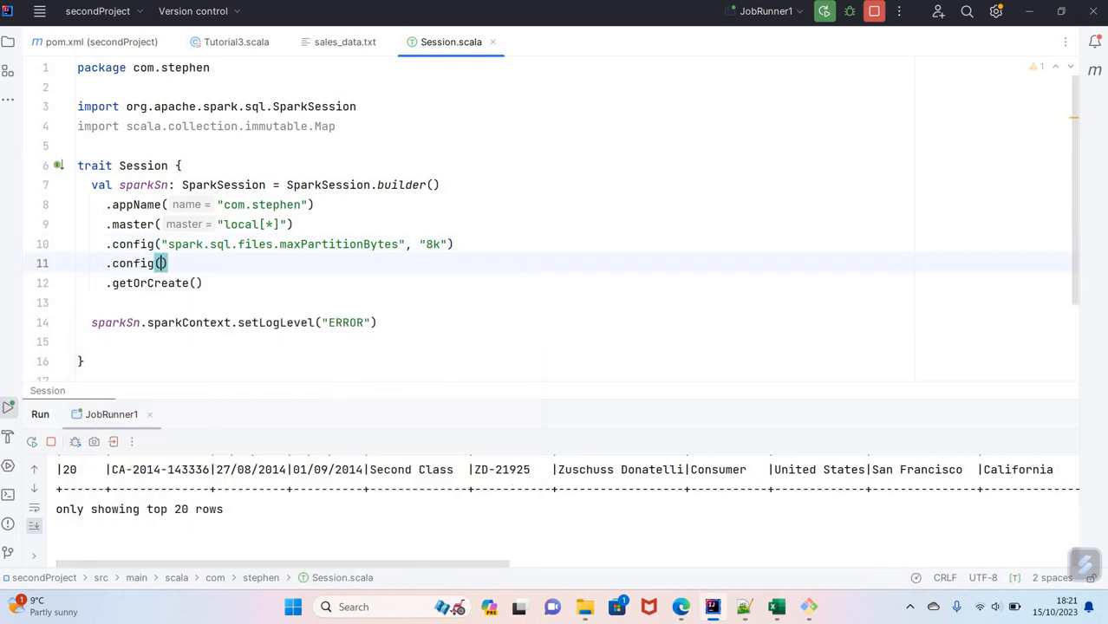
pyautogui.write('"')
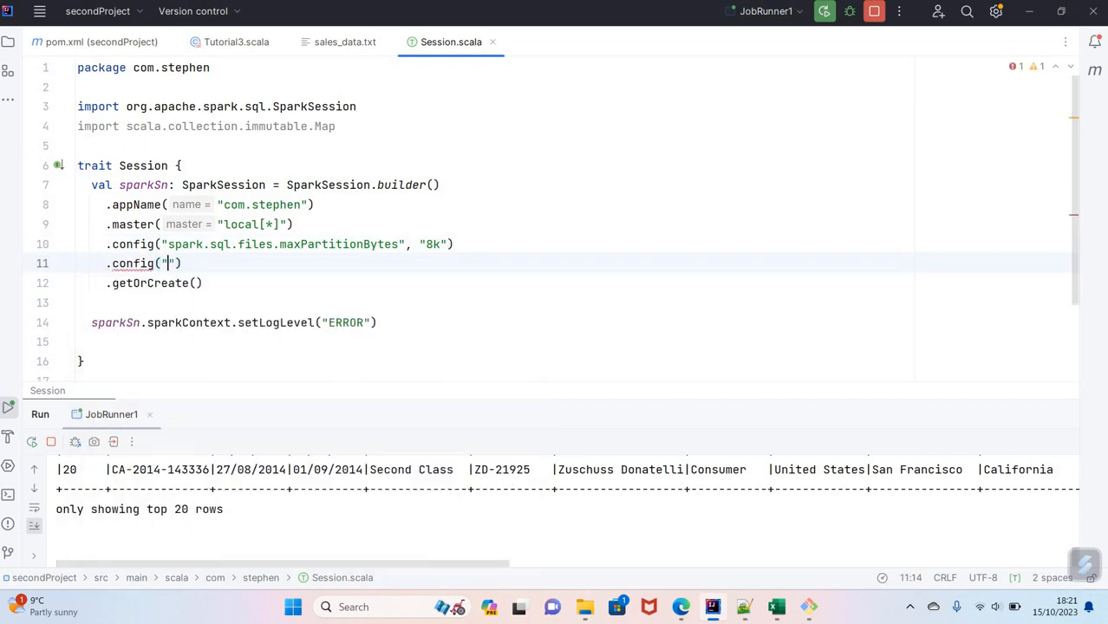
pyautogui.write('spark.')
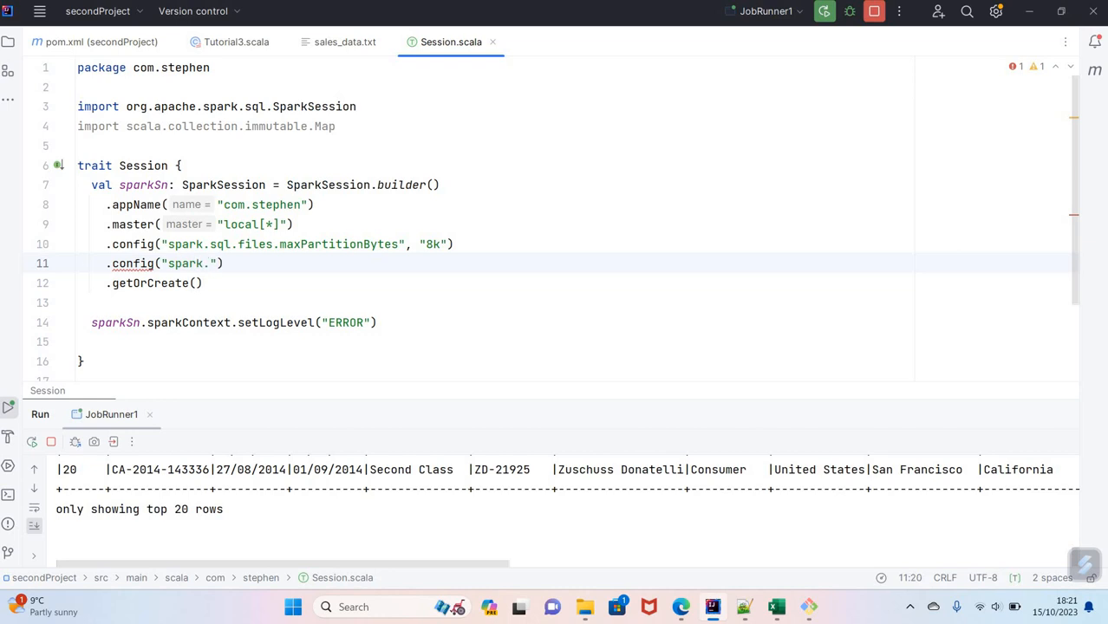
pyautogui.write('schedu')
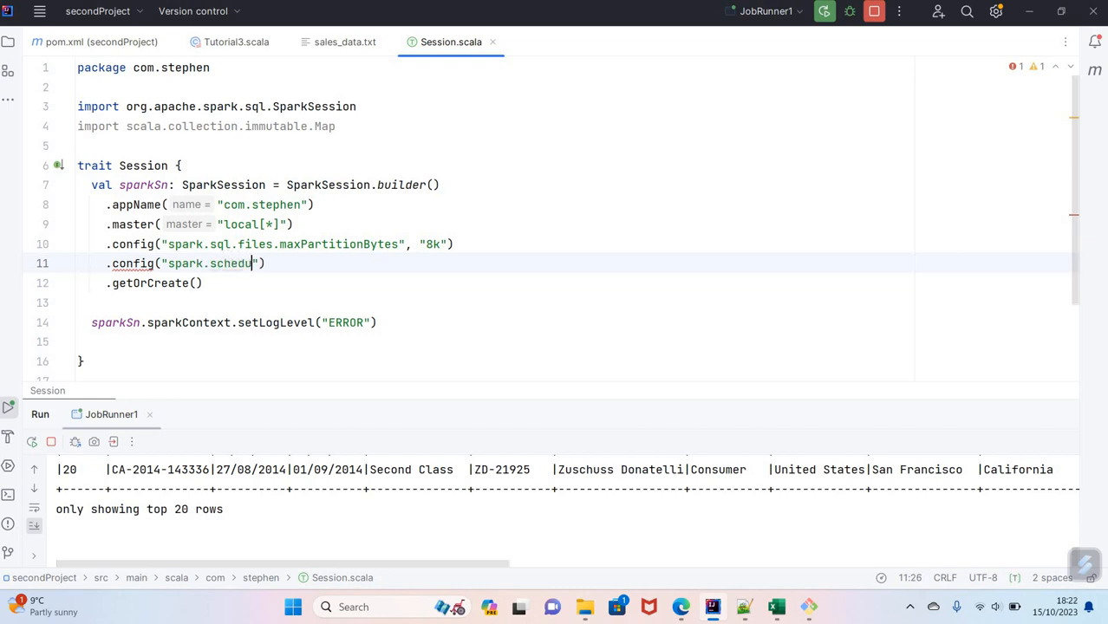
pyautogui.write('ler.mode", "FAIR')
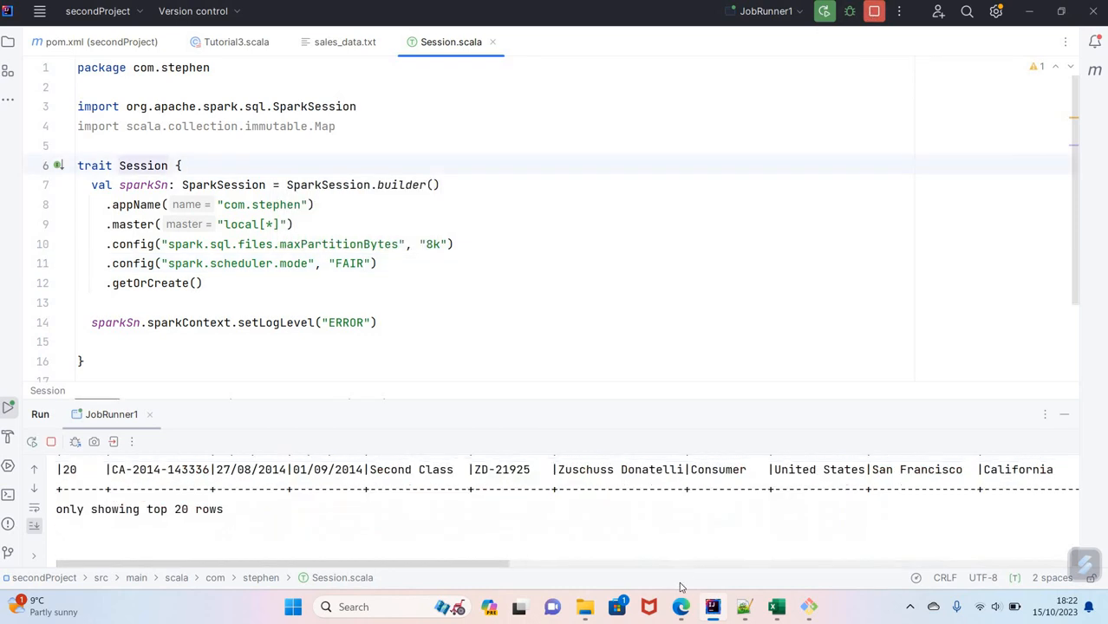
# Step: Reload the Spark Jobs page to confirm Scheduling Mode FAIR with four completed jobs
pyautogui.click(681, 605)
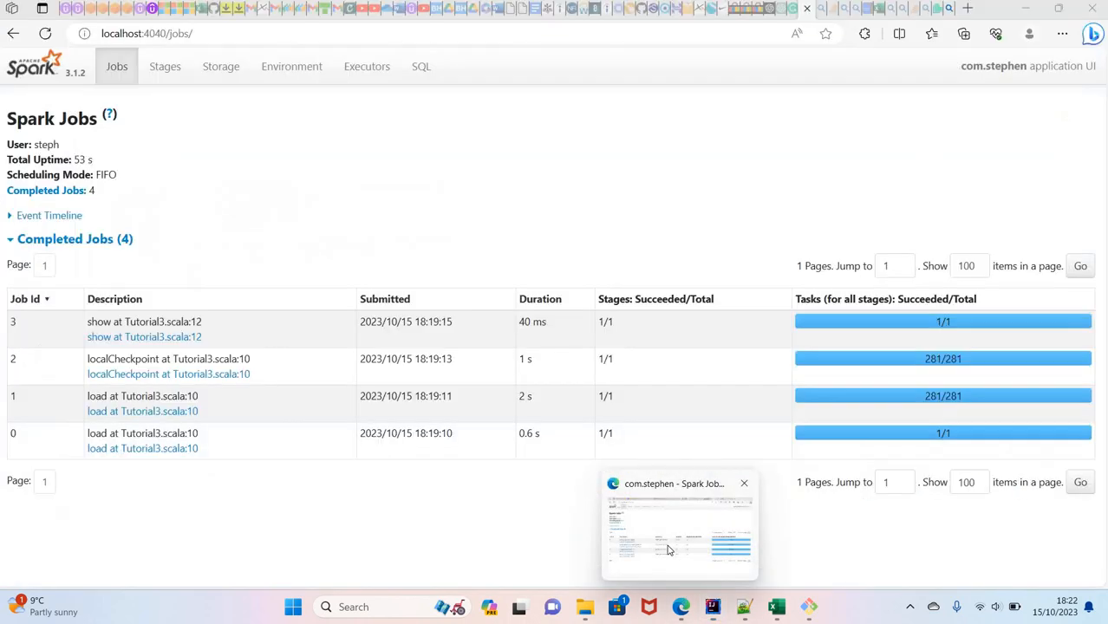
pyautogui.click(116, 66)
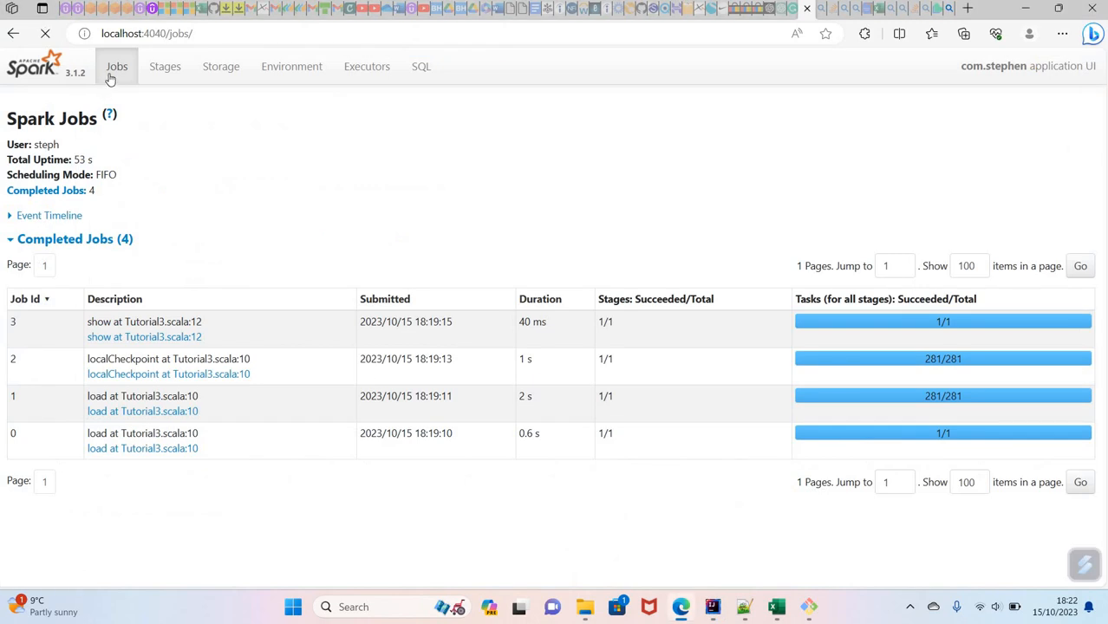
pyautogui.click(45, 33)
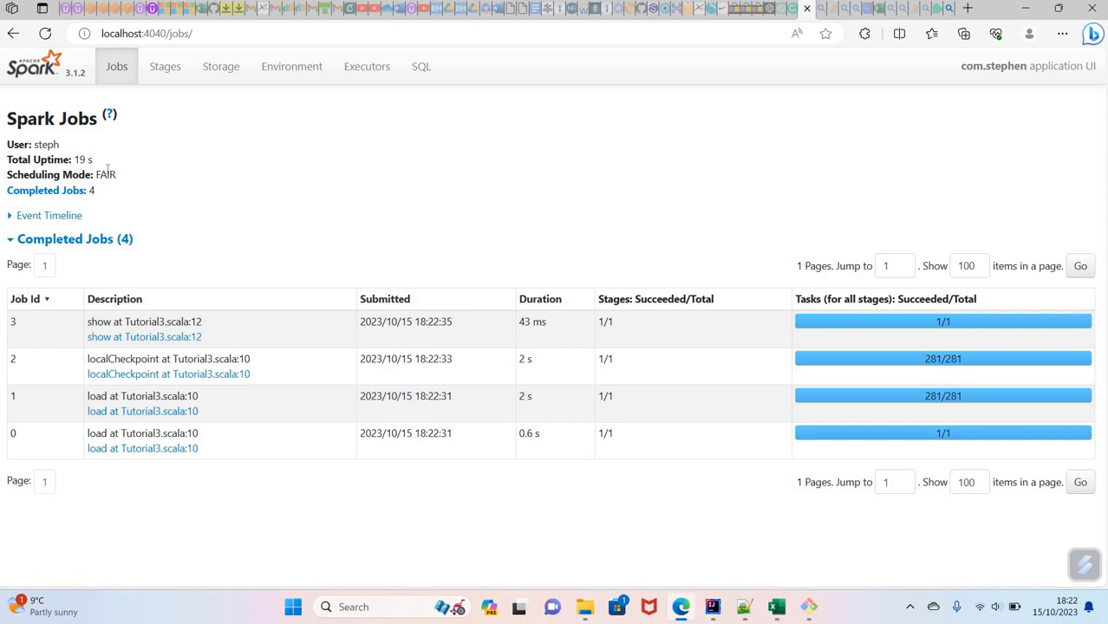
pyautogui.moveTo(198, 293)
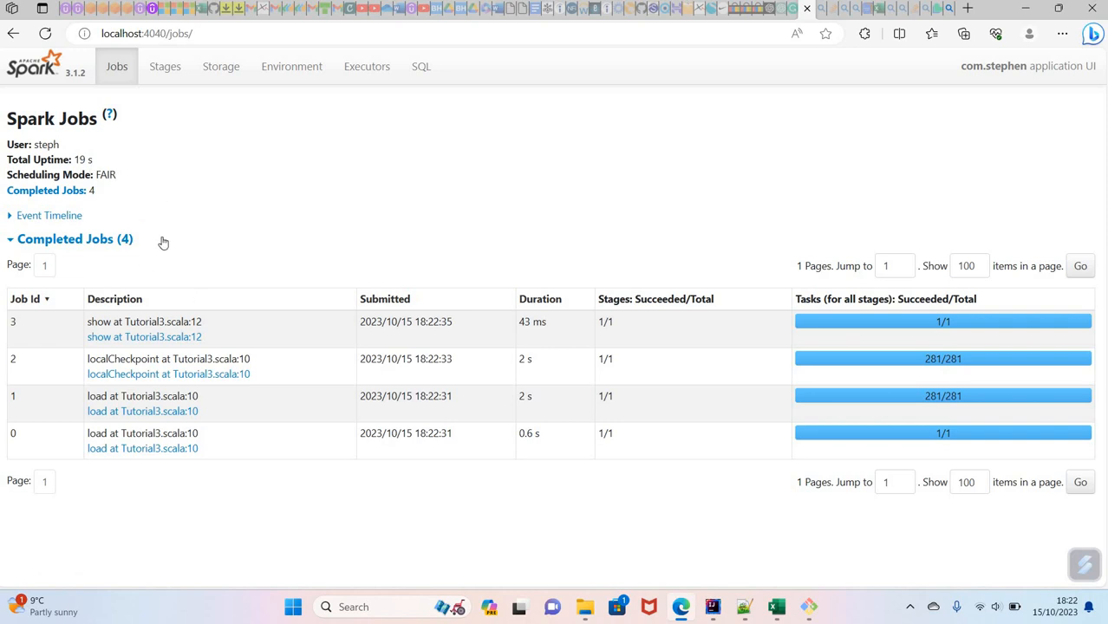
pyautogui.moveTo(160, 390)
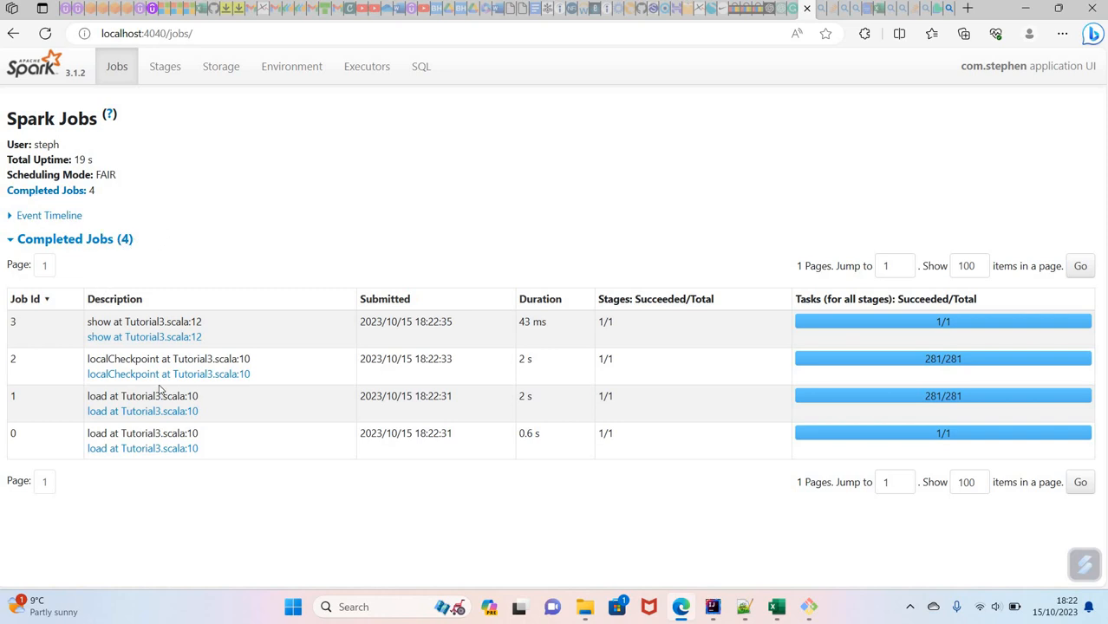
pyautogui.moveTo(114, 238)
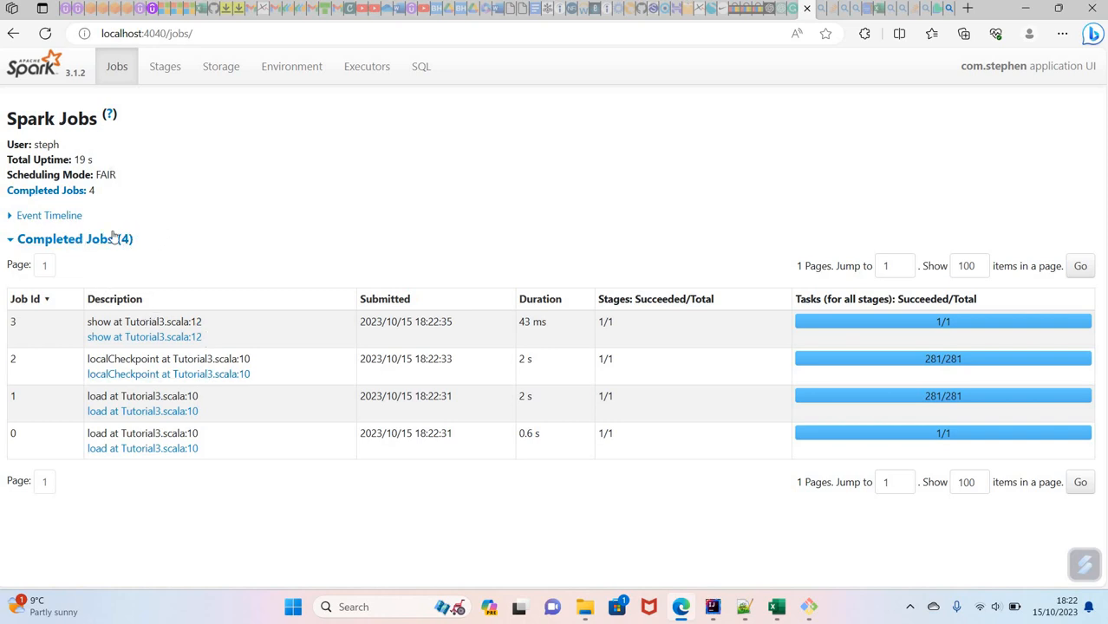
pyautogui.moveTo(251, 222)
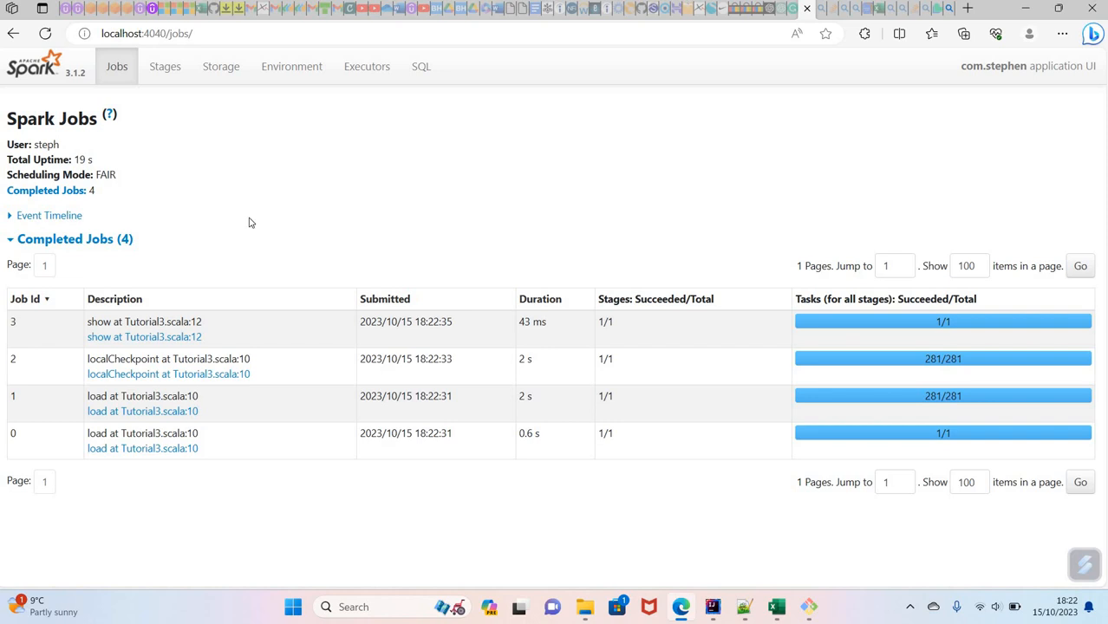
pyautogui.moveTo(207, 214)
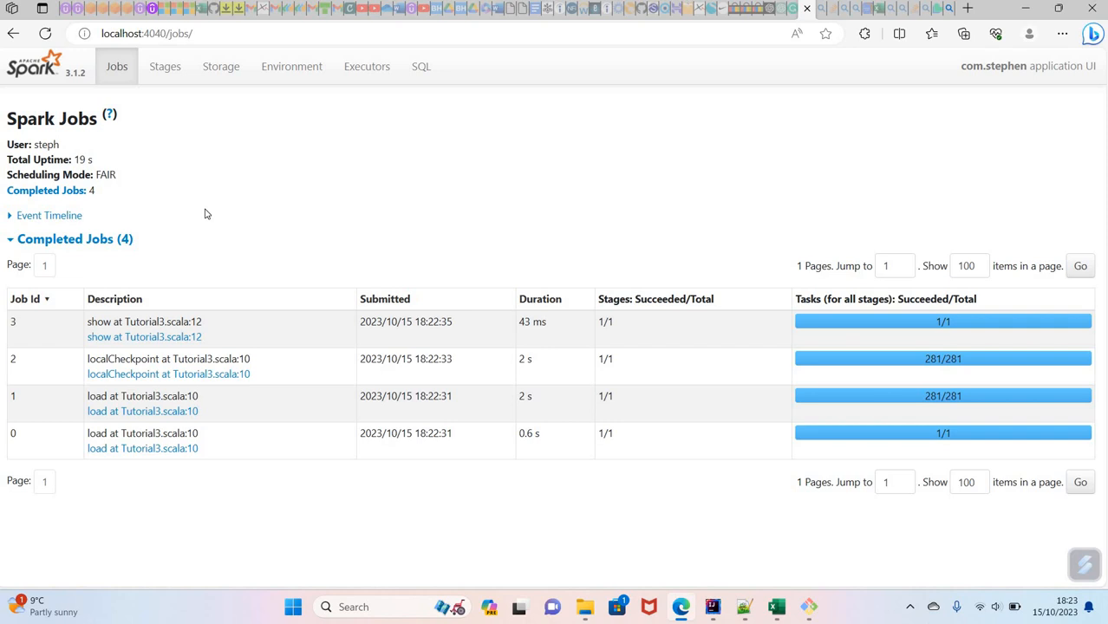
pyautogui.moveTo(178, 196)
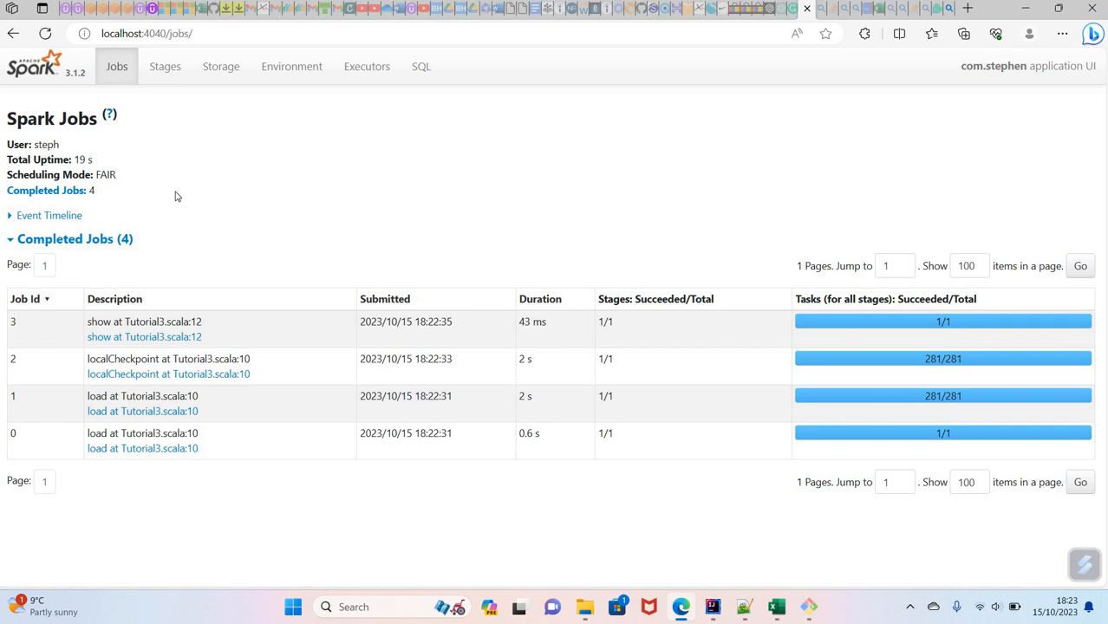
pyautogui.moveTo(160, 197)
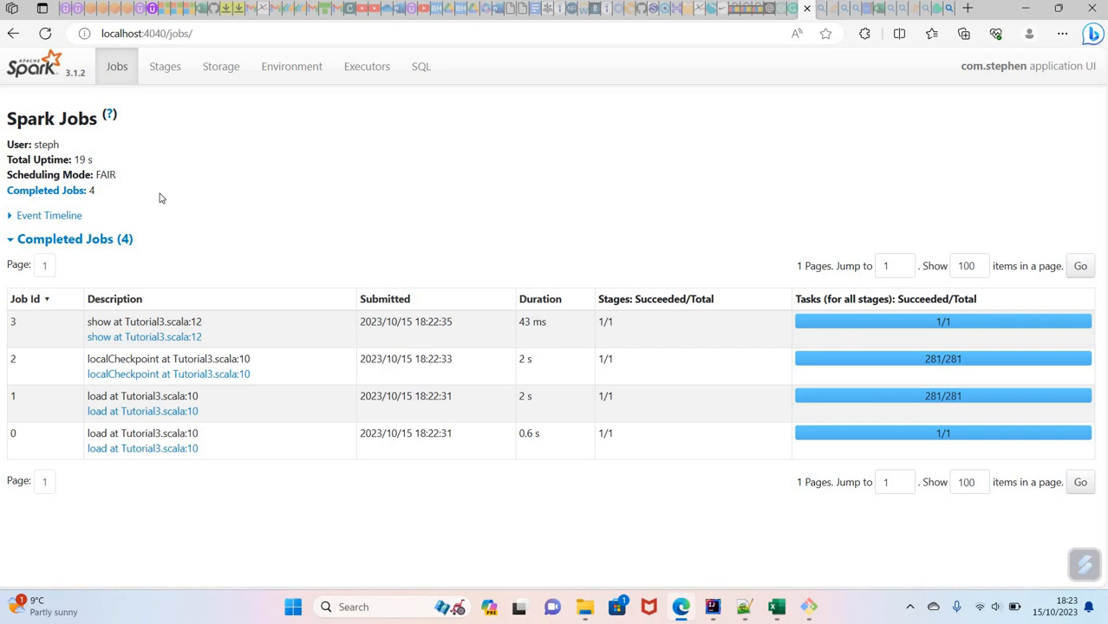
pyautogui.moveTo(212, 159)
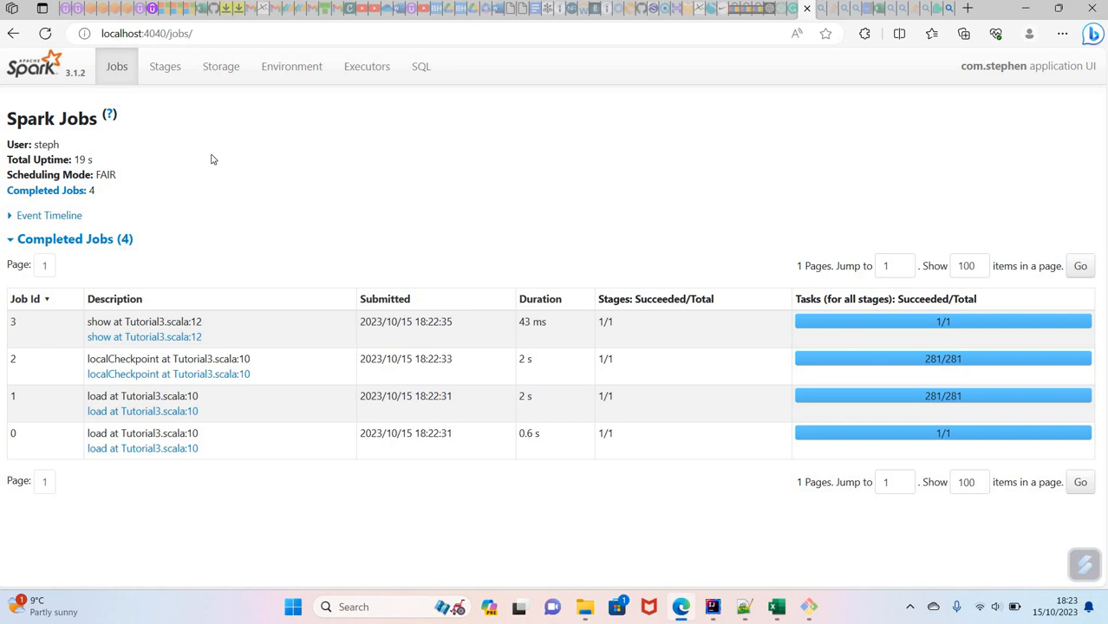
pyautogui.moveTo(267, 103)
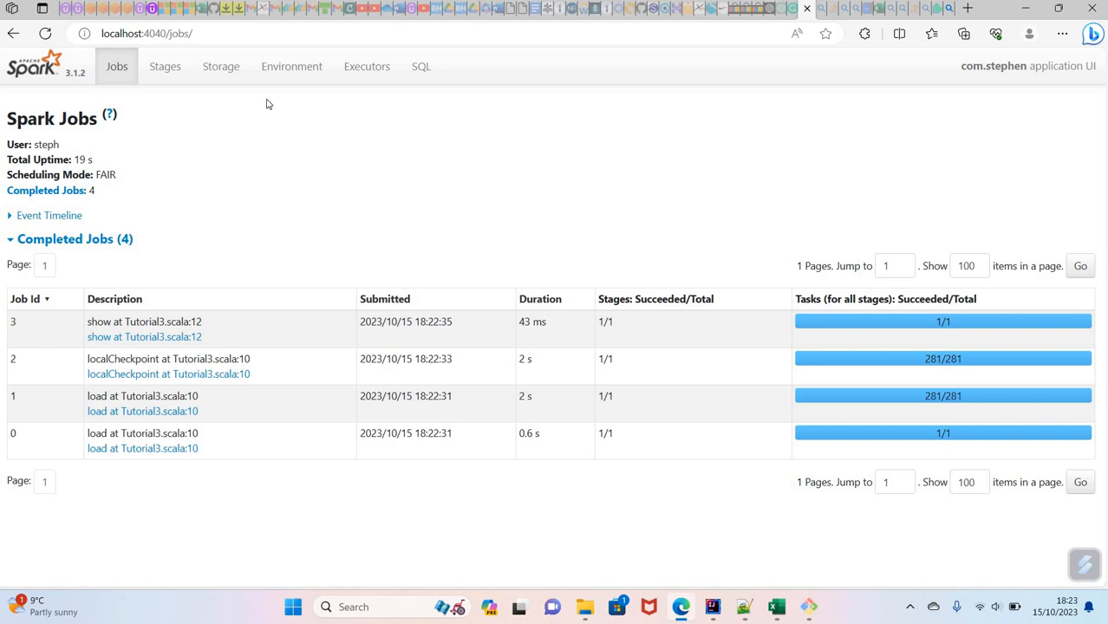
pyautogui.moveTo(232, 183)
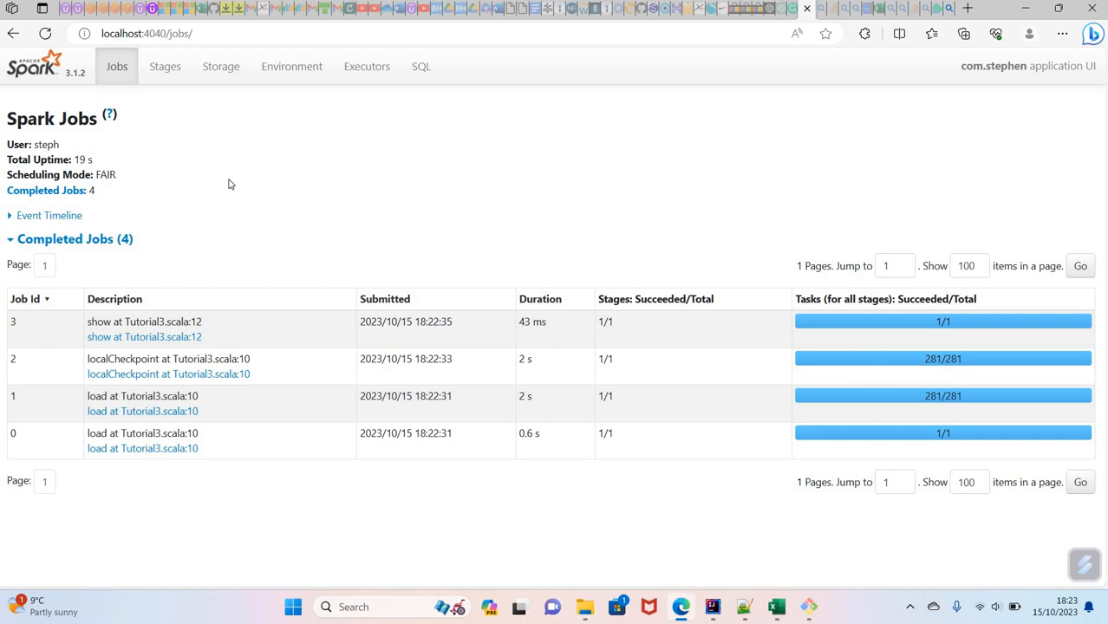
pyautogui.moveTo(367, 66)
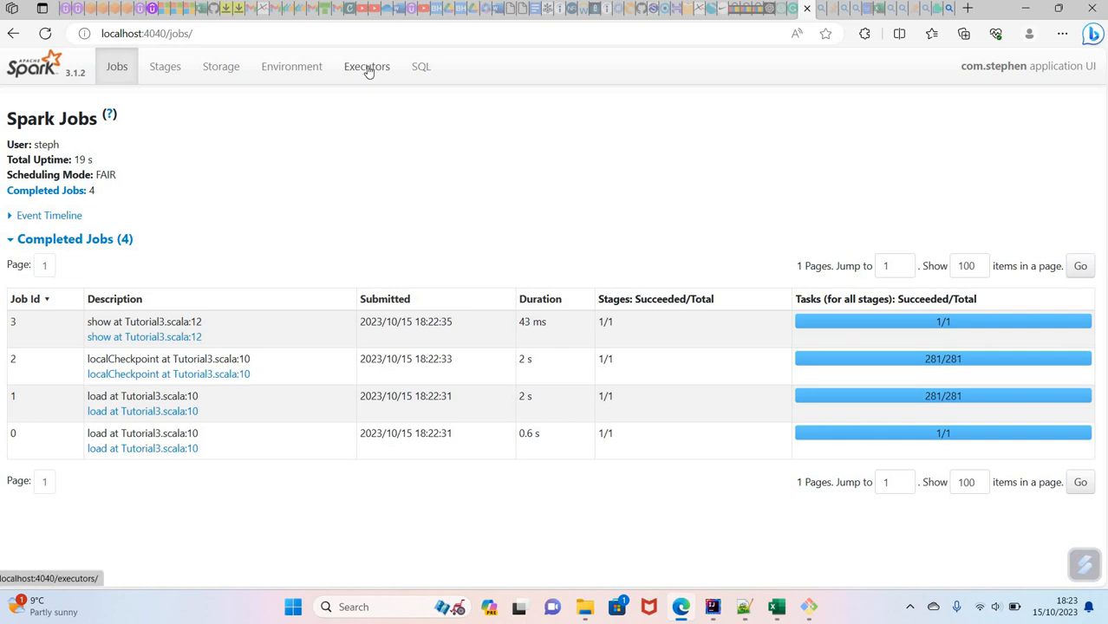
pyautogui.click(366, 66)
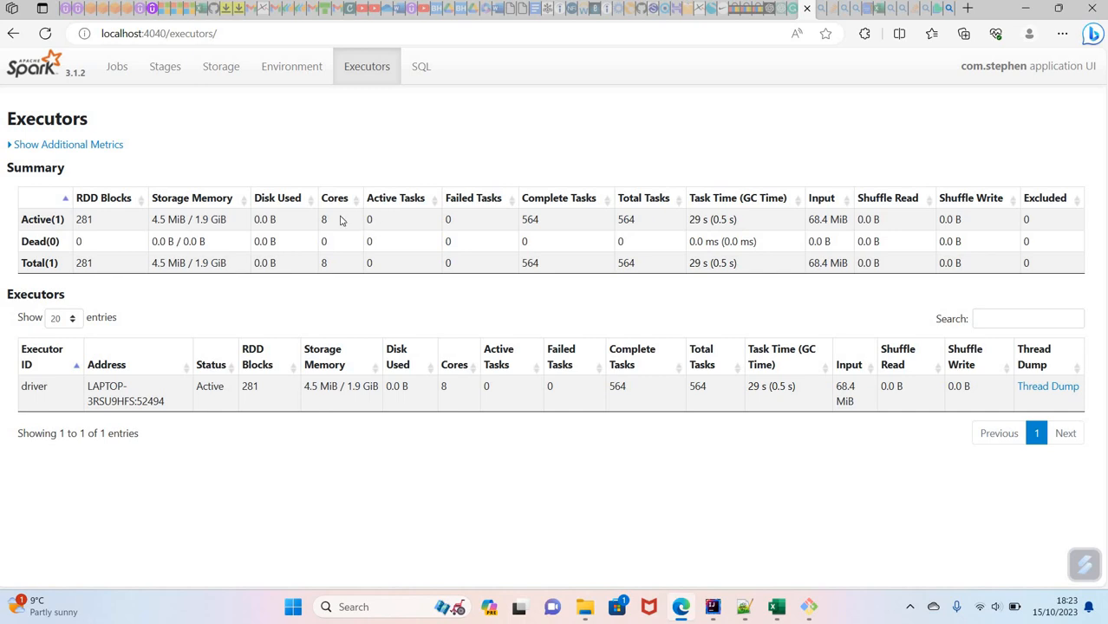
pyautogui.moveTo(319, 228)
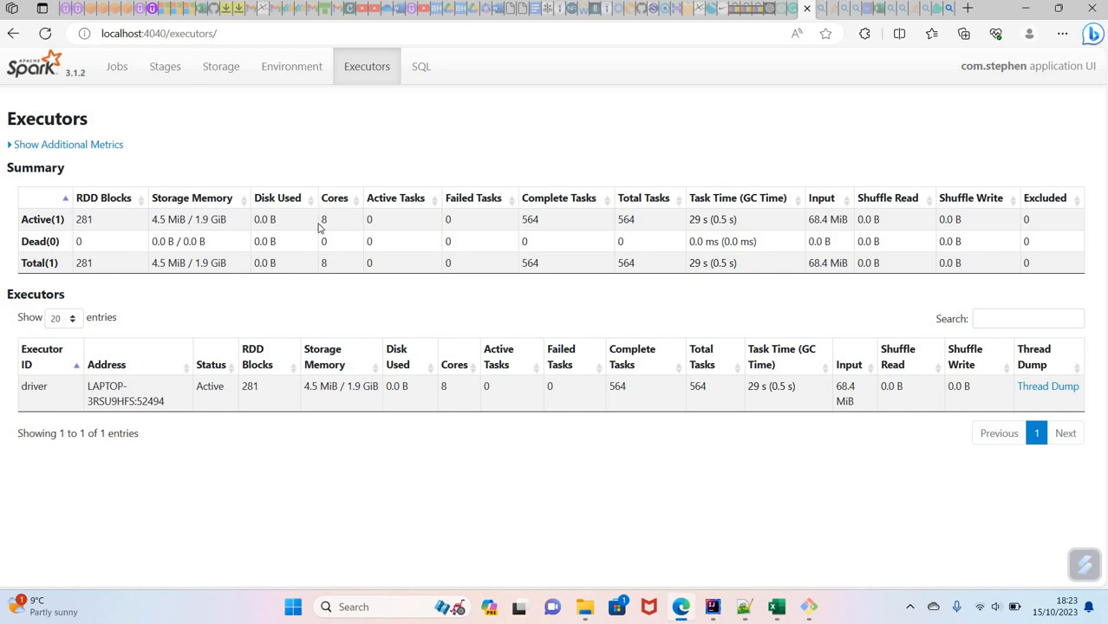
pyautogui.moveTo(395, 309)
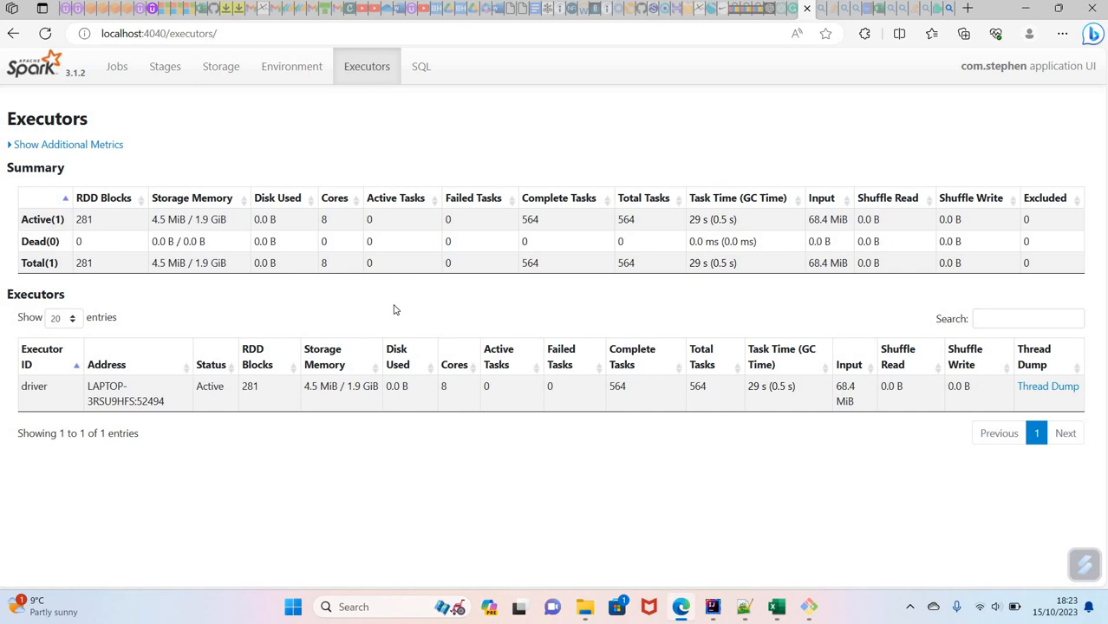
pyautogui.moveTo(353, 299)
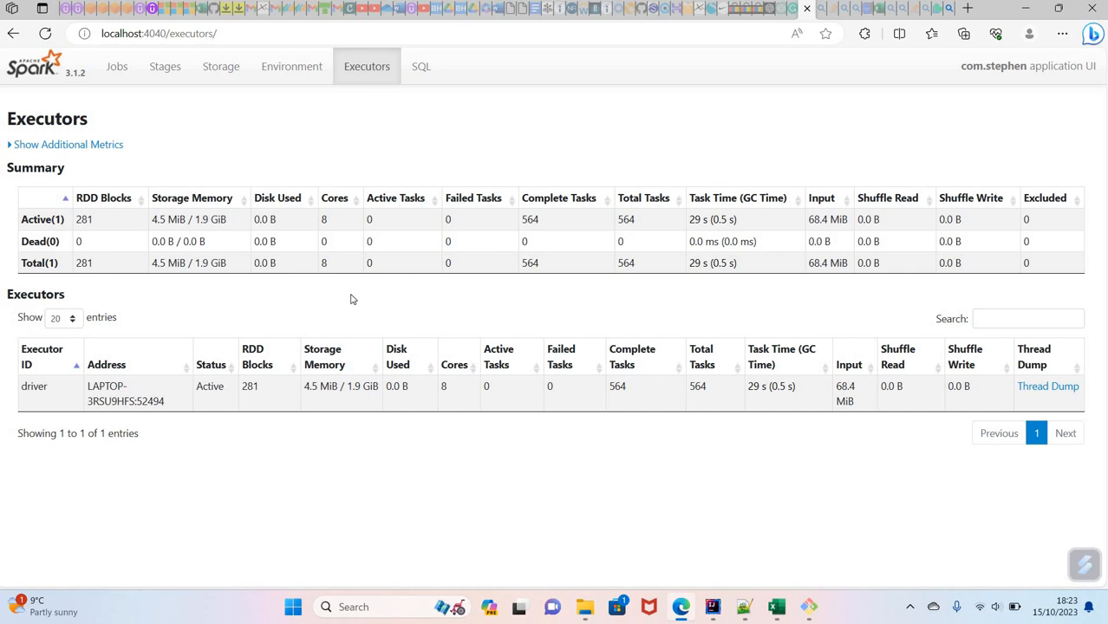
pyautogui.moveTo(332, 232)
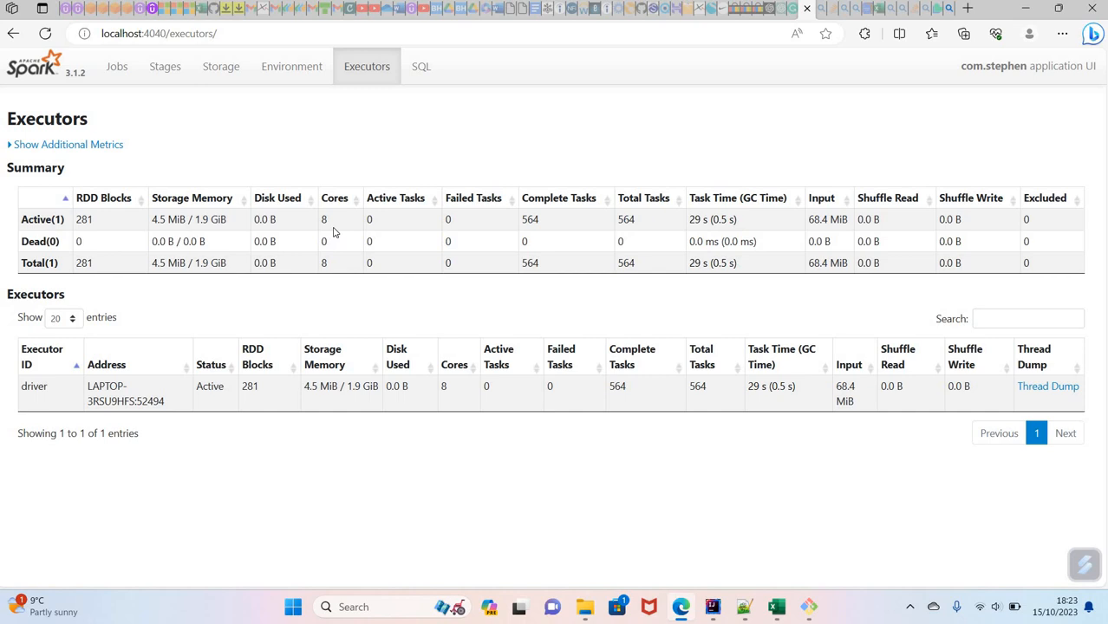
pyautogui.moveTo(696, 606)
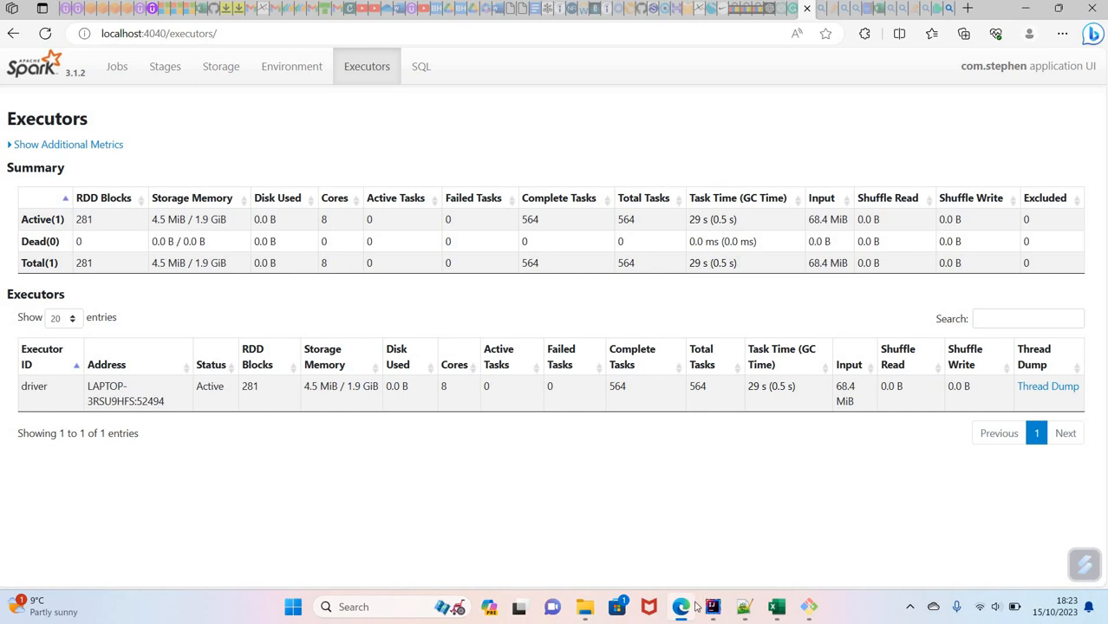
pyautogui.moveTo(711, 606)
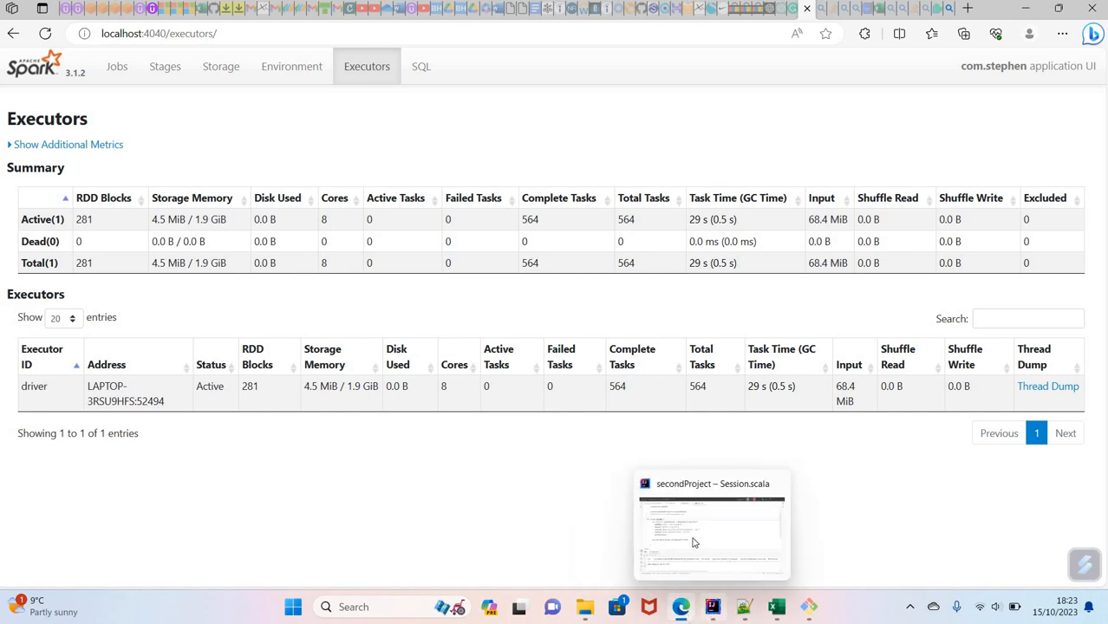
# Step: Replace local[*] with local[3] in the Session.scala master setting
pyautogui.click(711, 524)
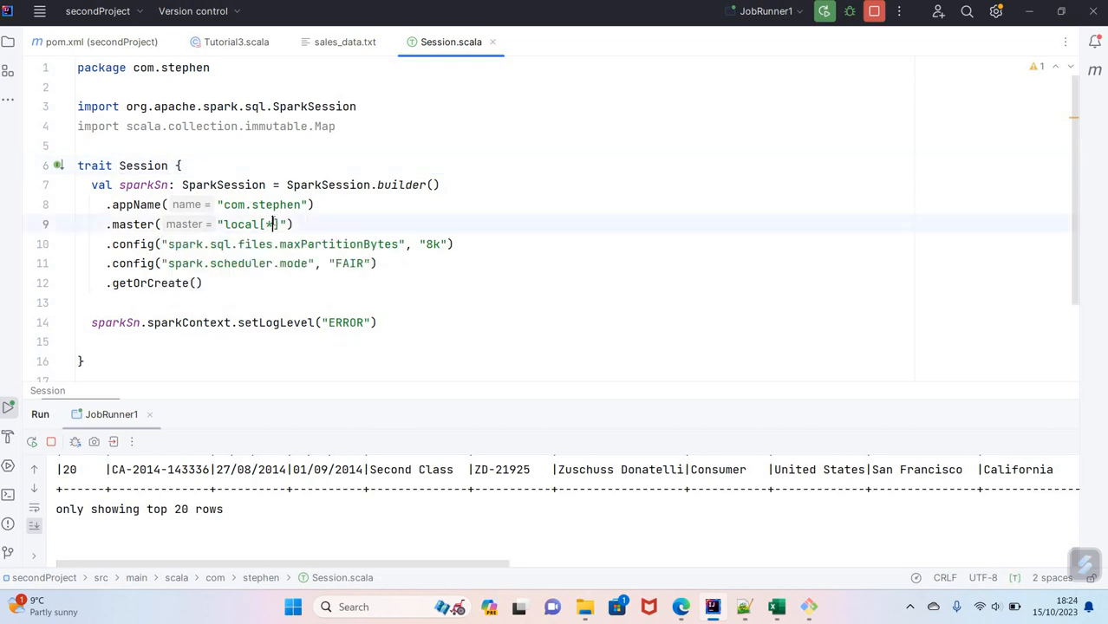
pyautogui.press('Backspace')
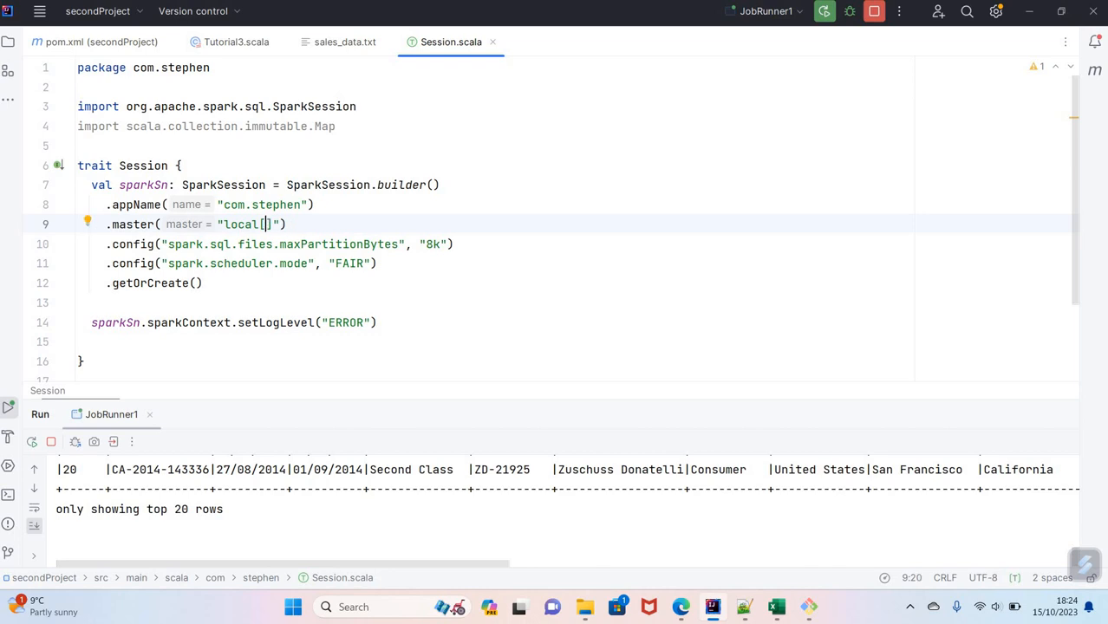
pyautogui.write('3')
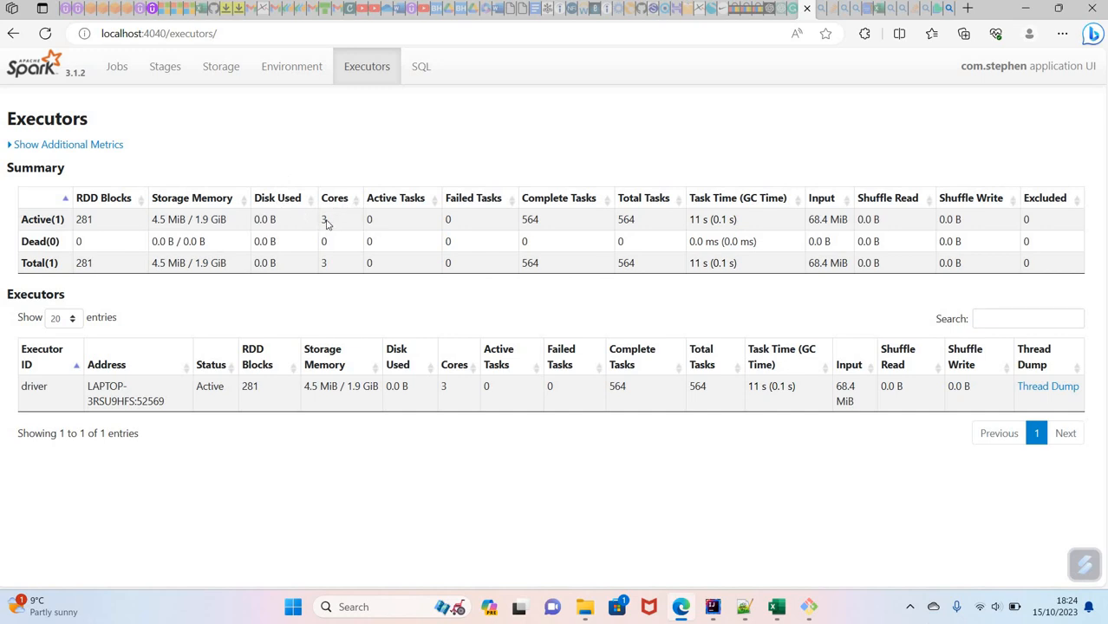
pyautogui.moveTo(424, 312)
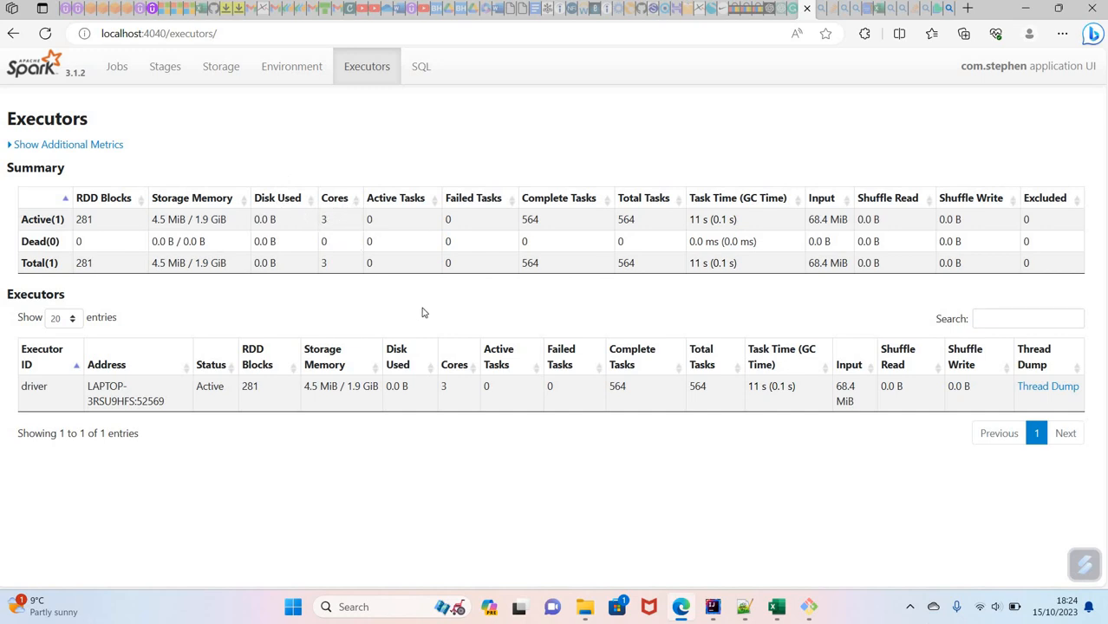
pyautogui.moveTo(271, 275)
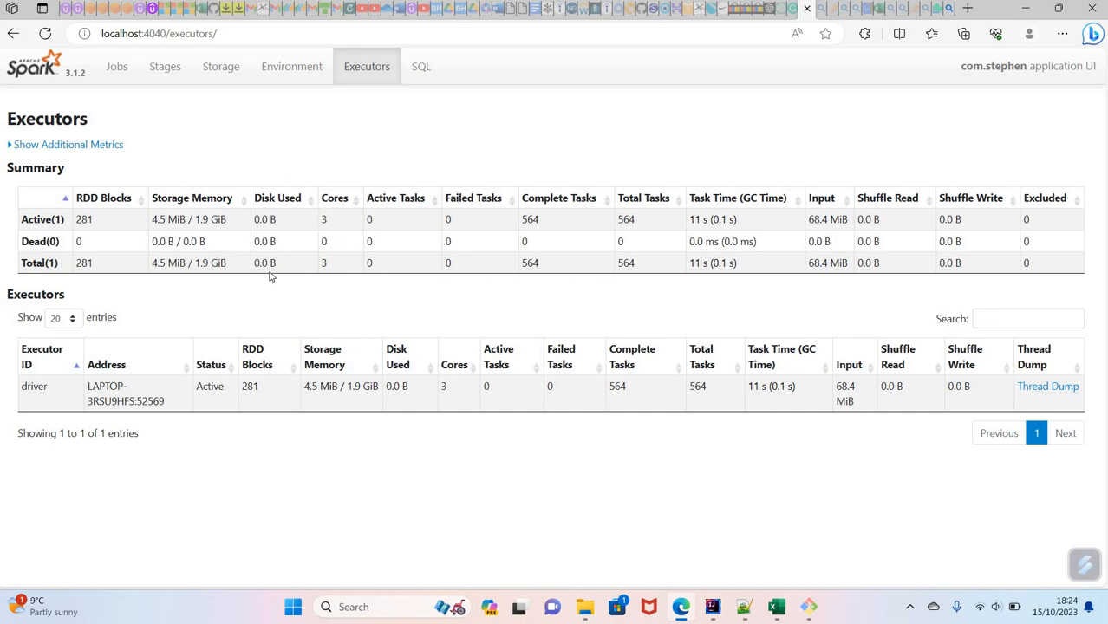
pyautogui.moveTo(228, 238)
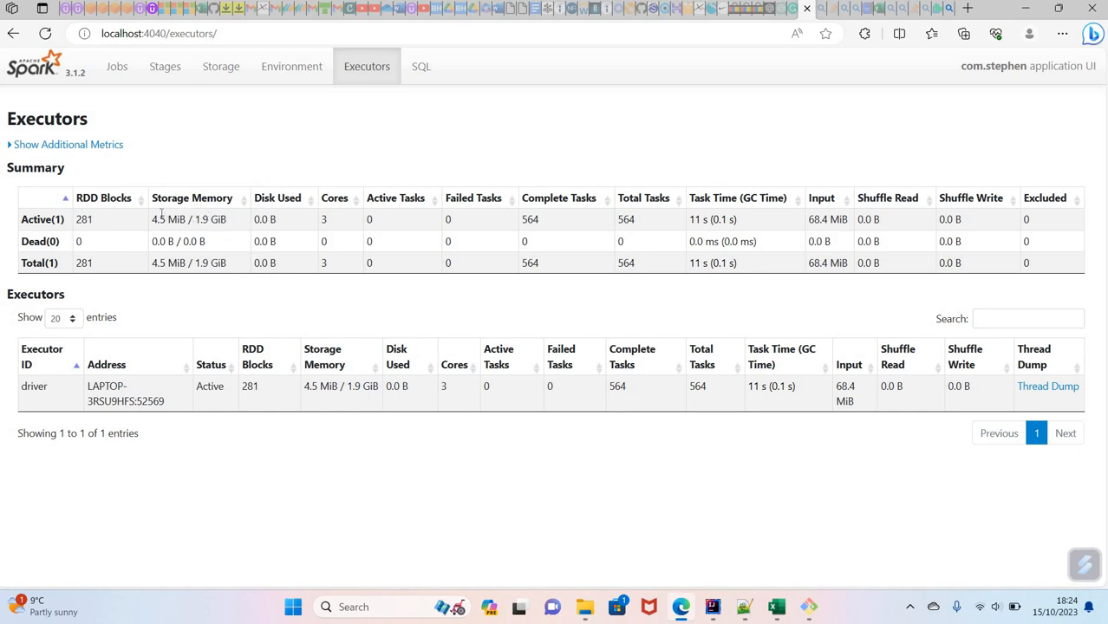
pyautogui.moveTo(247, 227)
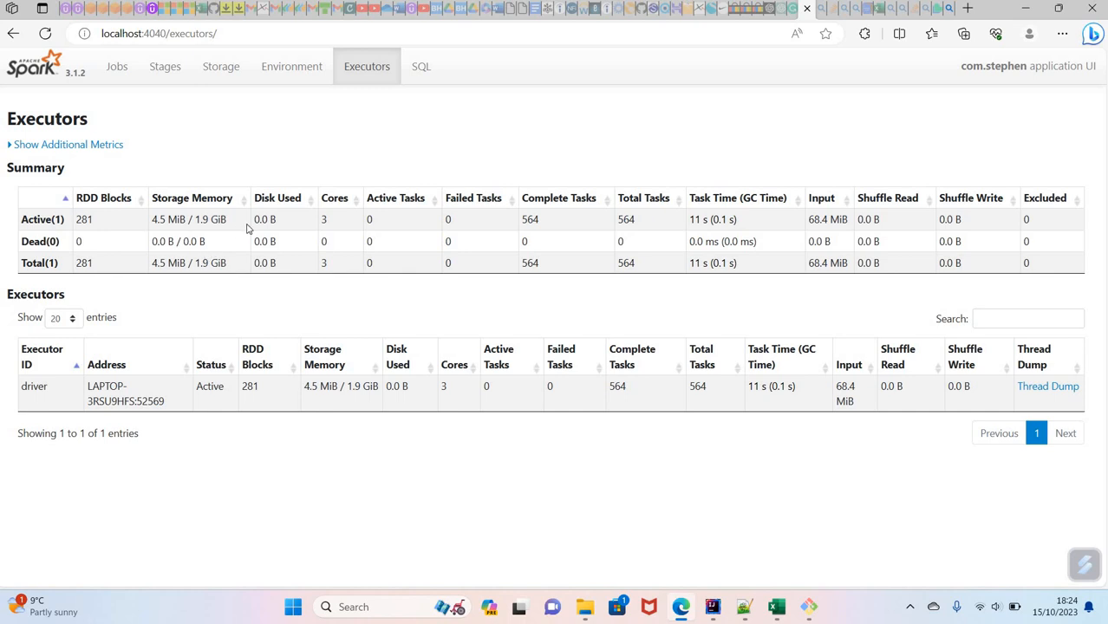
pyautogui.moveTo(263, 119)
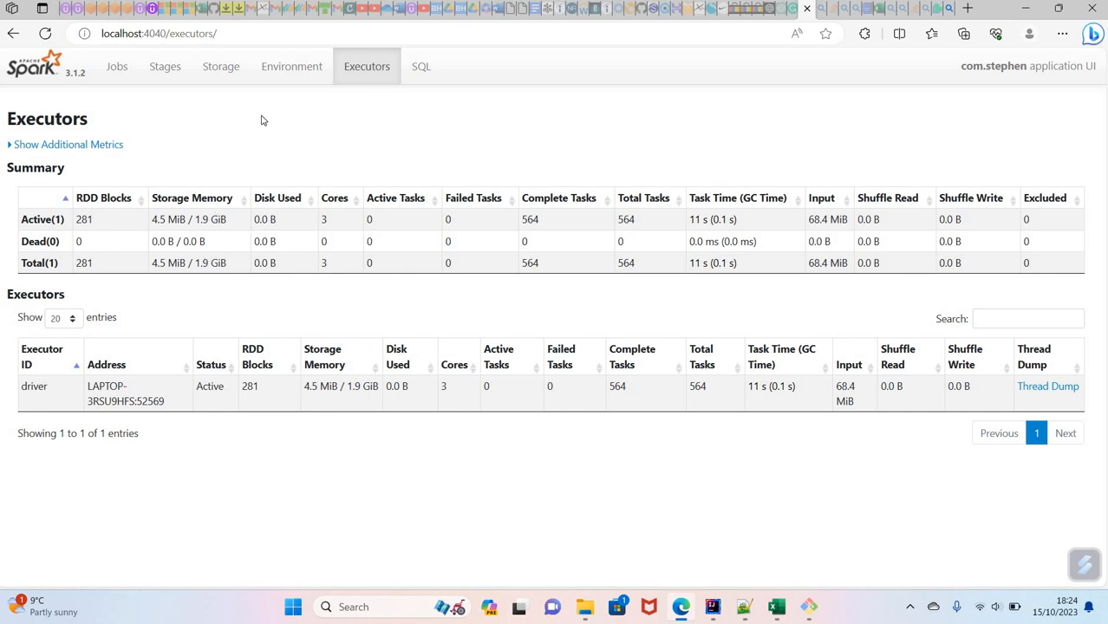
pyautogui.moveTo(291, 66)
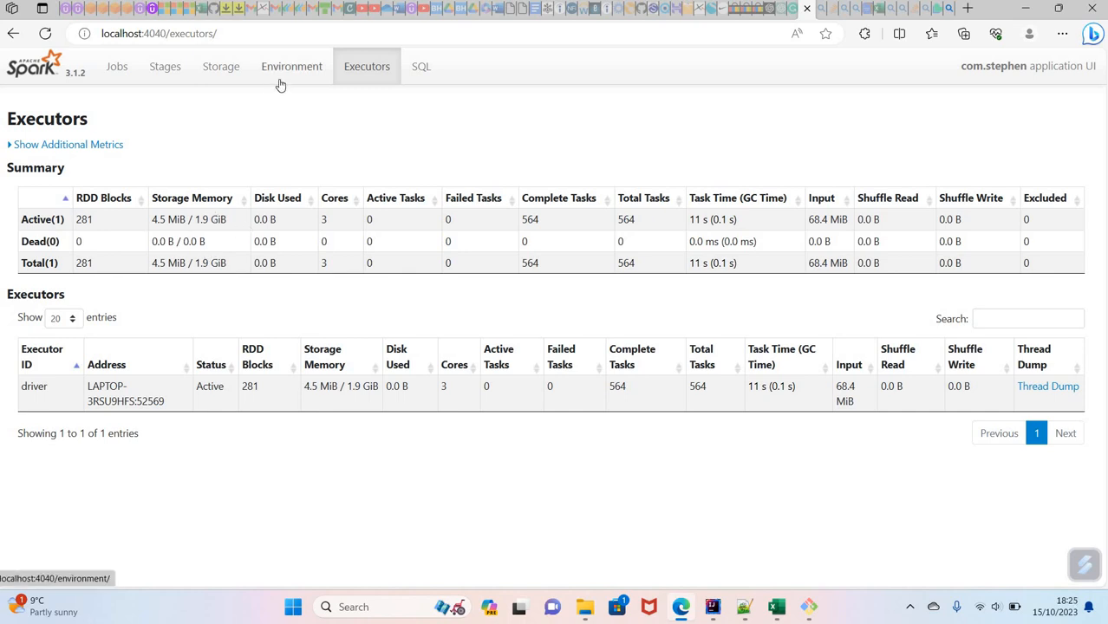
pyautogui.moveTo(220, 66)
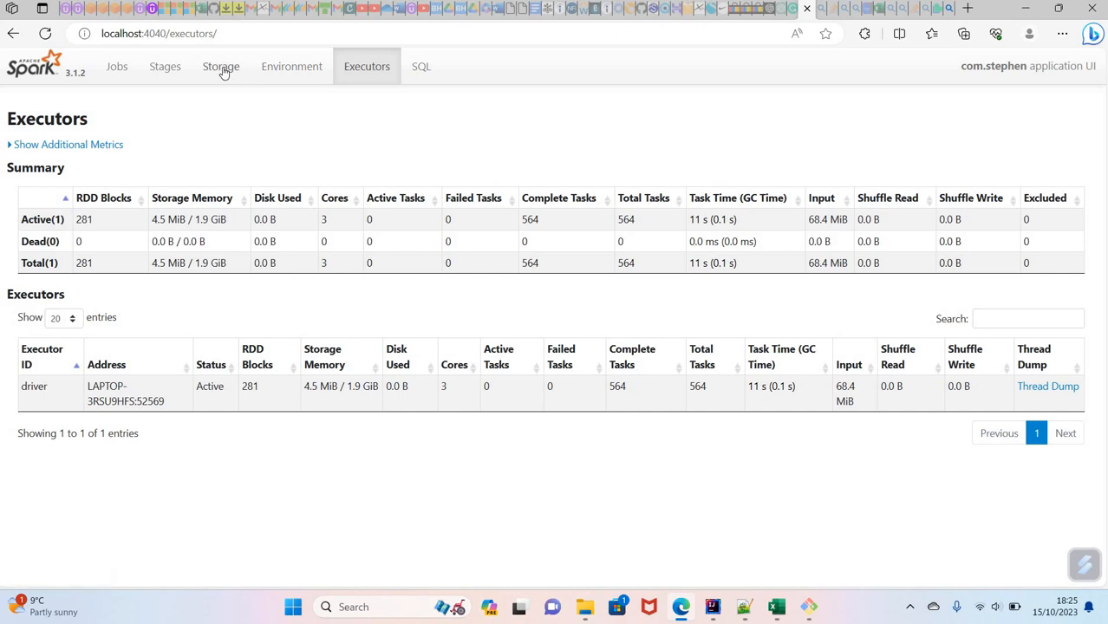
pyautogui.click(220, 66)
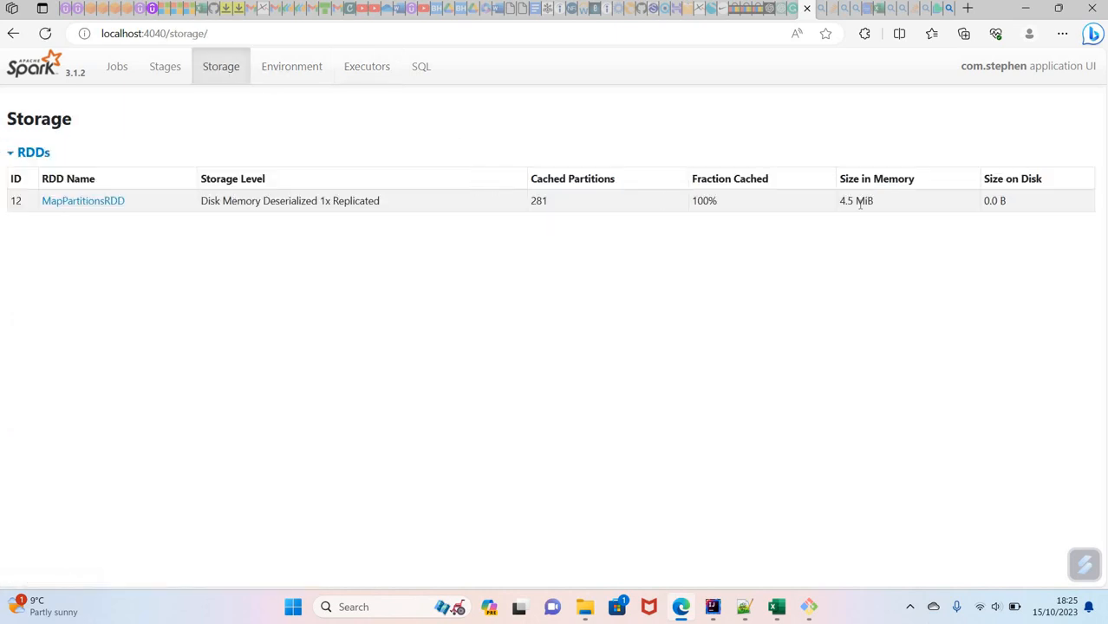
pyautogui.moveTo(366, 66)
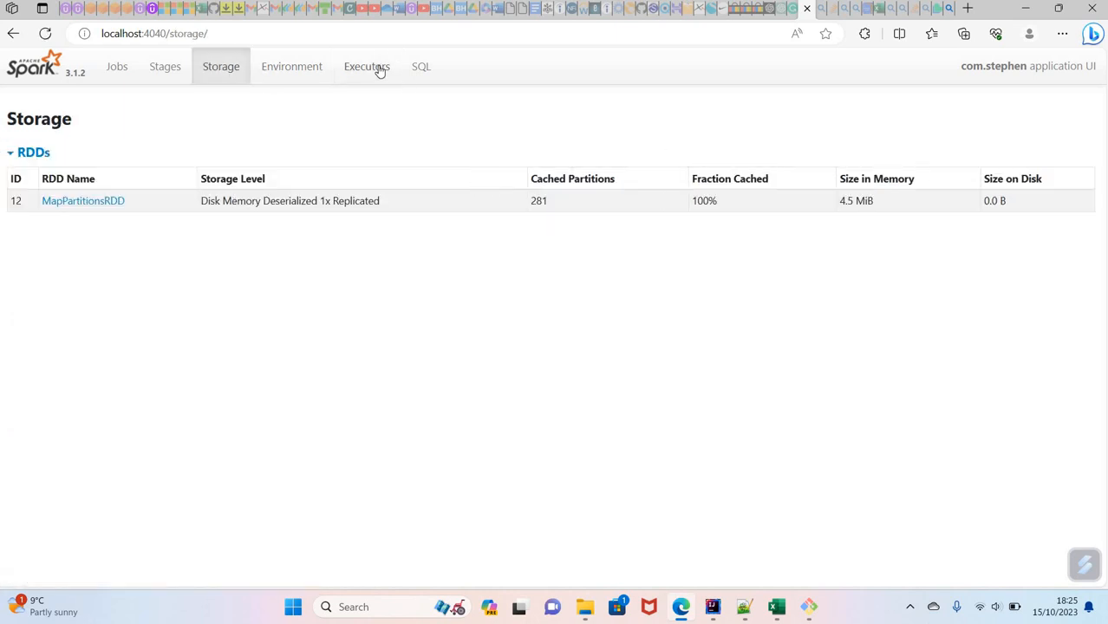
pyautogui.click(367, 66)
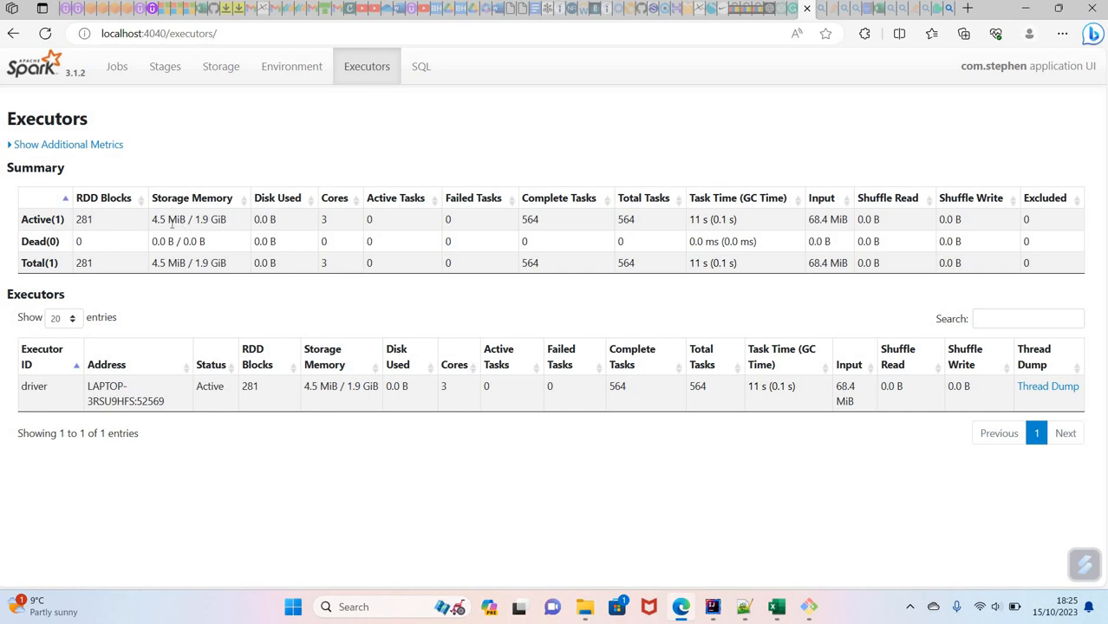
# Step: Open the Storage page listing MapPartitionsRDD with 281 partitions, 100% cached, 4.5 MiB
pyautogui.doubleClick(174, 219)
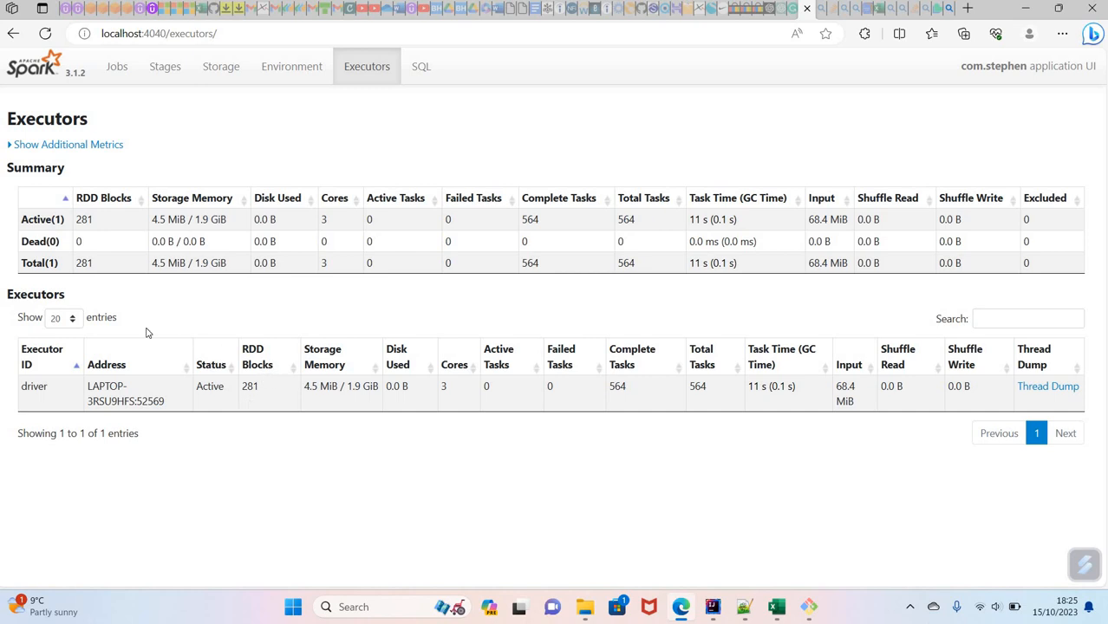
pyautogui.moveTo(263, 388)
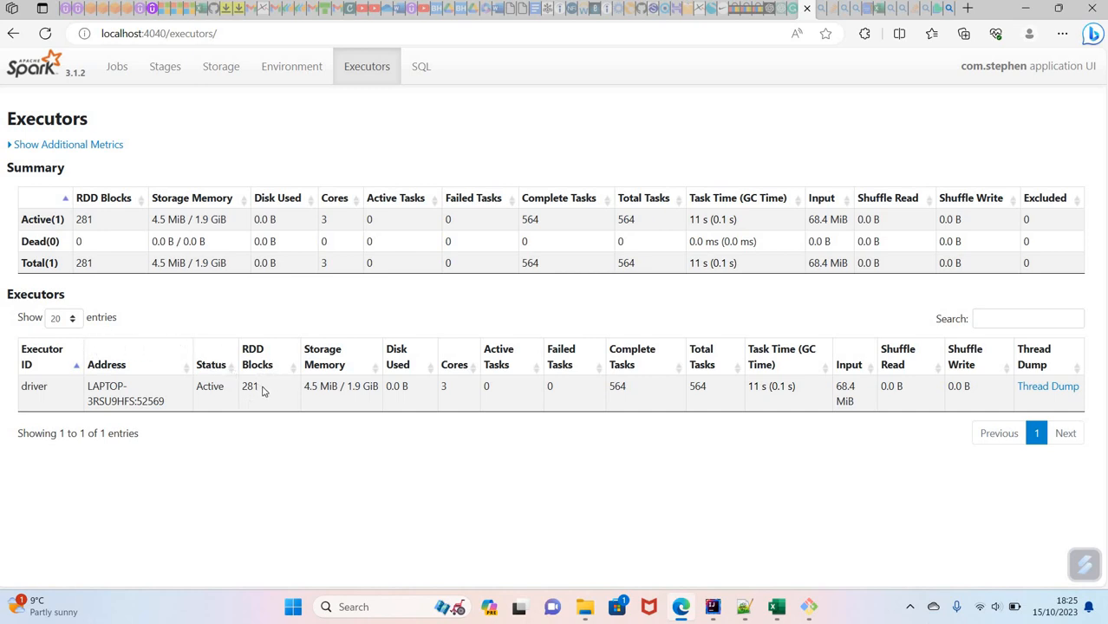
pyautogui.moveTo(266, 388)
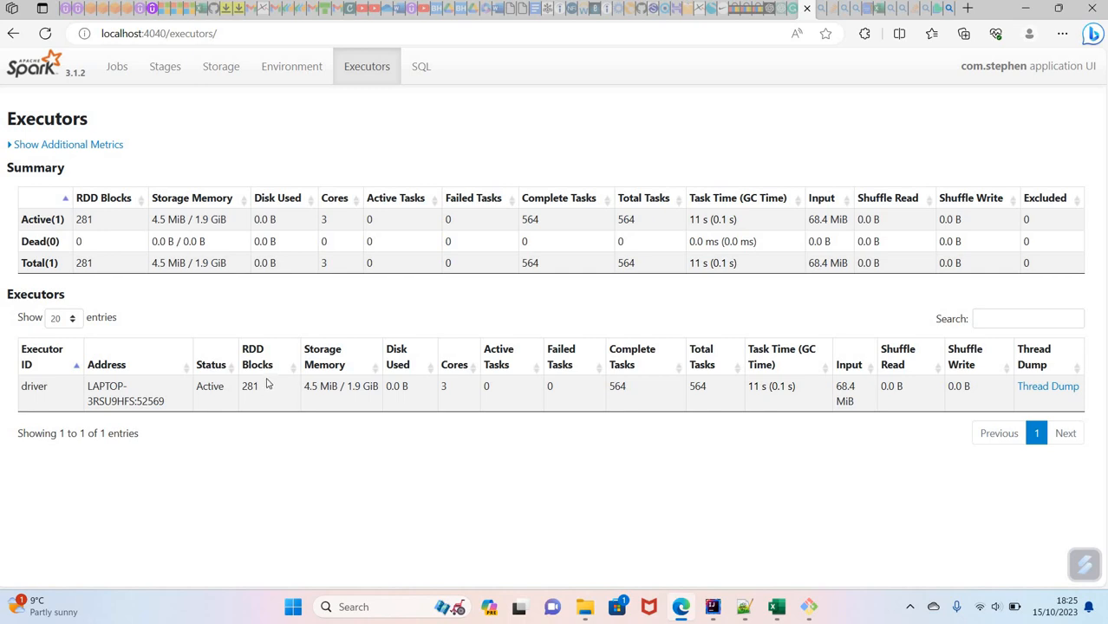
pyautogui.moveTo(341, 376)
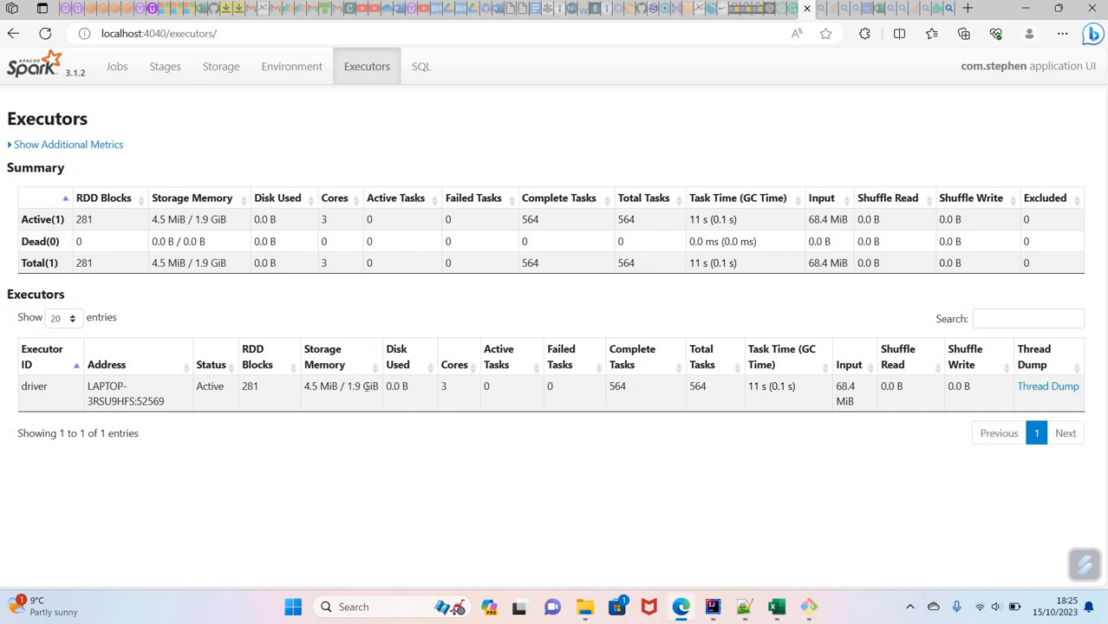
pyautogui.moveTo(443, 389)
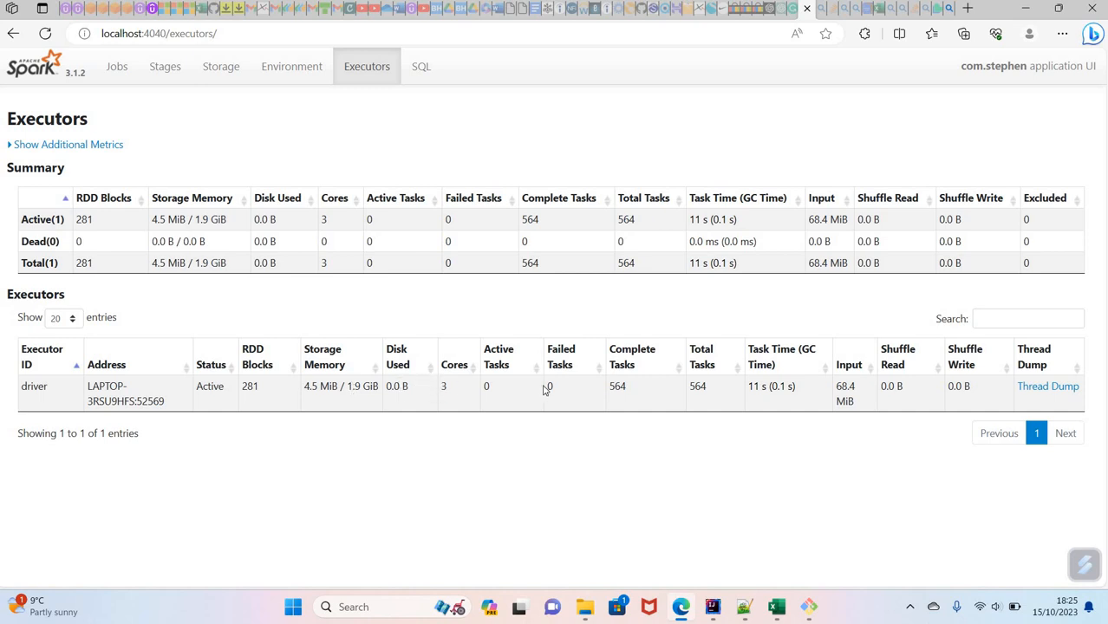
pyautogui.moveTo(582, 389)
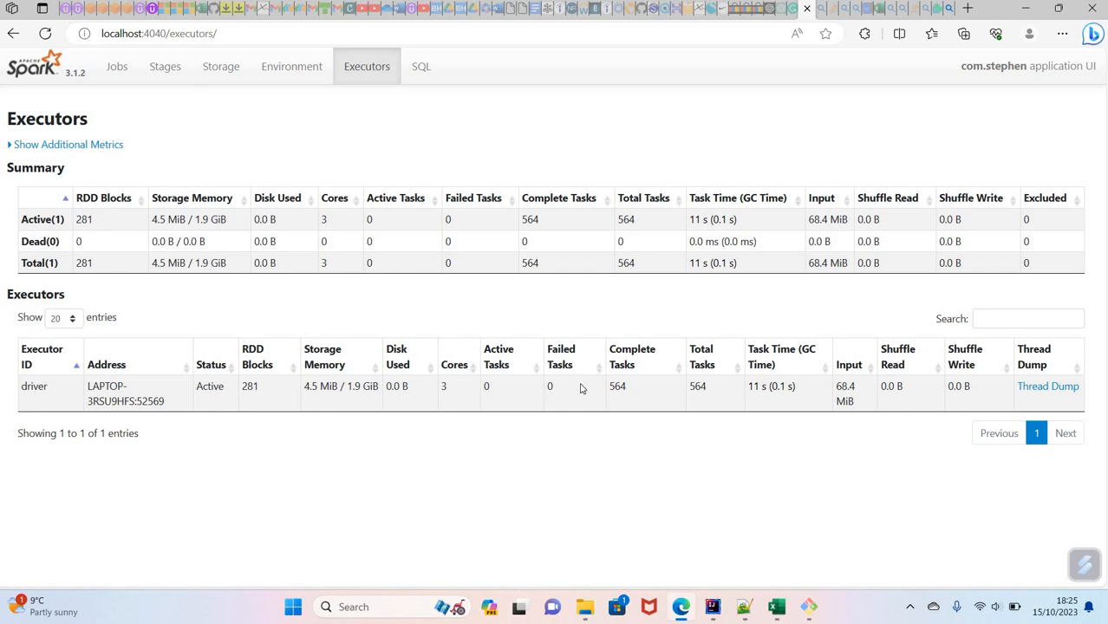
pyautogui.moveTo(541, 364)
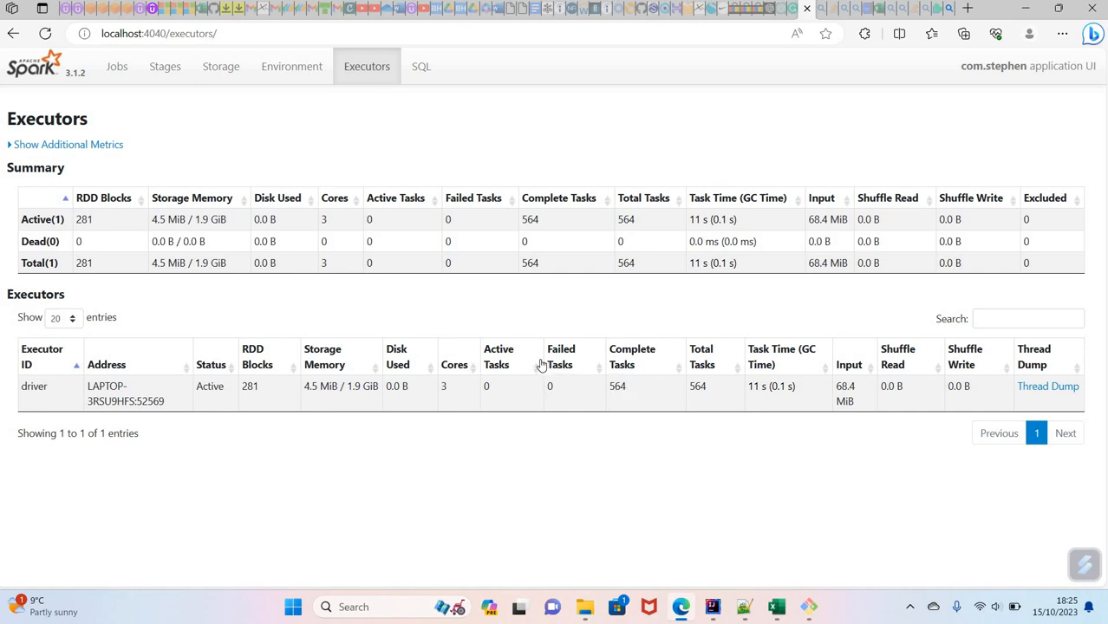
pyautogui.moveTo(251, 138)
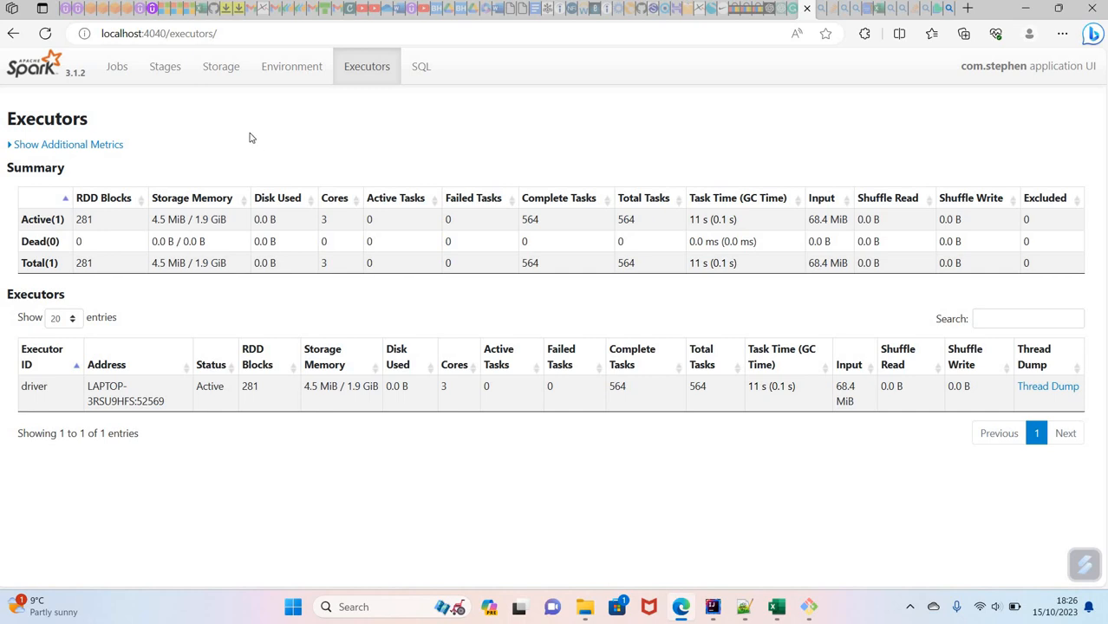
pyautogui.click(220, 65)
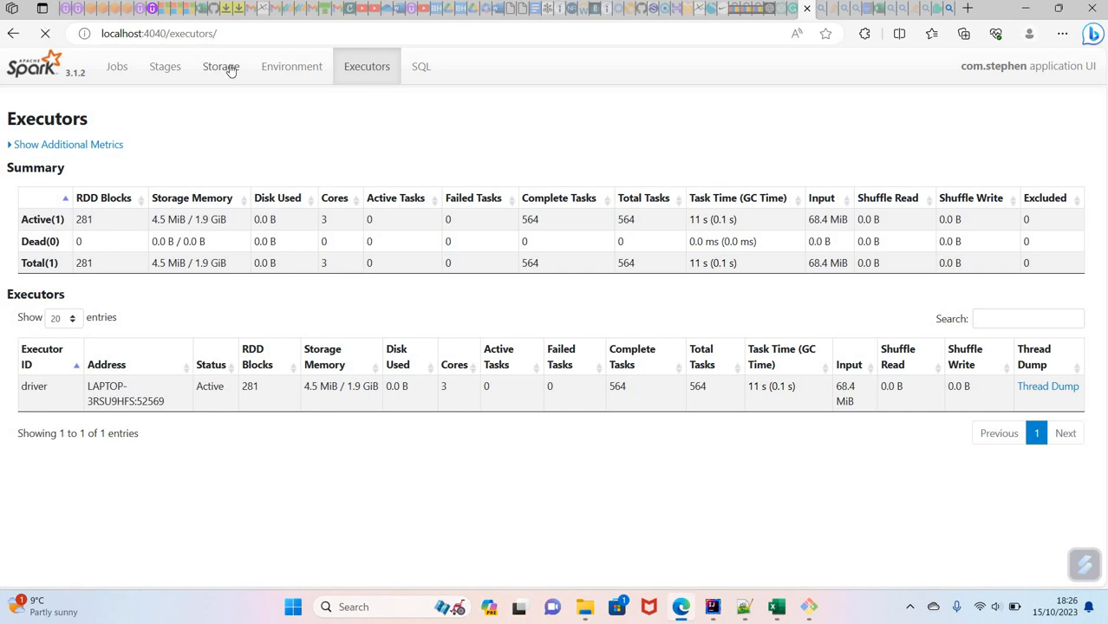
pyautogui.click(220, 66)
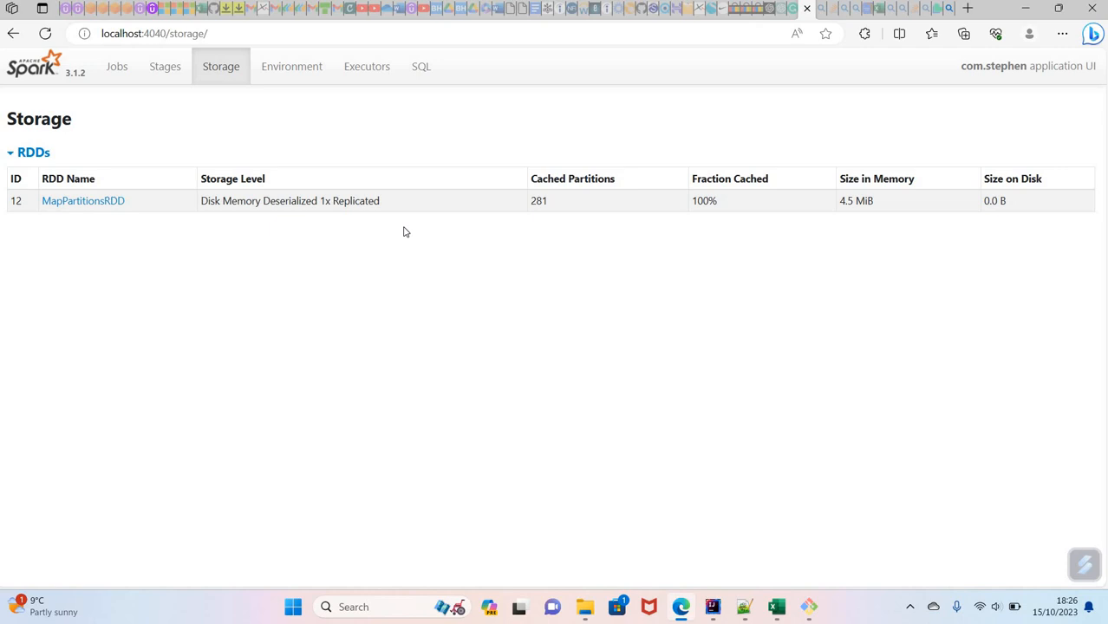
pyautogui.moveTo(411, 229)
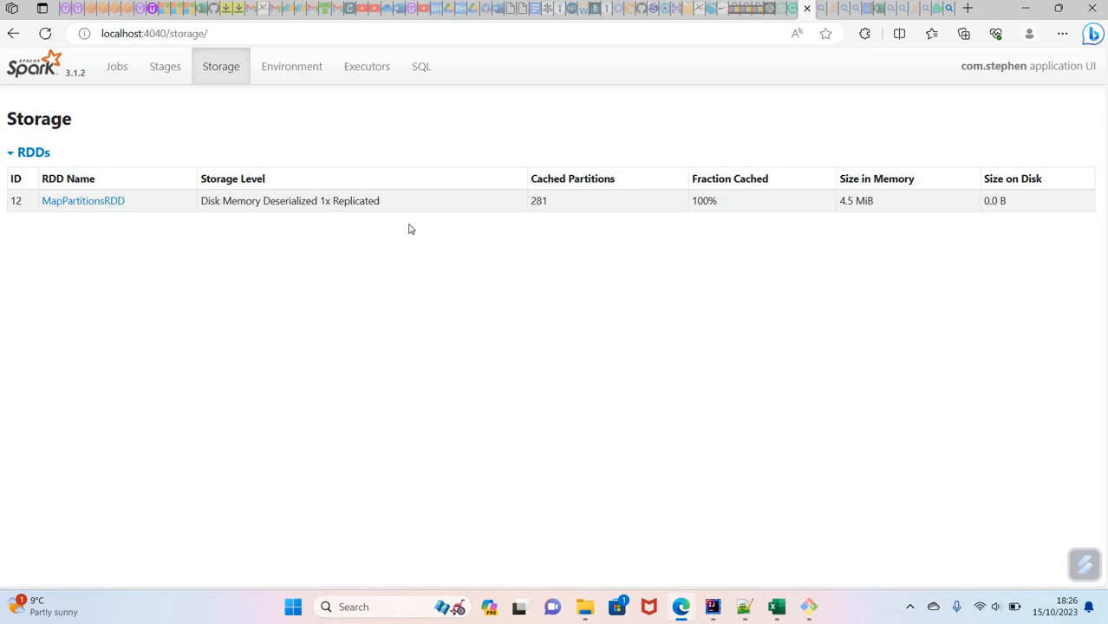